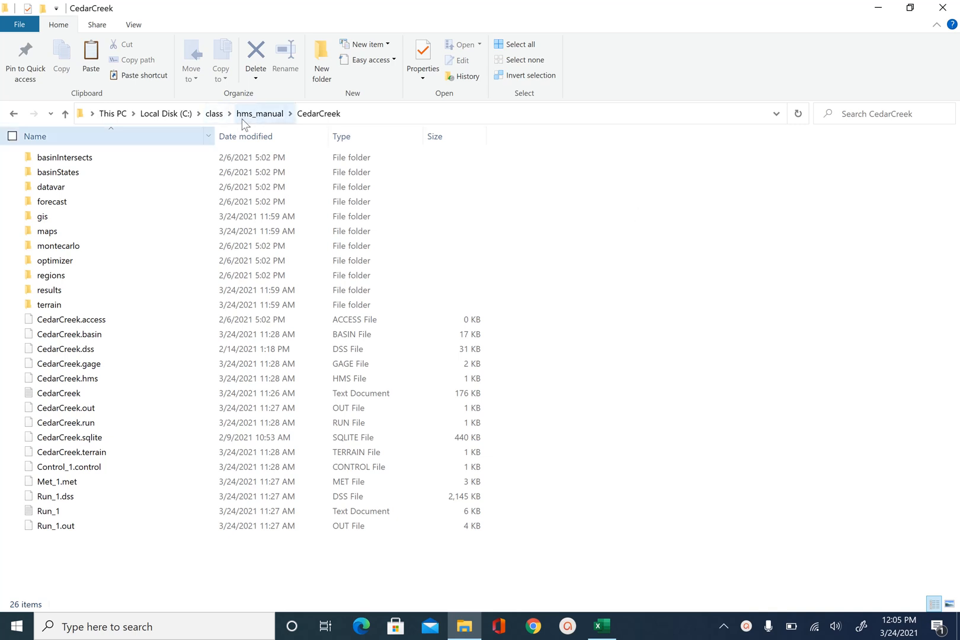
pyautogui.moveTo(90, 556)
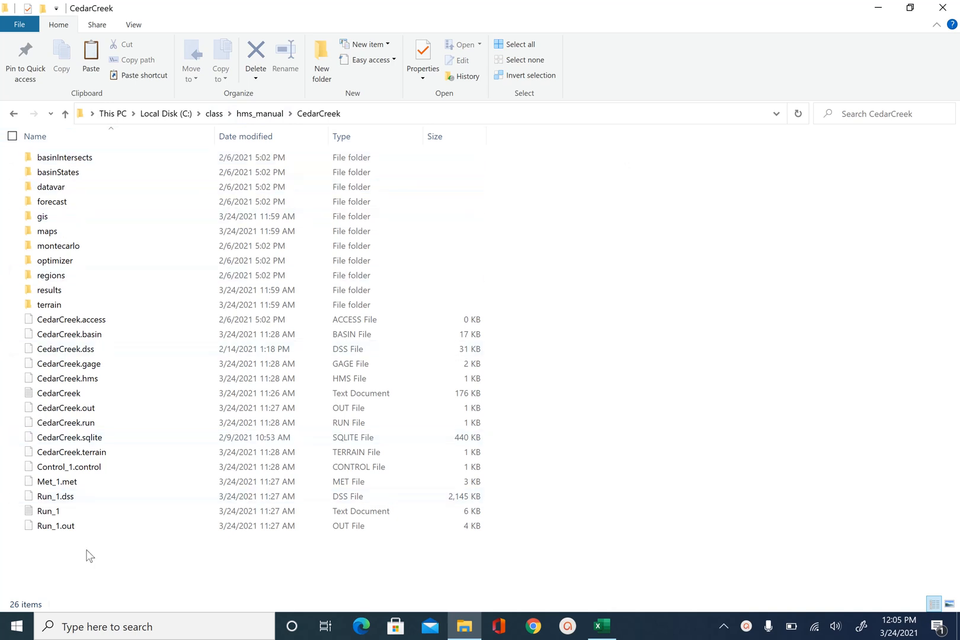
# Step: Launch HEC-HMS 4.7.1 from the desktop shortcut
pyautogui.click(65, 157)
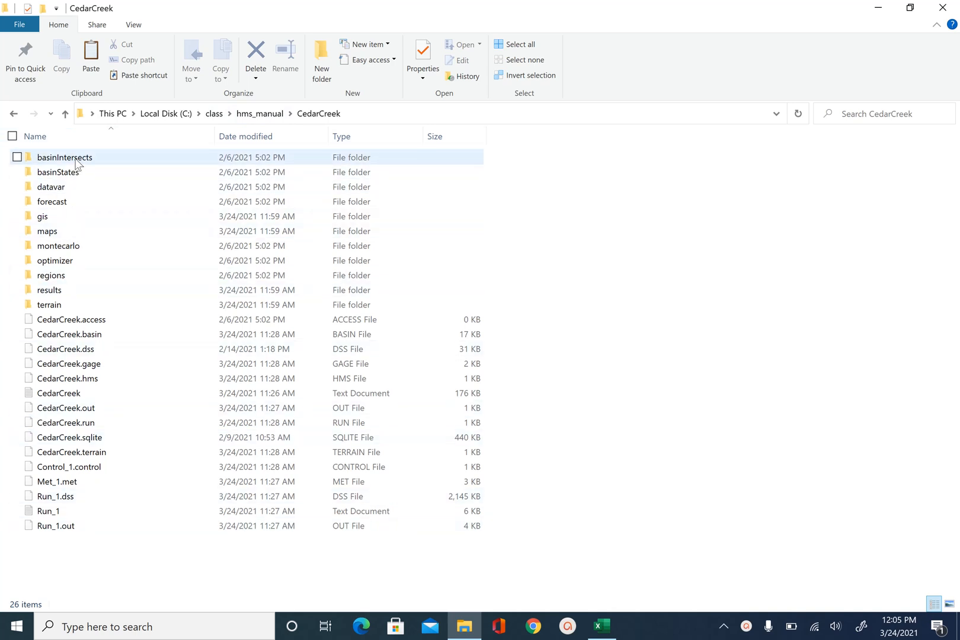
pyautogui.click(48, 511)
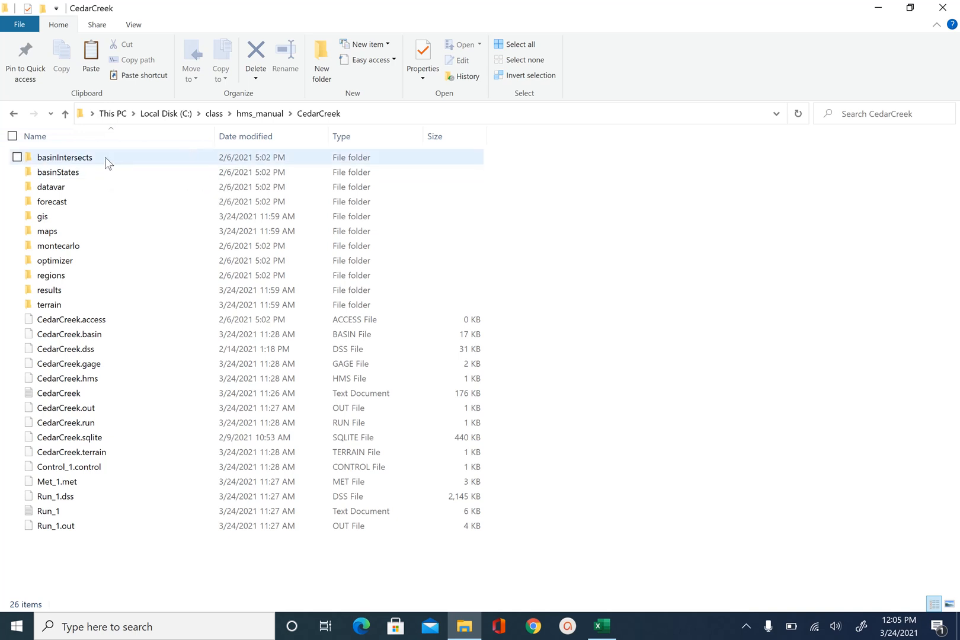
pyautogui.moveTo(108, 166)
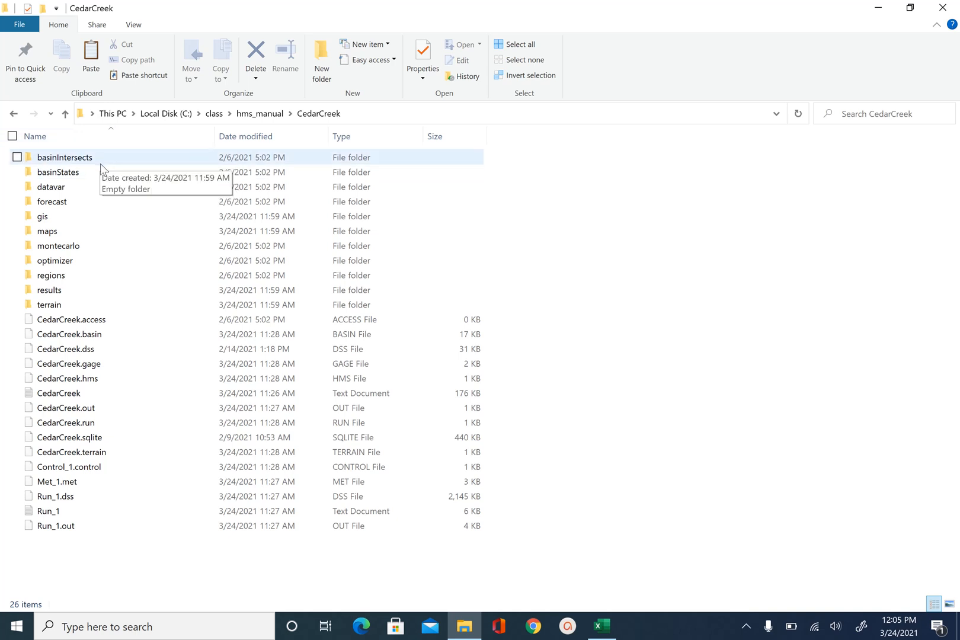
pyautogui.moveTo(97, 169)
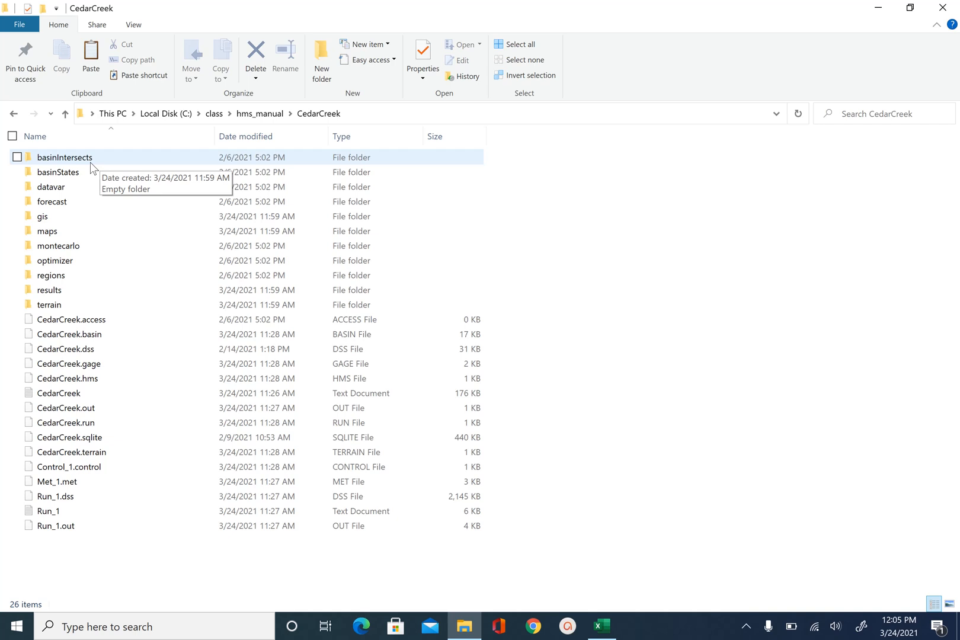
pyautogui.moveTo(124, 151)
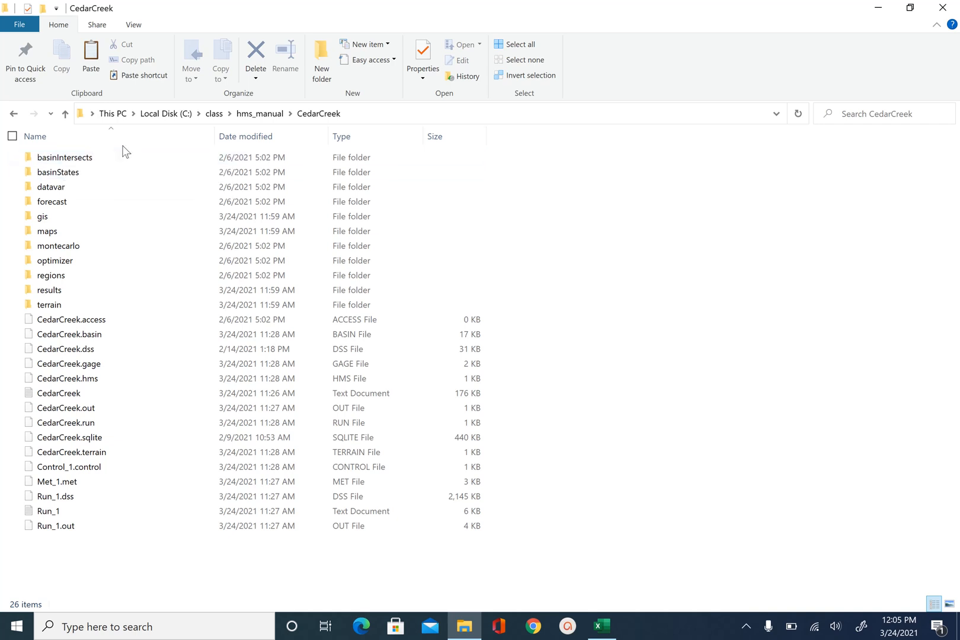
pyautogui.moveTo(260, 113)
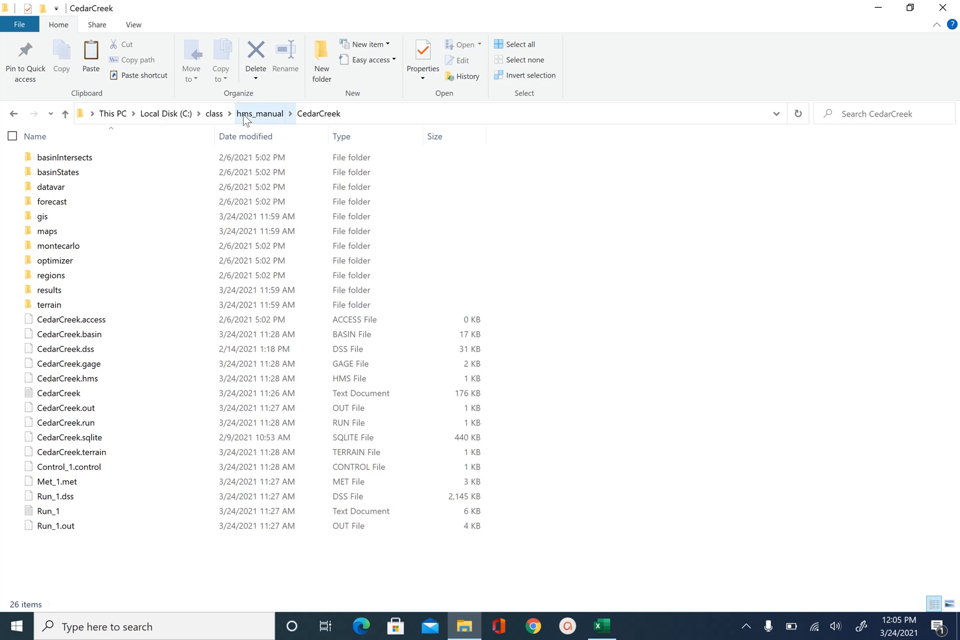
pyautogui.moveTo(251, 123)
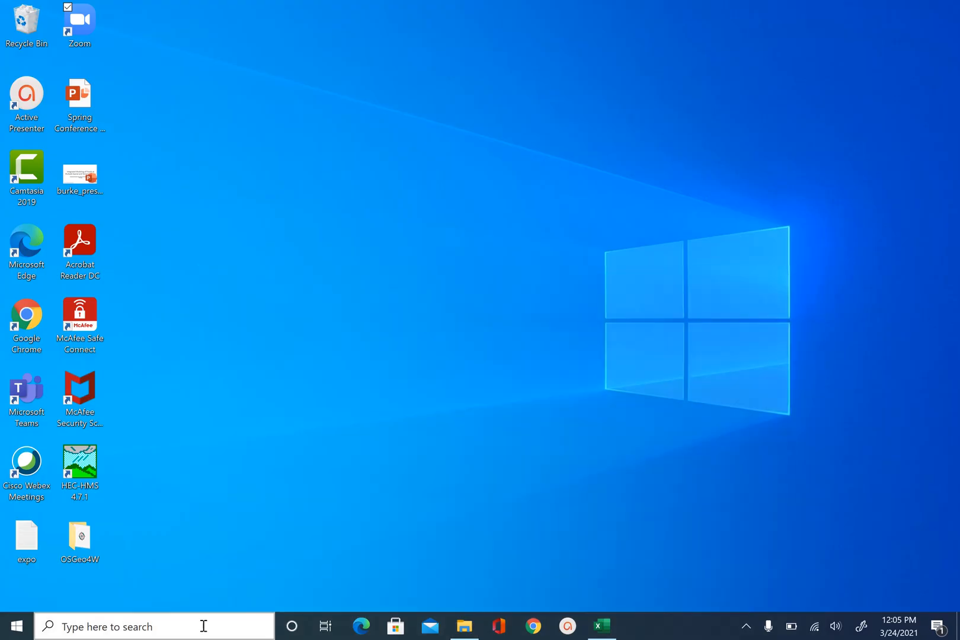
pyautogui.moveTo(86, 469)
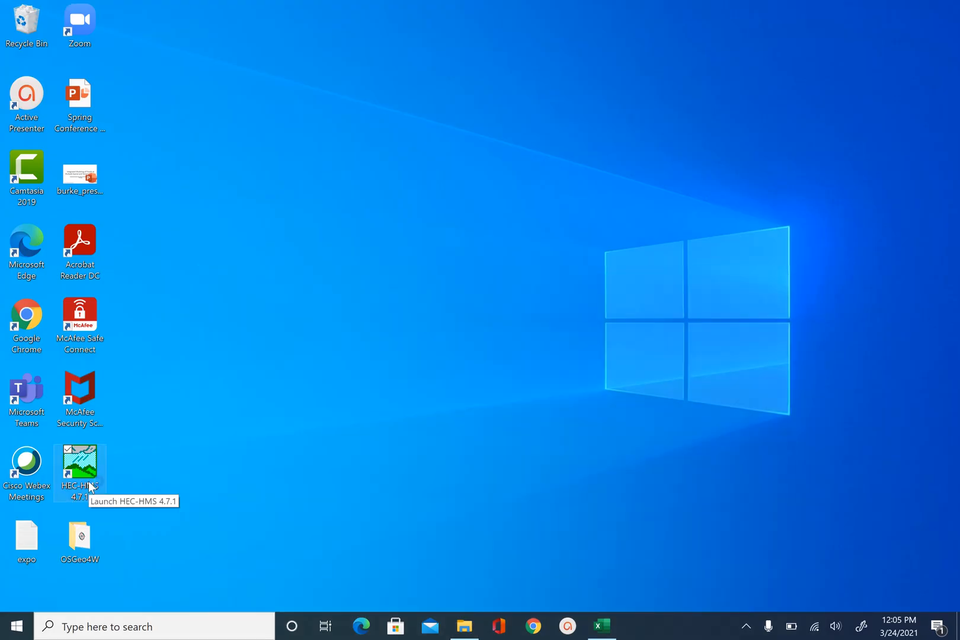
pyautogui.doubleClick(79, 468)
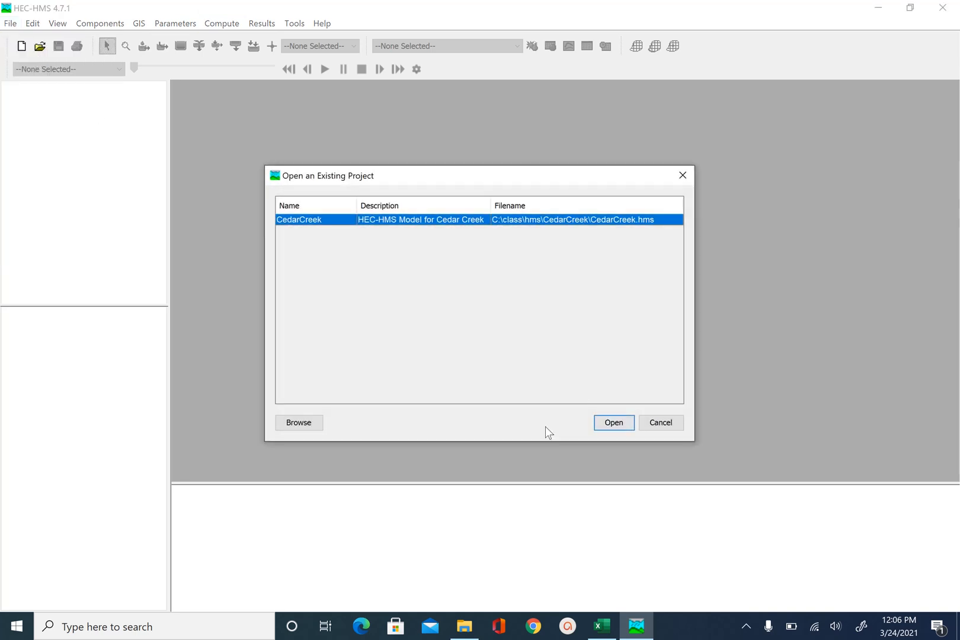
pyautogui.moveTo(329, 424)
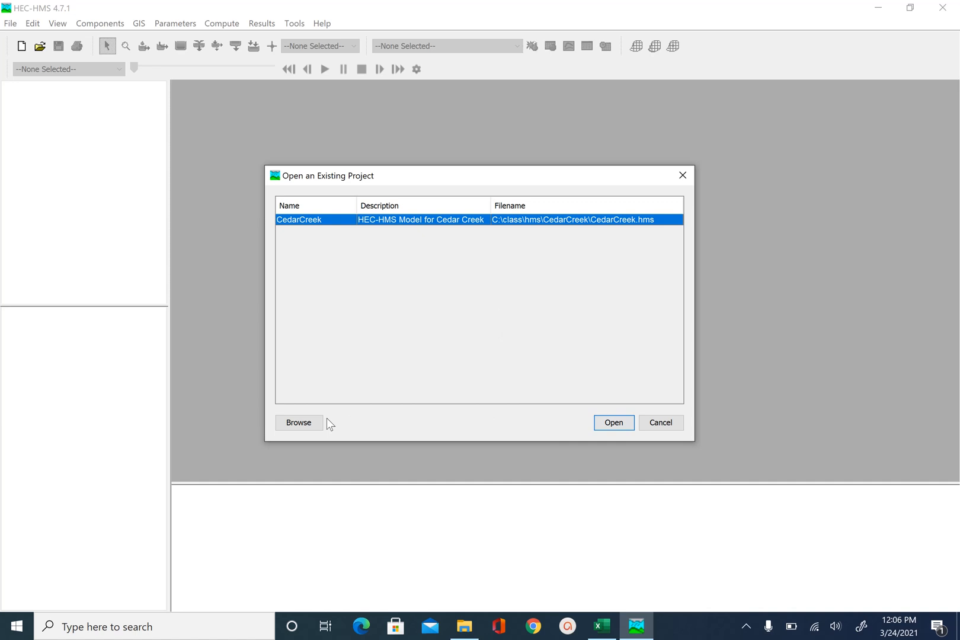
# Step: Browse to C:\class\hms_manual\CedarCreek to pick the CedarCreek.hms project file
pyautogui.click(298, 423)
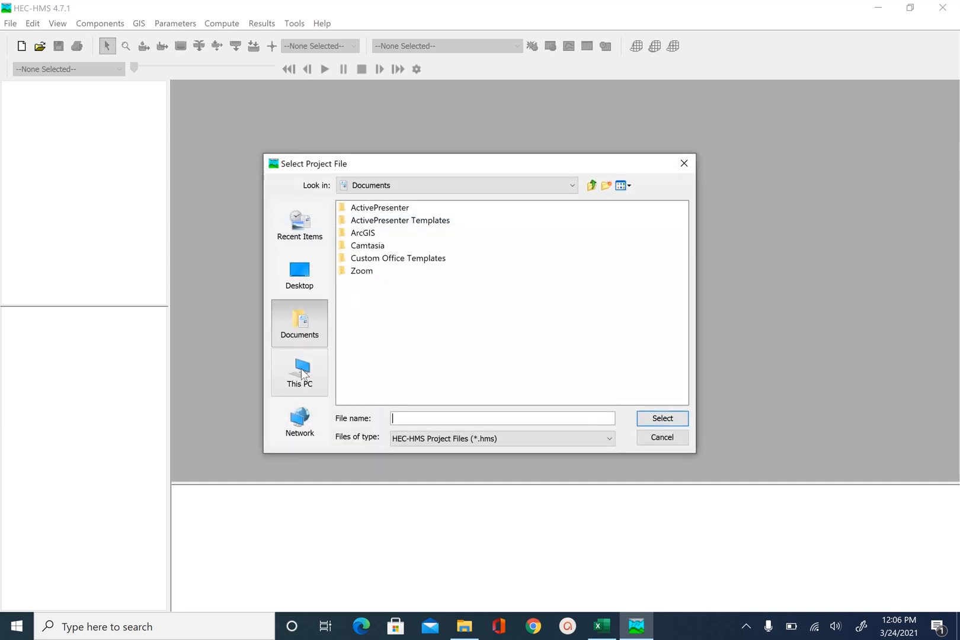
pyautogui.click(299, 373)
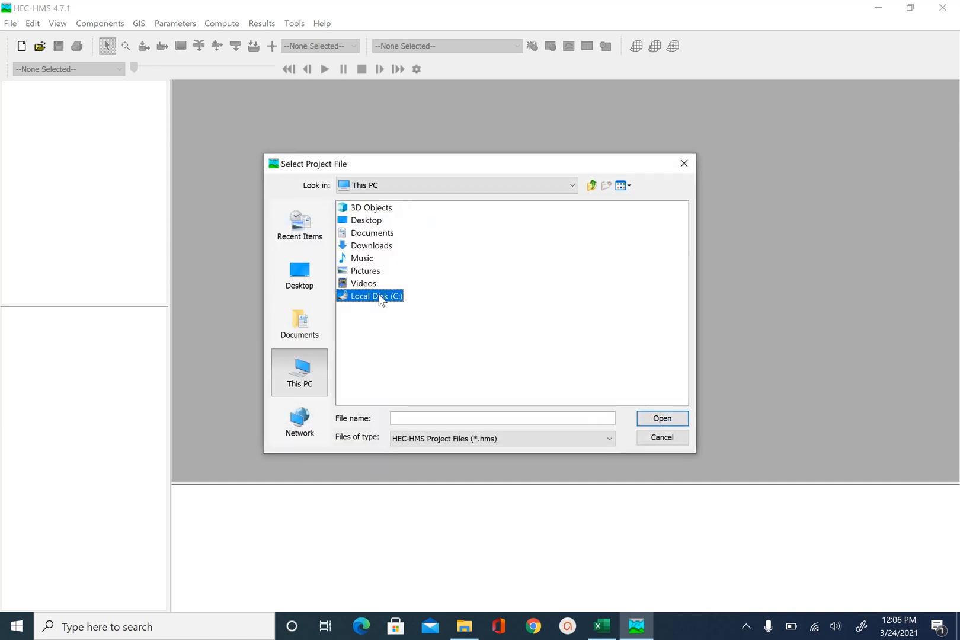
pyautogui.doubleClick(368, 295)
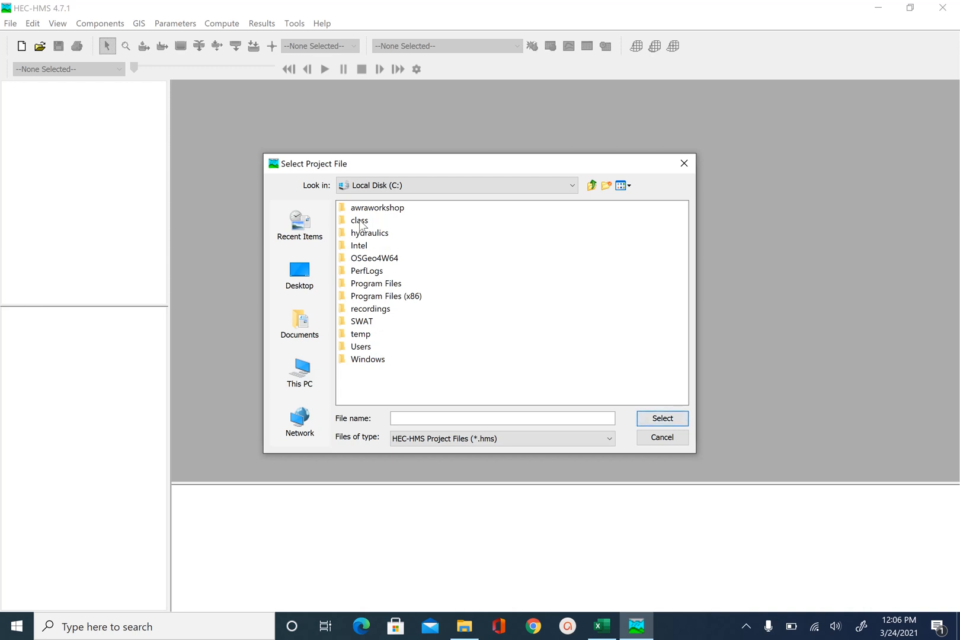
pyautogui.doubleClick(358, 220)
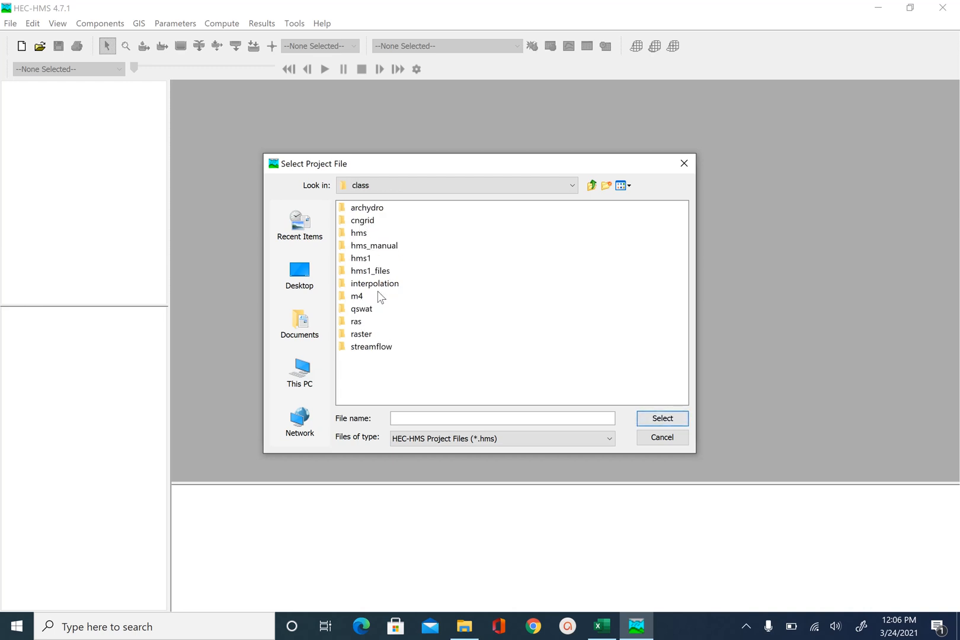
pyautogui.doubleClick(374, 245)
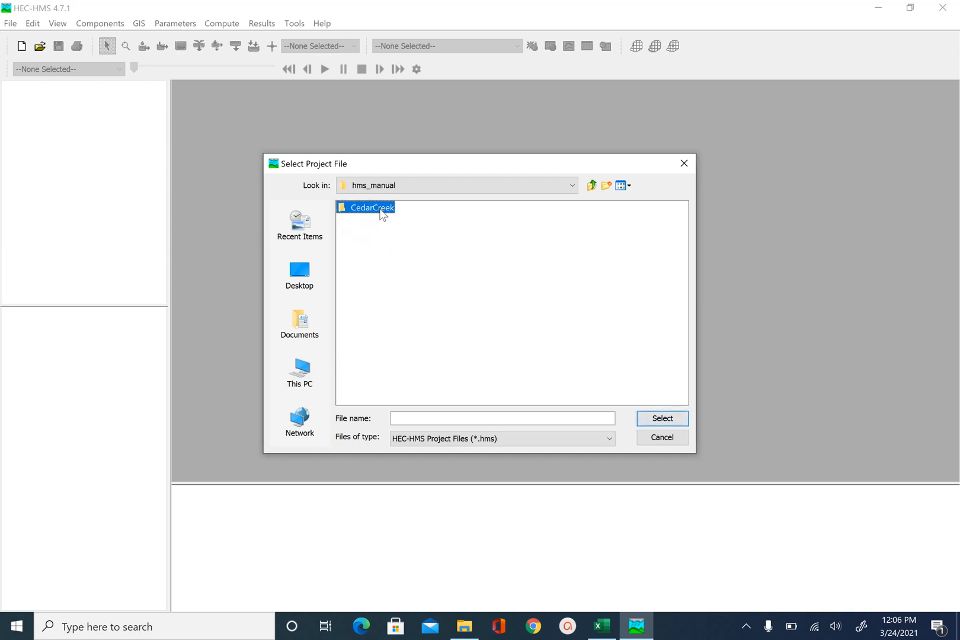
pyautogui.doubleClick(376, 206)
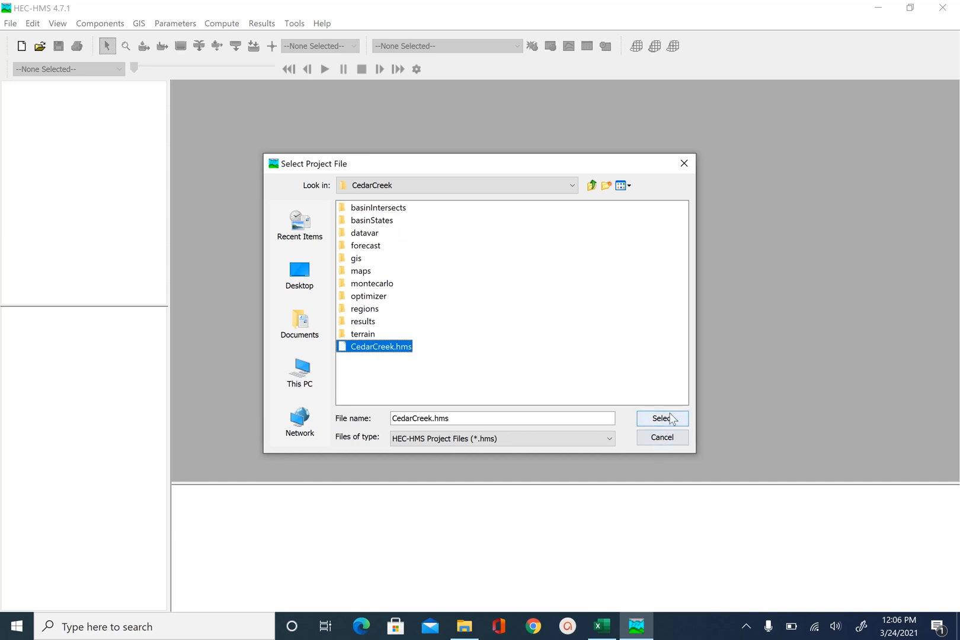
# Step: Open the CedarCreek project and compute Run 1
pyautogui.click(661, 418)
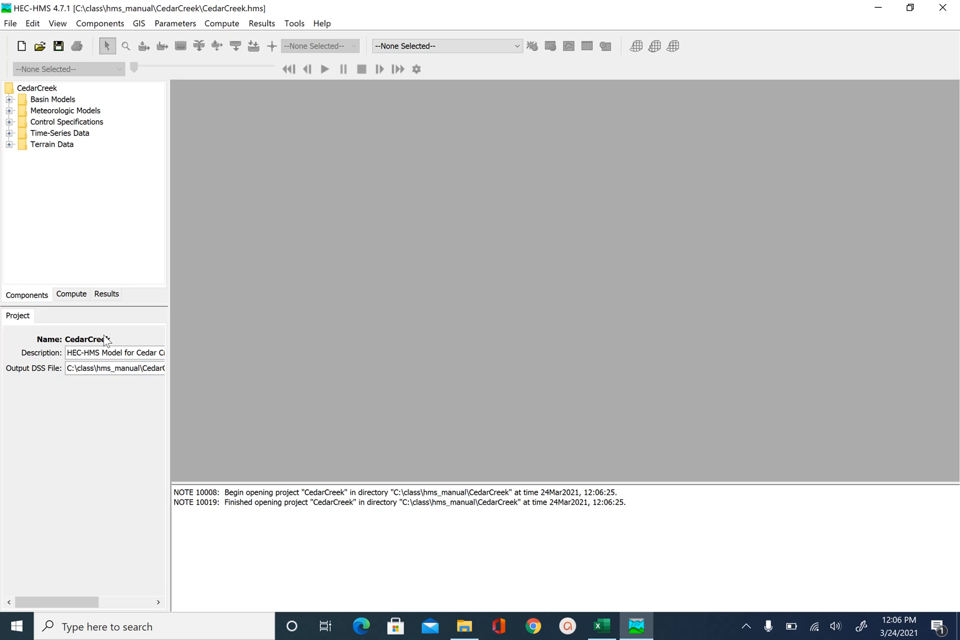
pyautogui.moveTo(18, 187)
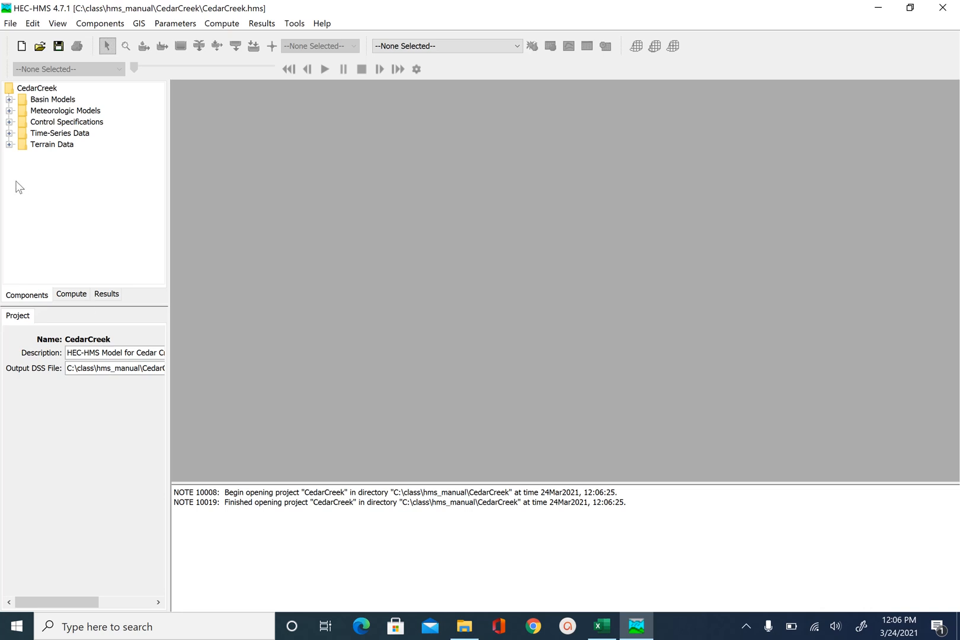
pyautogui.moveTo(11, 153)
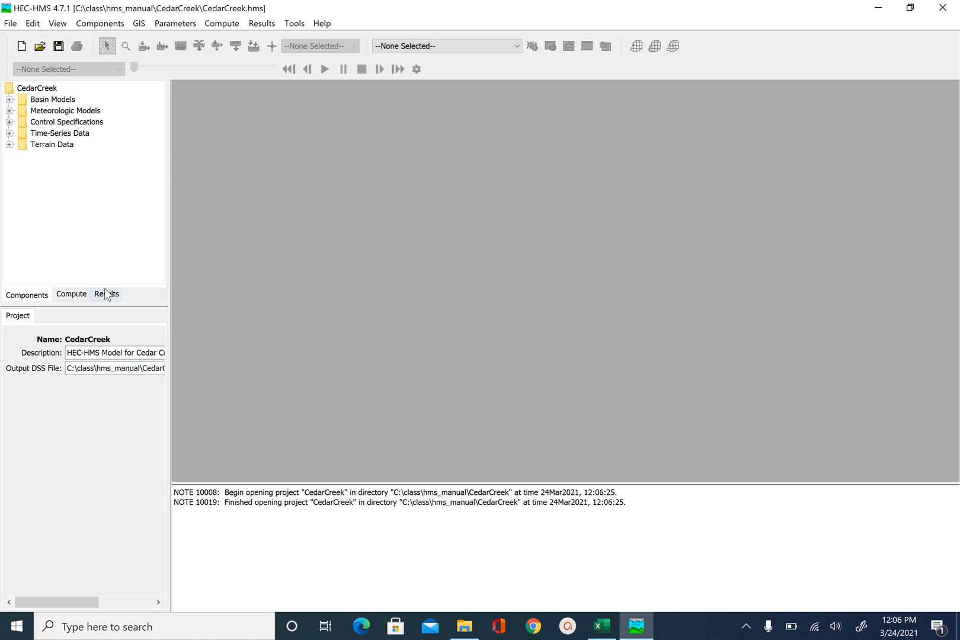
pyautogui.click(106, 294)
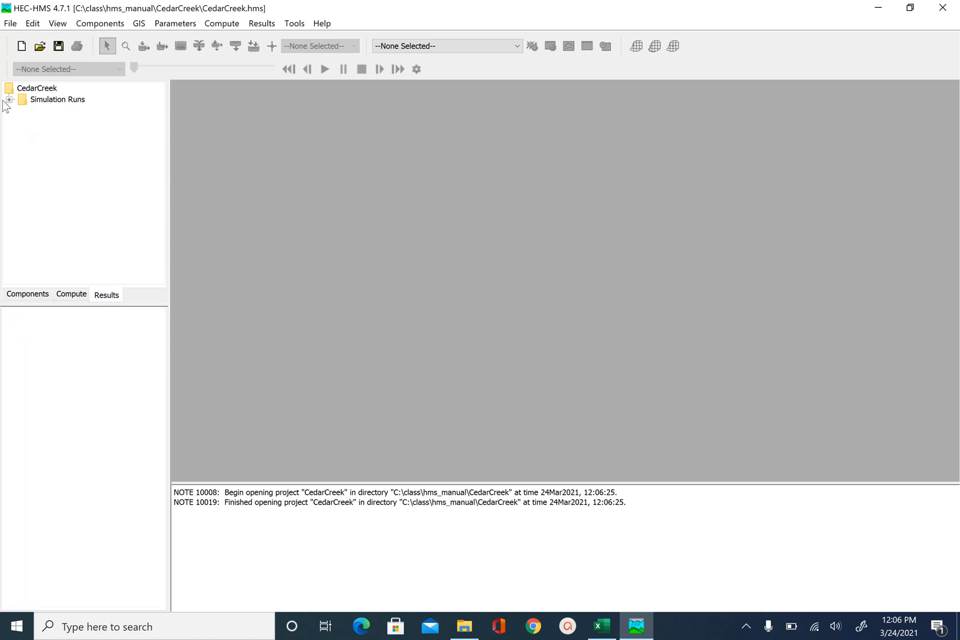
pyautogui.click(9, 99)
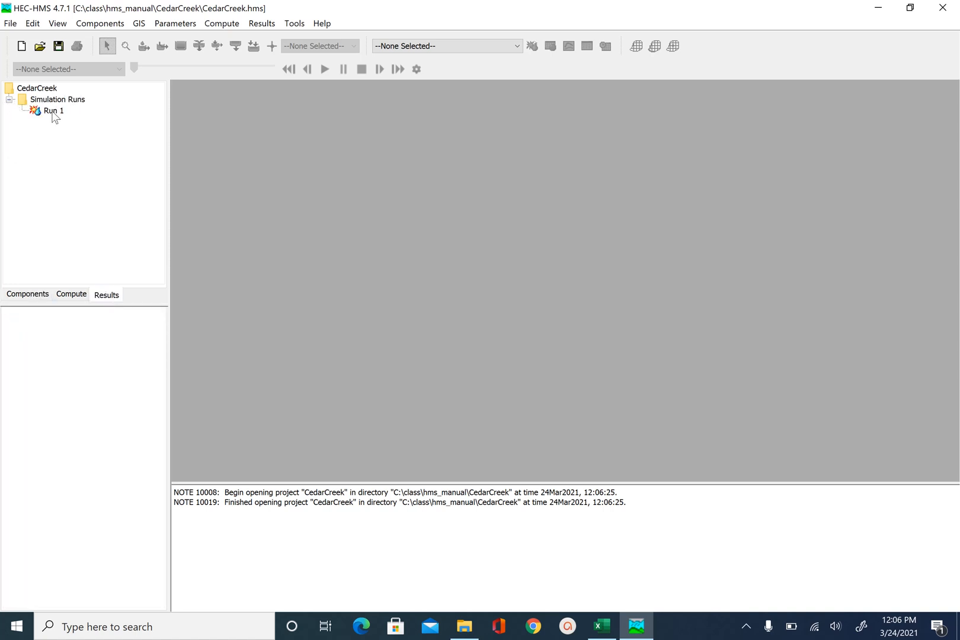
pyautogui.click(10, 99)
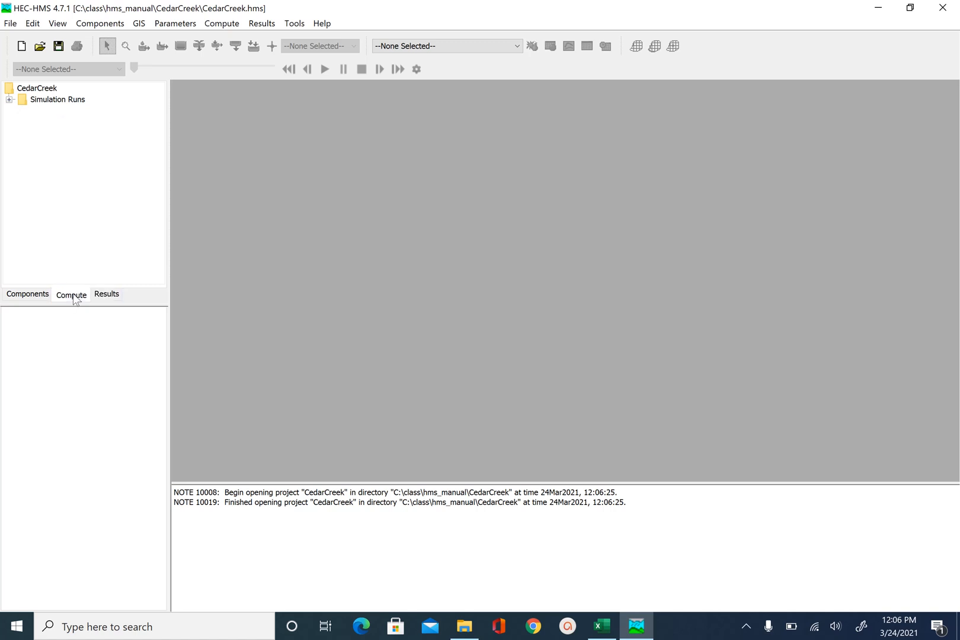
pyautogui.click(10, 99)
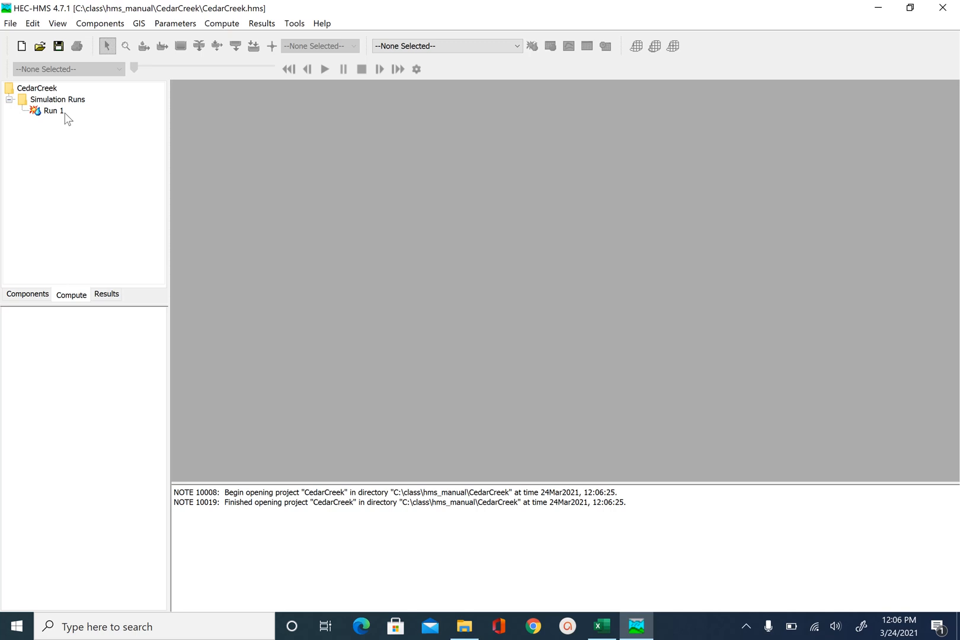
pyautogui.click(532, 45)
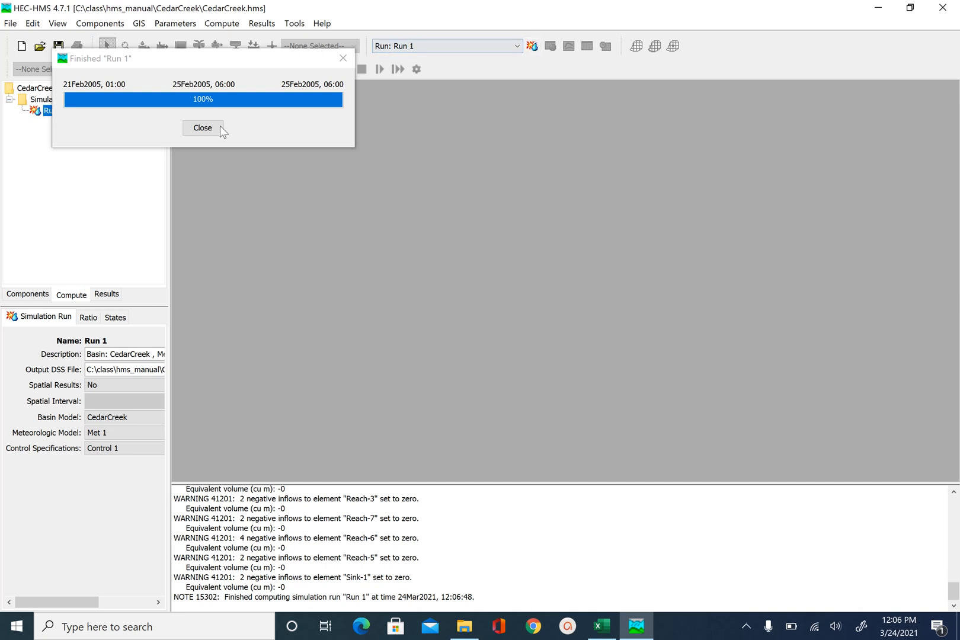
pyautogui.click(202, 128)
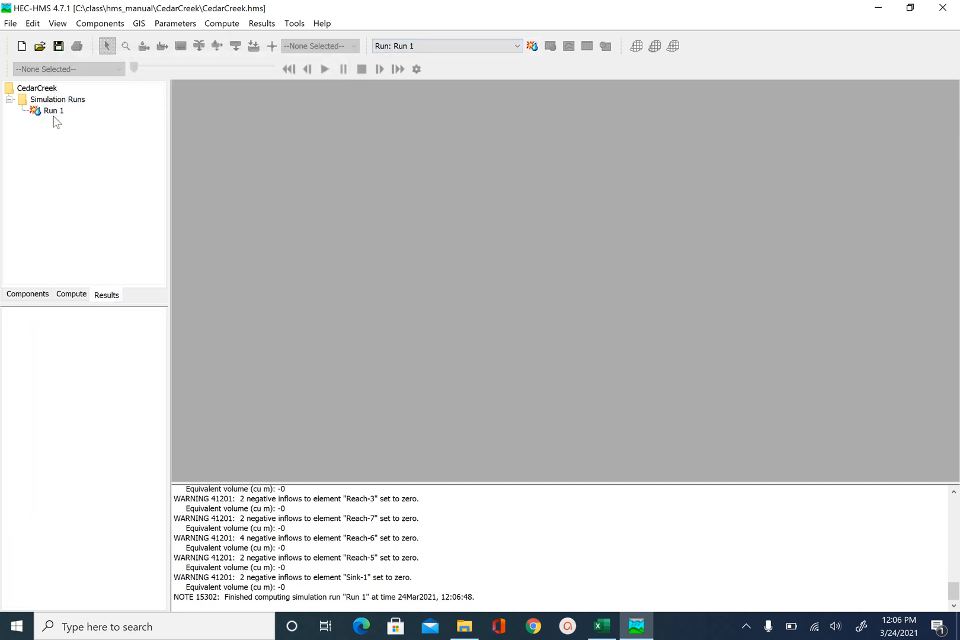
# Step: Expand Run 1's results tree down to the Sink-1 outlet
pyautogui.click(54, 110)
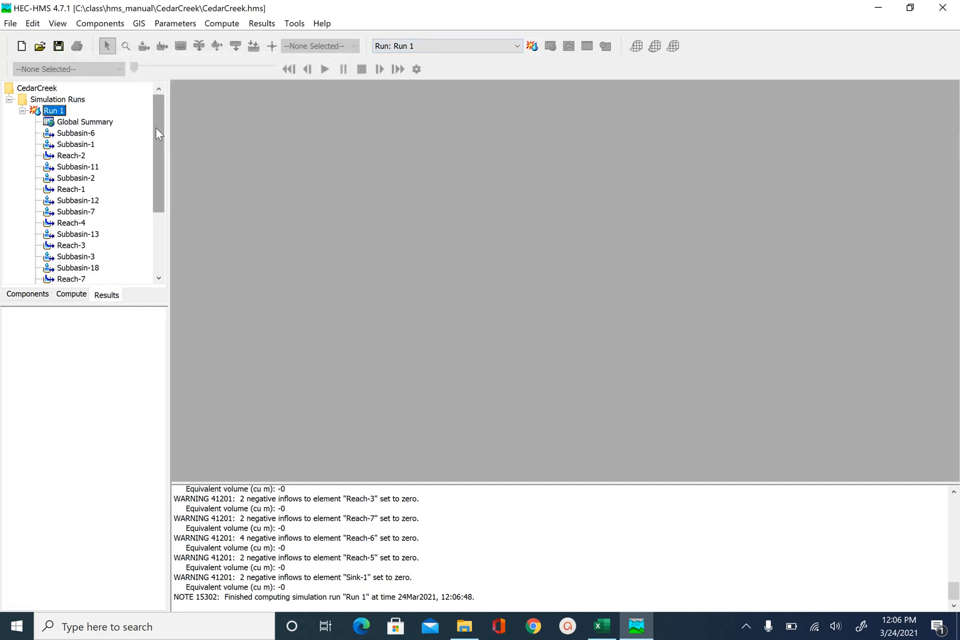
pyautogui.scroll(-3)
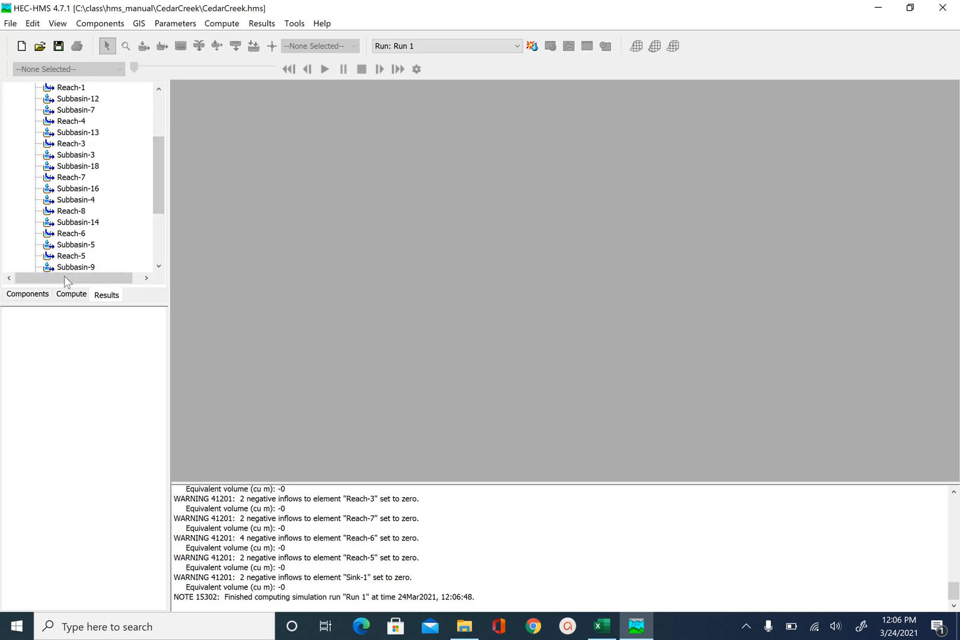
pyautogui.click(68, 165)
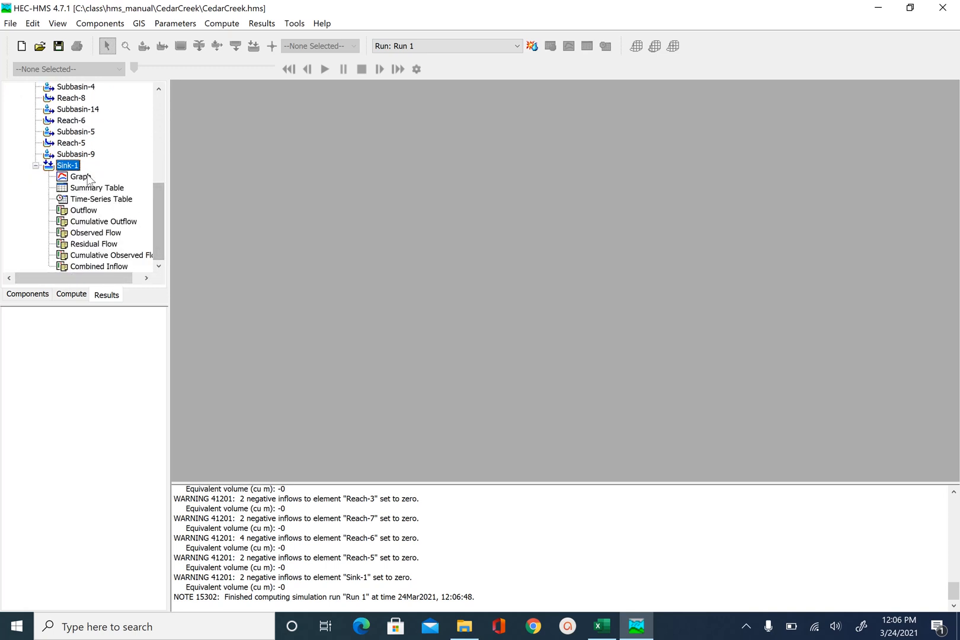
pyautogui.click(80, 176)
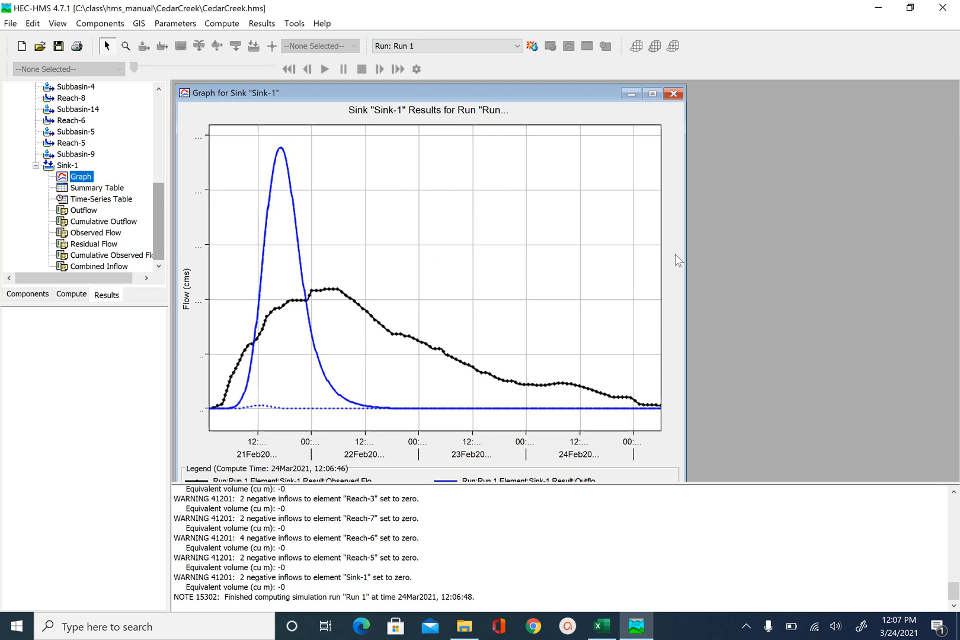
pyautogui.click(651, 93)
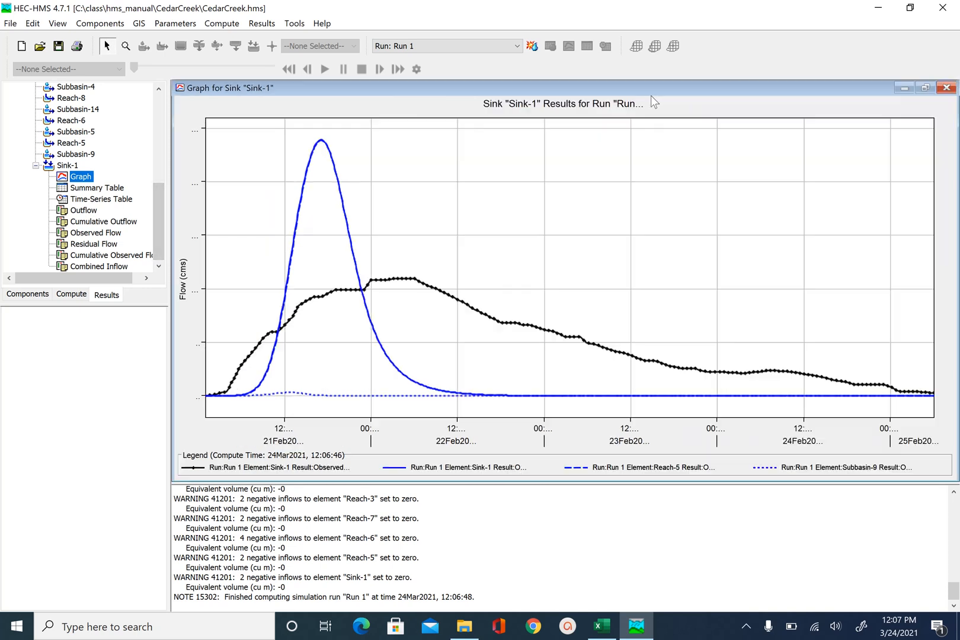
pyautogui.moveTo(626, 414)
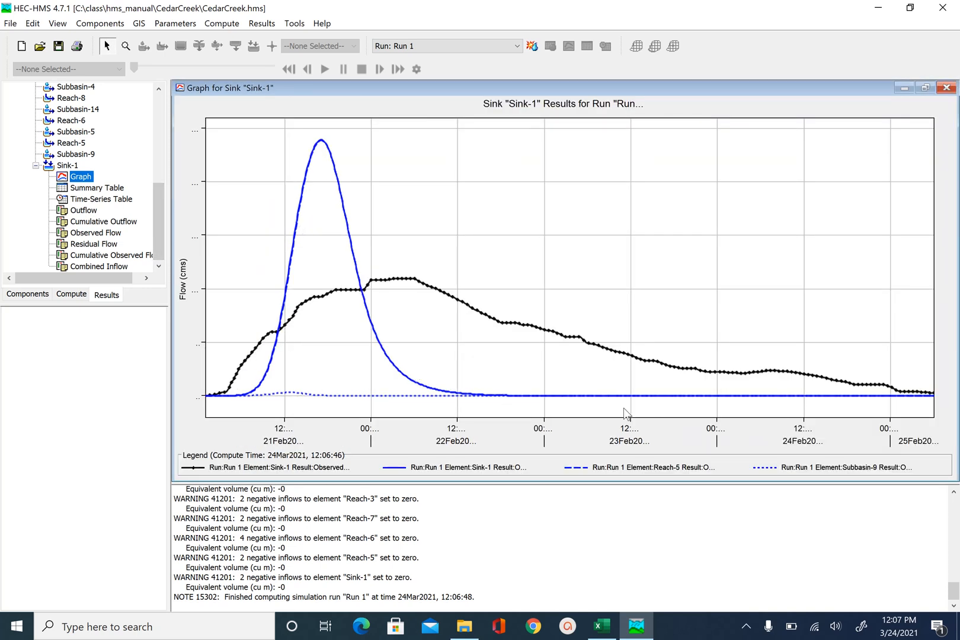
pyautogui.moveTo(275, 361)
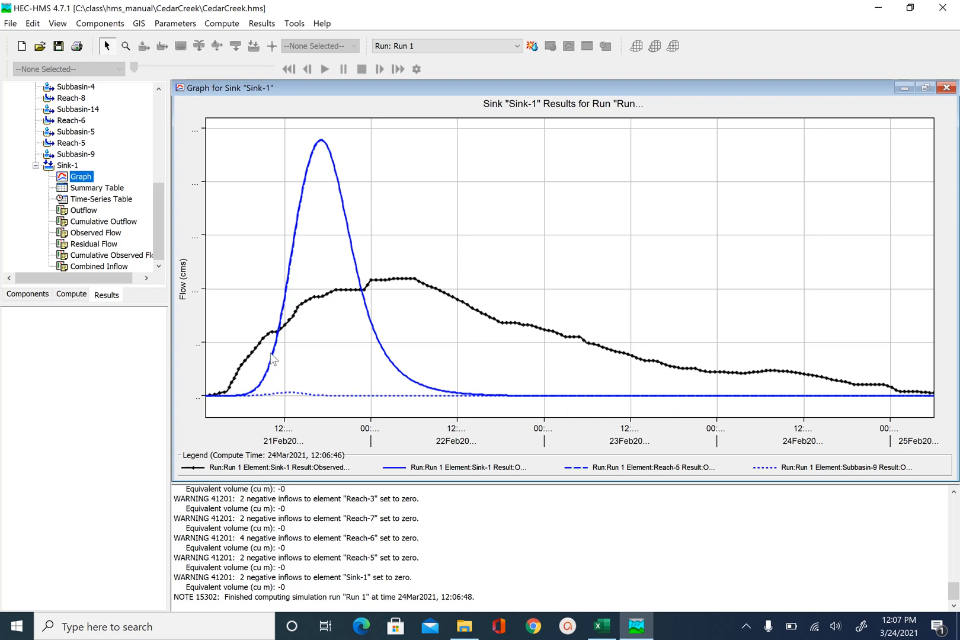
pyautogui.moveTo(707, 368)
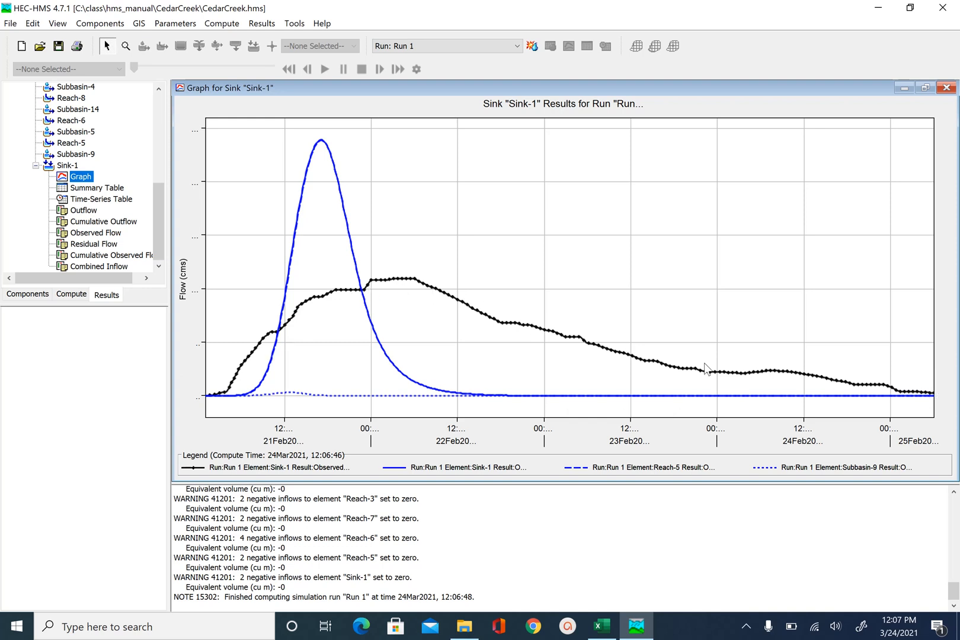
pyautogui.moveTo(360, 305)
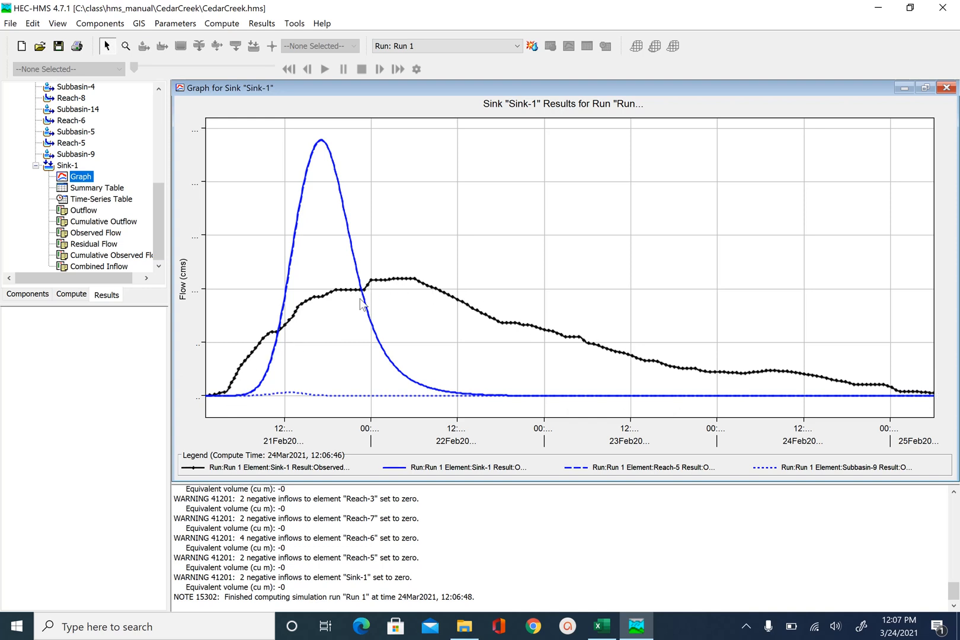
pyautogui.moveTo(409, 284)
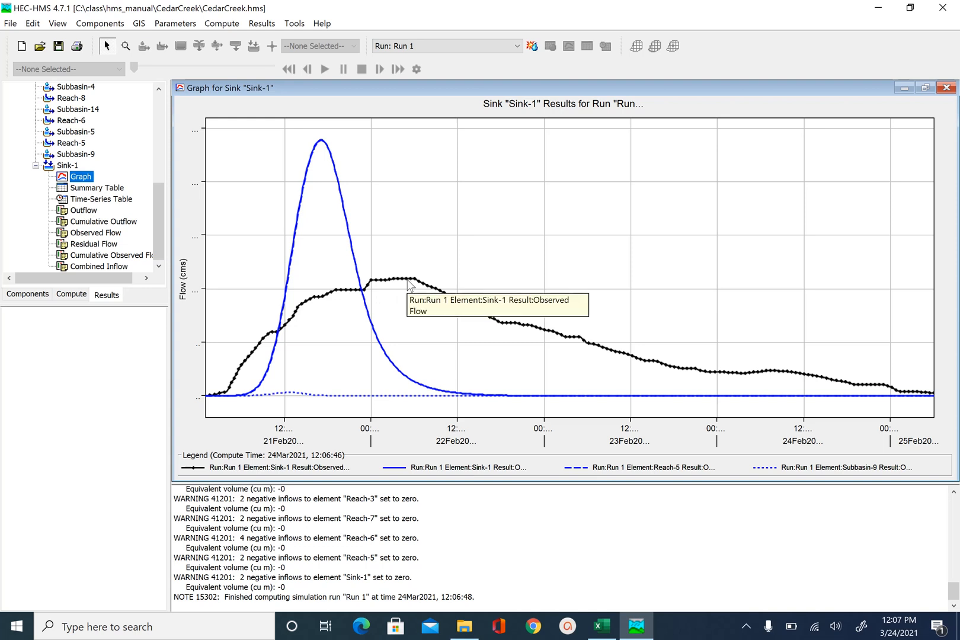
pyautogui.moveTo(404, 287)
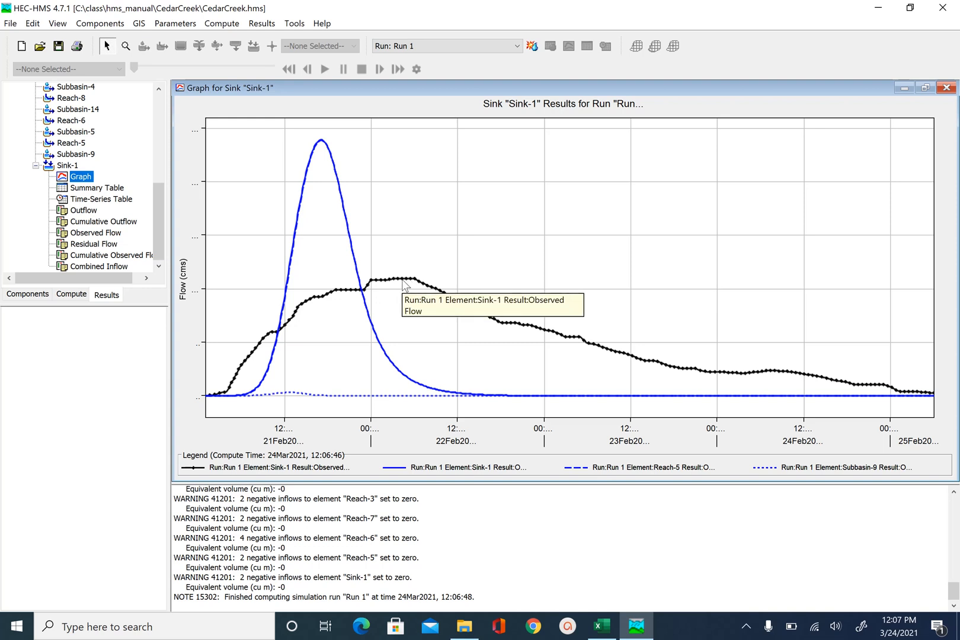
pyautogui.moveTo(319, 152)
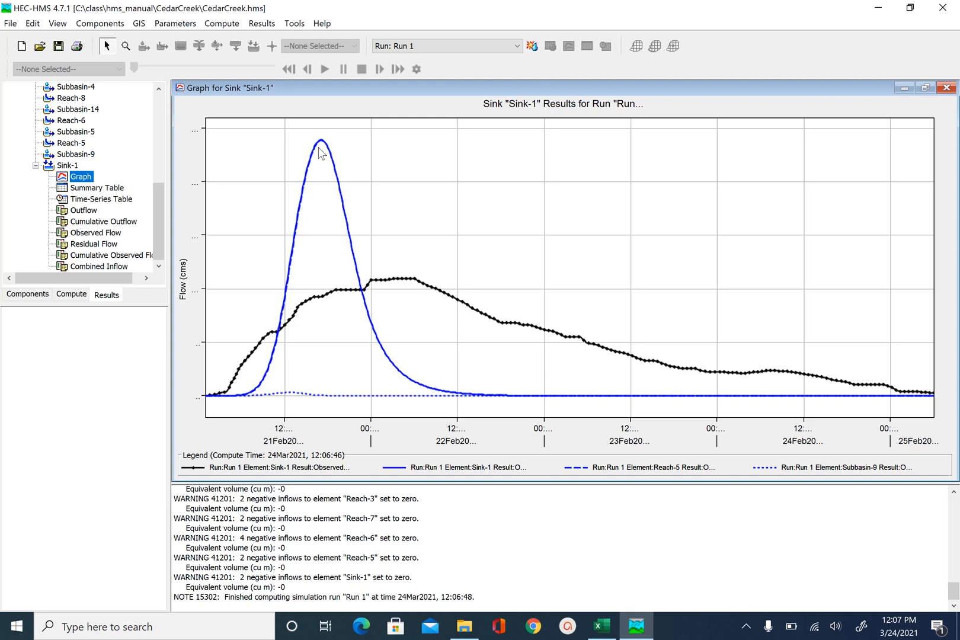
pyautogui.moveTo(421, 381)
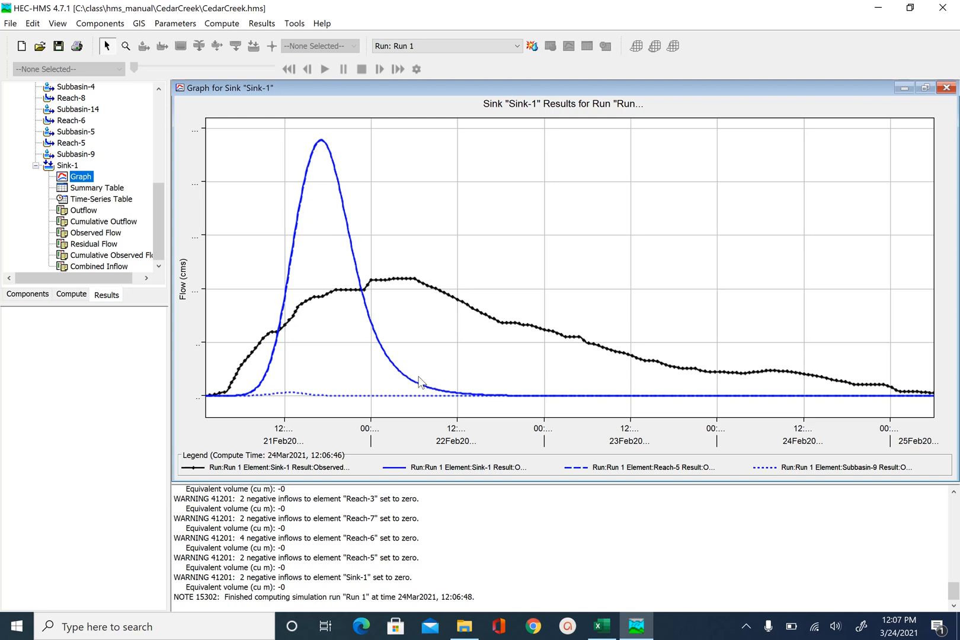
pyautogui.moveTo(445, 299)
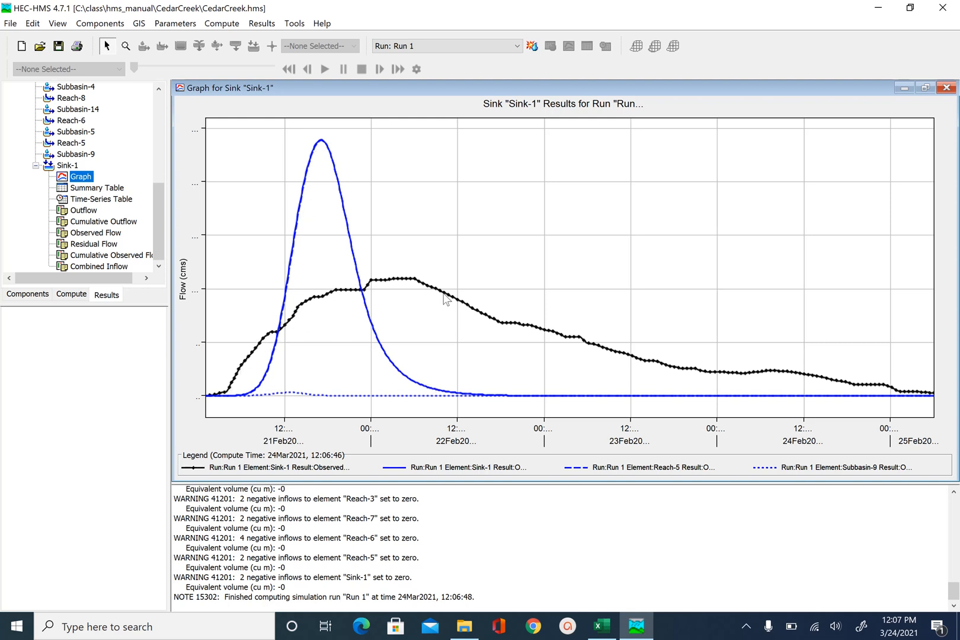
pyautogui.moveTo(305, 299)
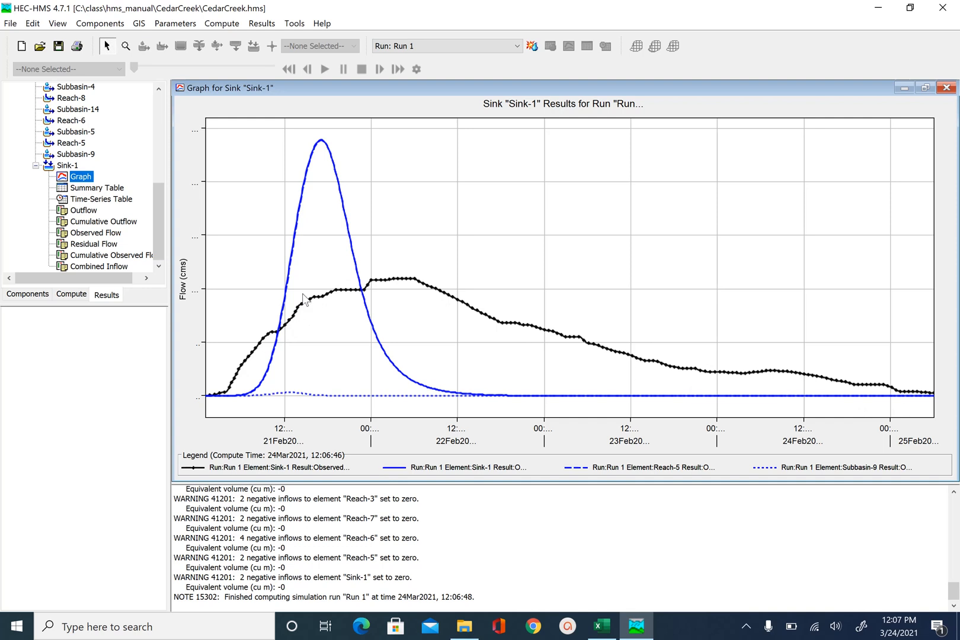
pyautogui.moveTo(327, 150)
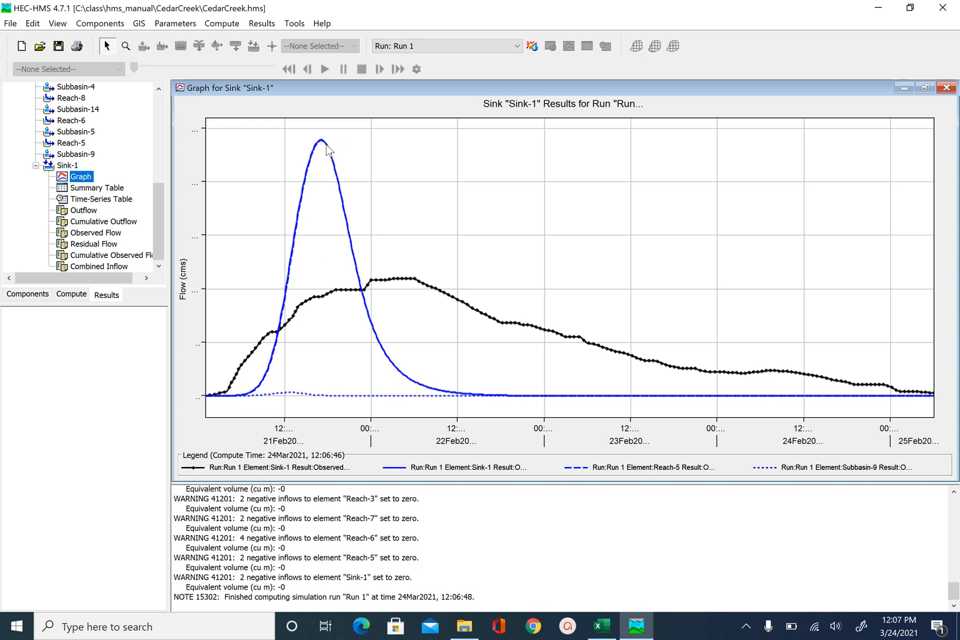
pyautogui.moveTo(322, 144)
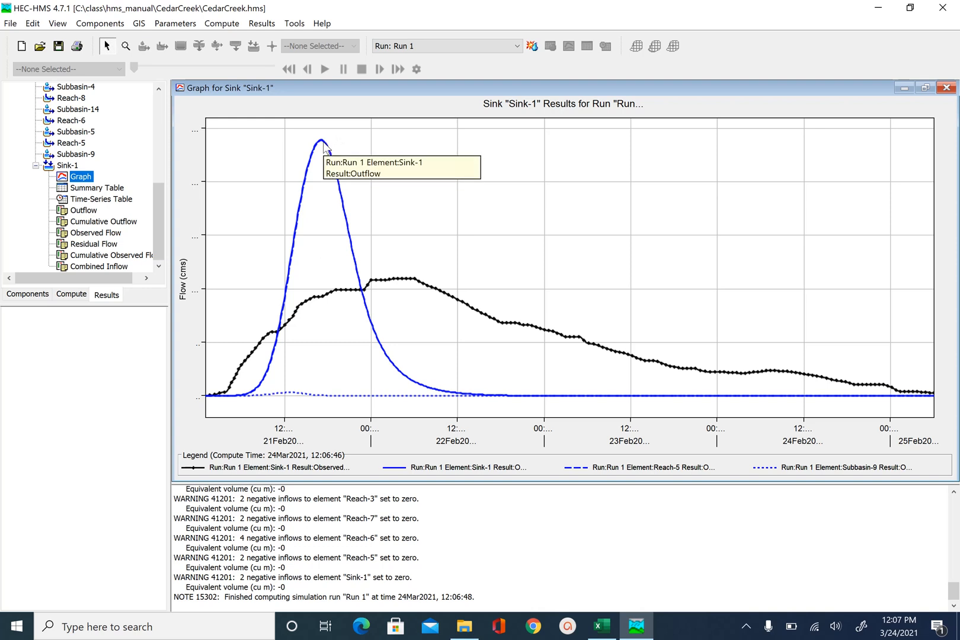
pyautogui.moveTo(400, 282)
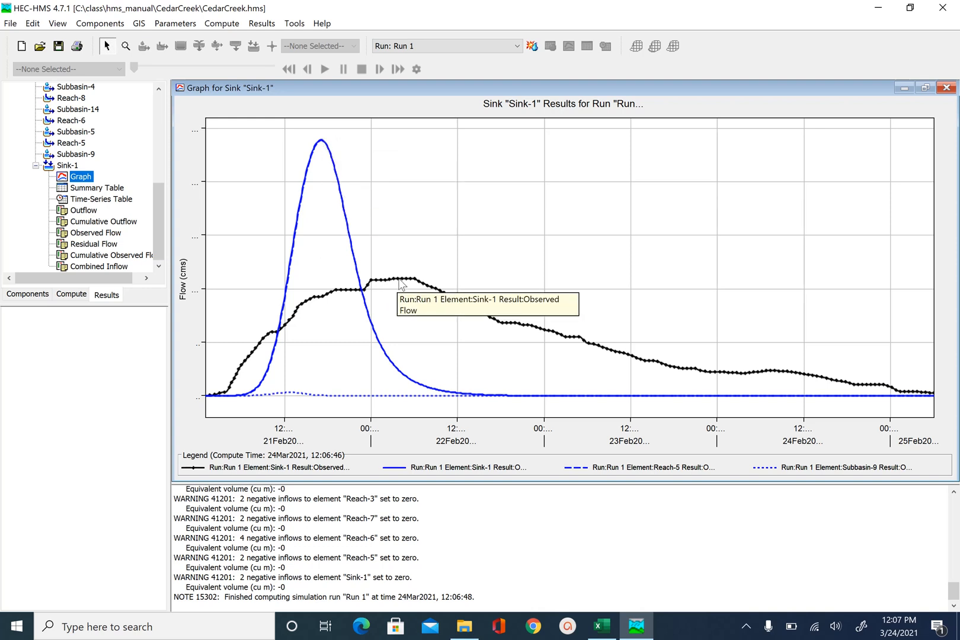
pyautogui.moveTo(413, 280)
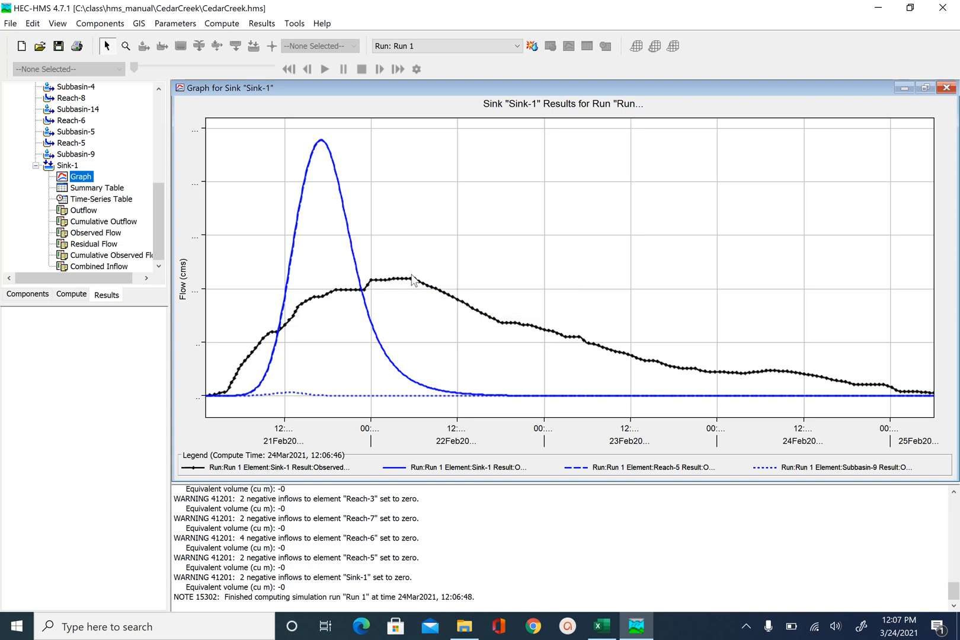
pyautogui.moveTo(411, 283)
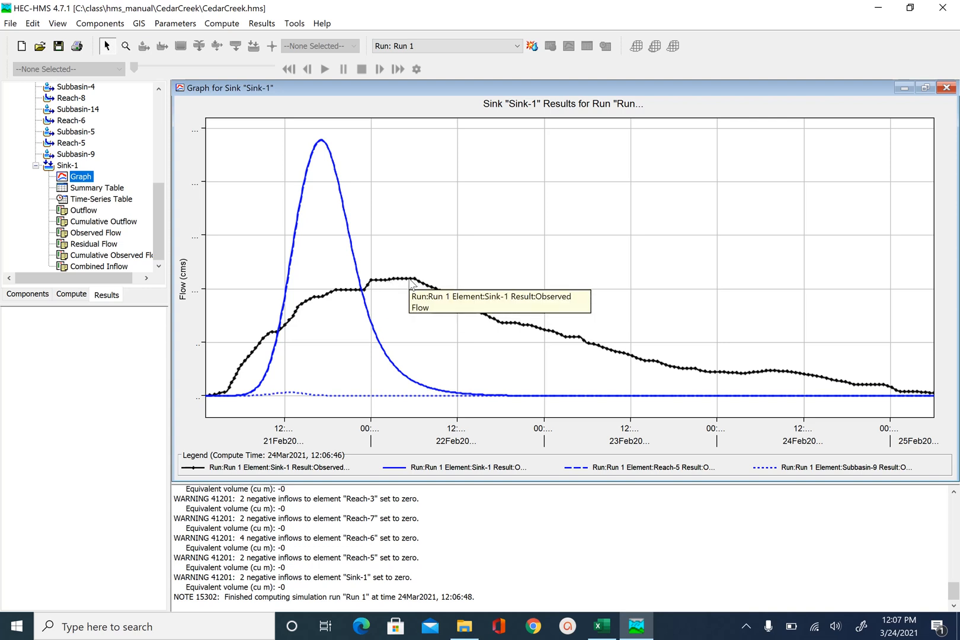
pyautogui.moveTo(312, 196)
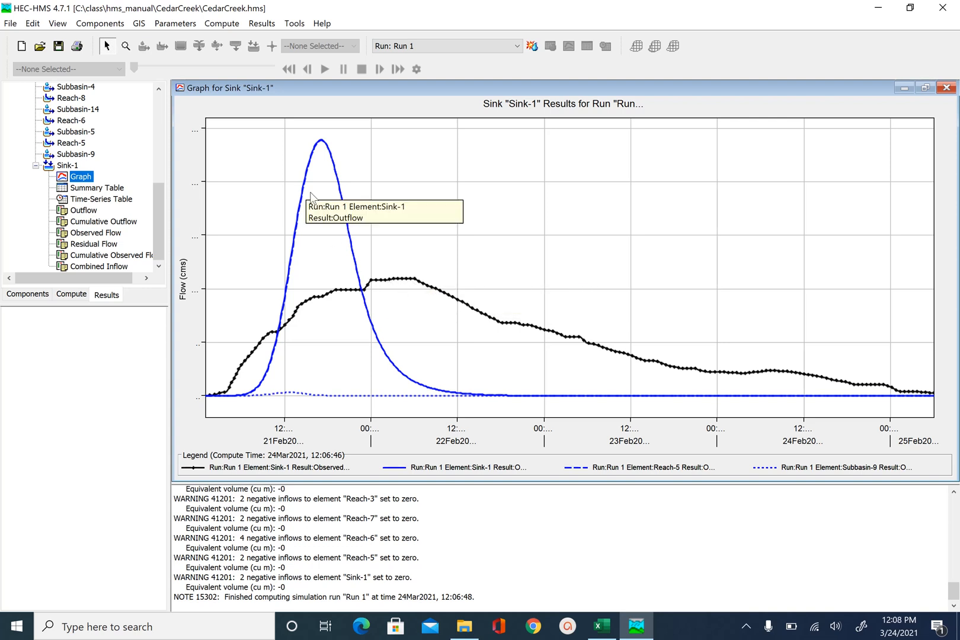
pyautogui.moveTo(325, 149)
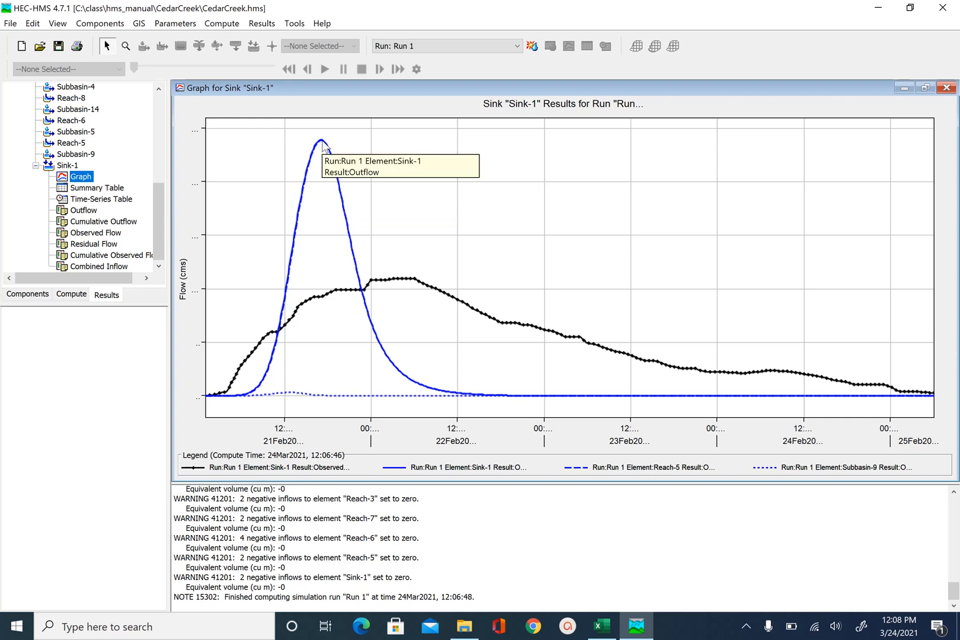
pyautogui.moveTo(393, 282)
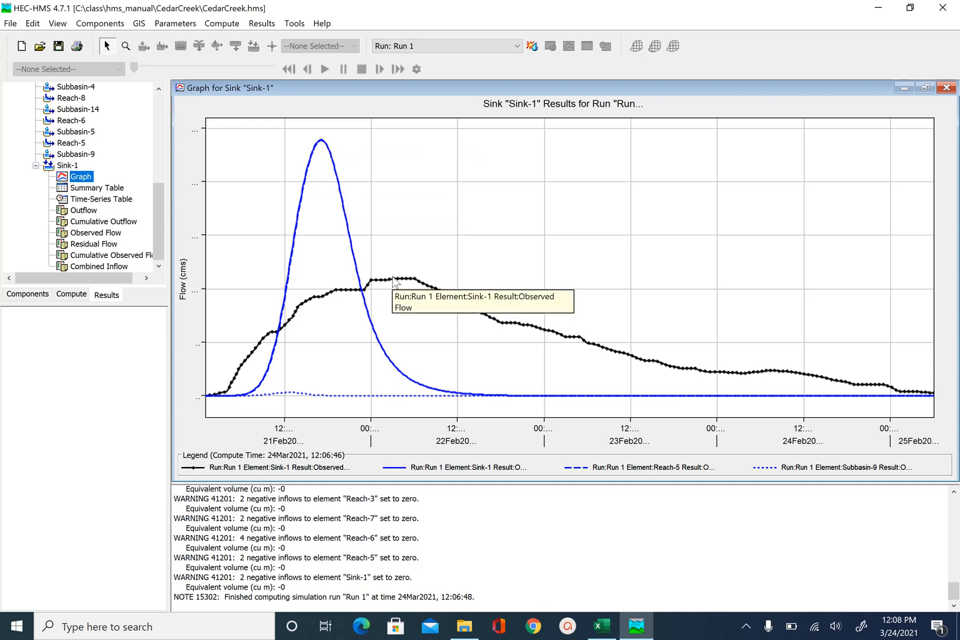
pyautogui.moveTo(329, 143)
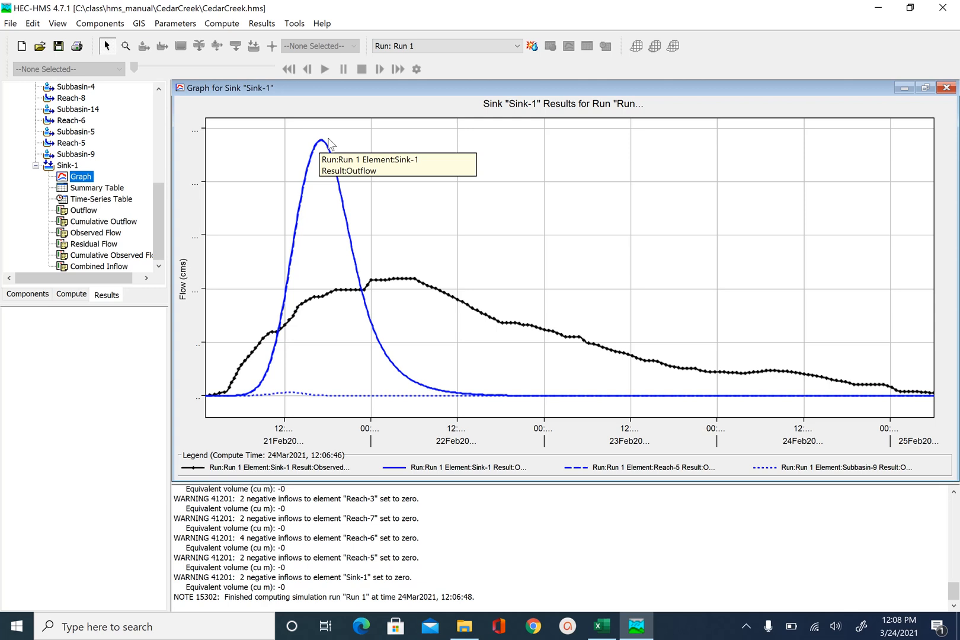
pyautogui.moveTo(323, 202)
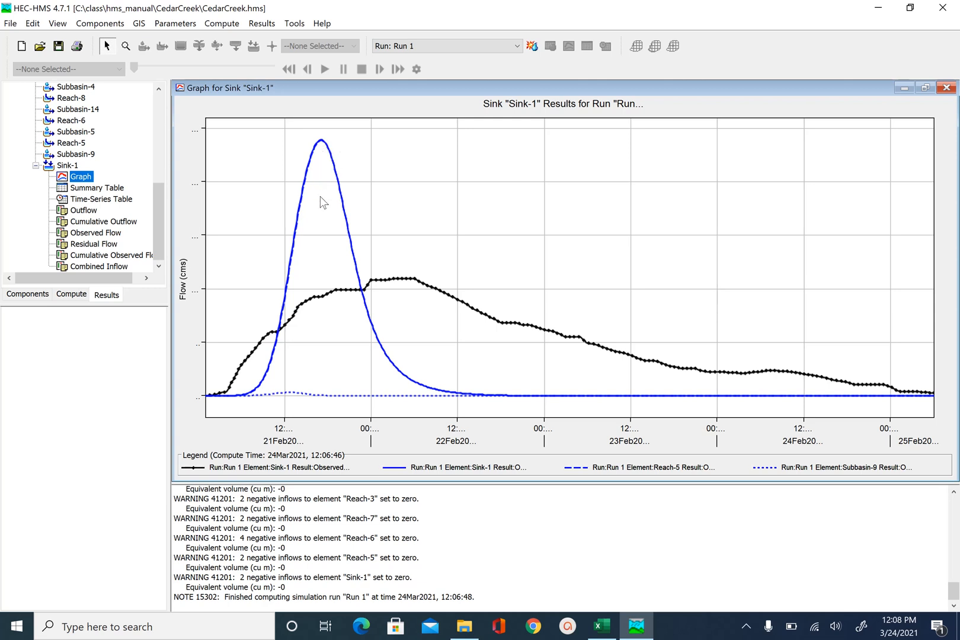
pyautogui.moveTo(409, 347)
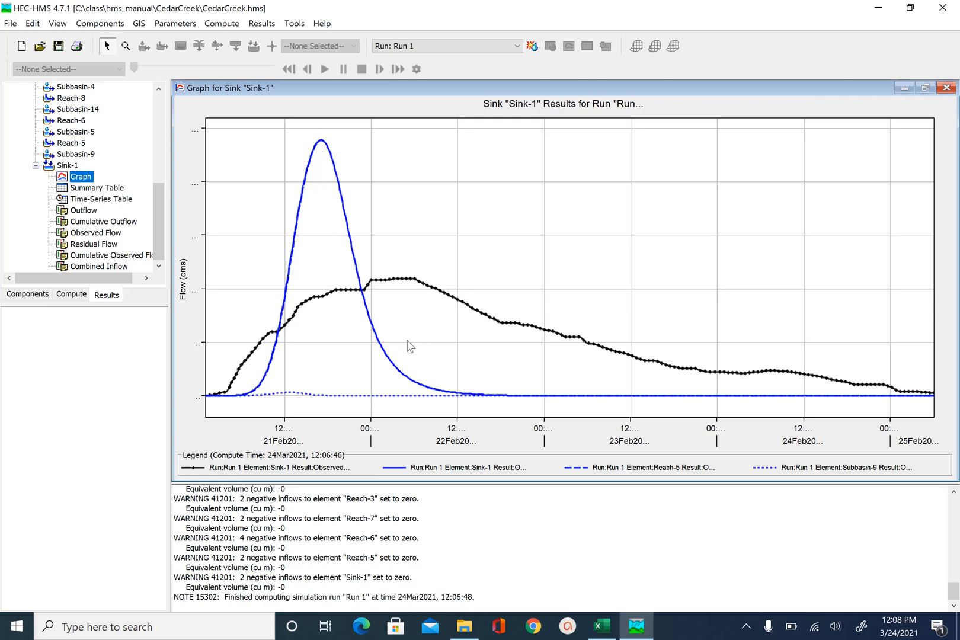
pyautogui.moveTo(516, 381)
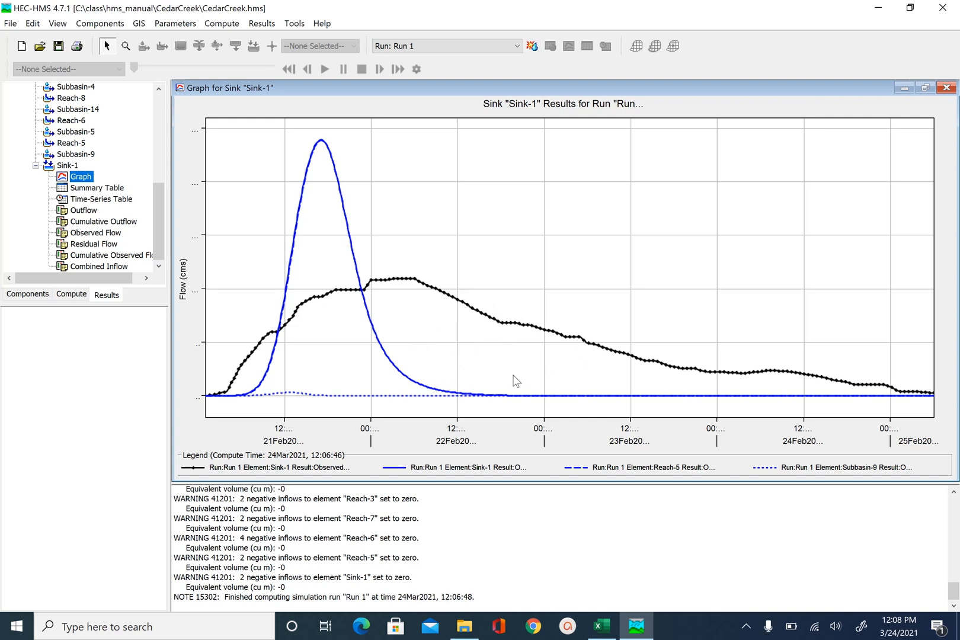
pyautogui.moveTo(702, 377)
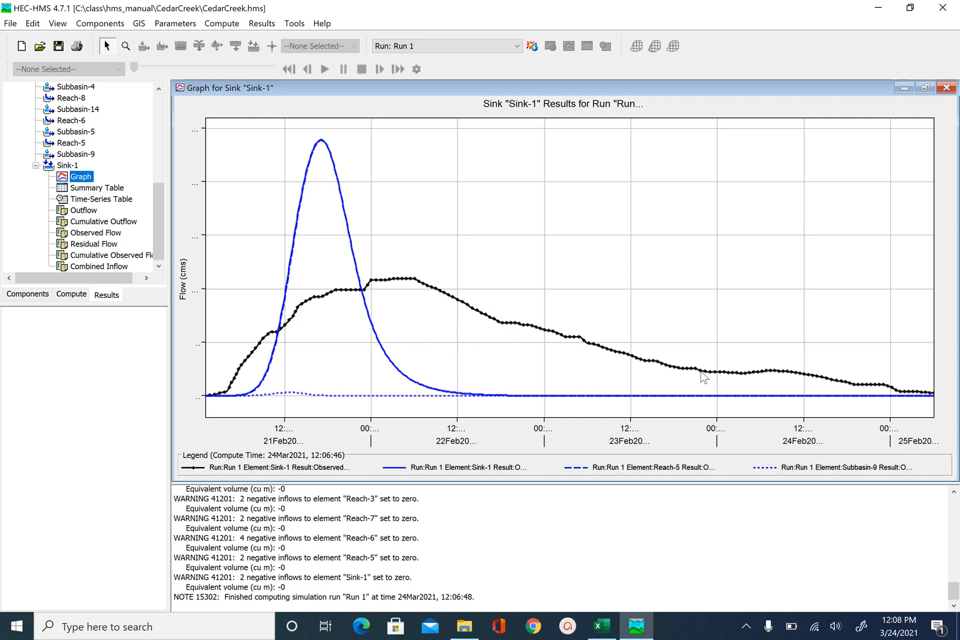
pyautogui.moveTo(452, 353)
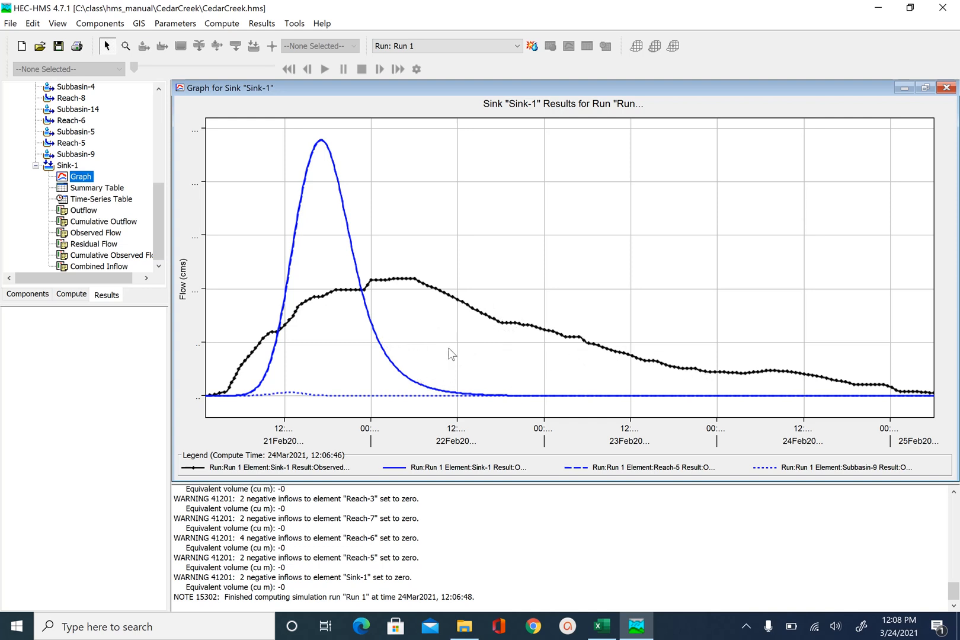
pyautogui.moveTo(452, 323)
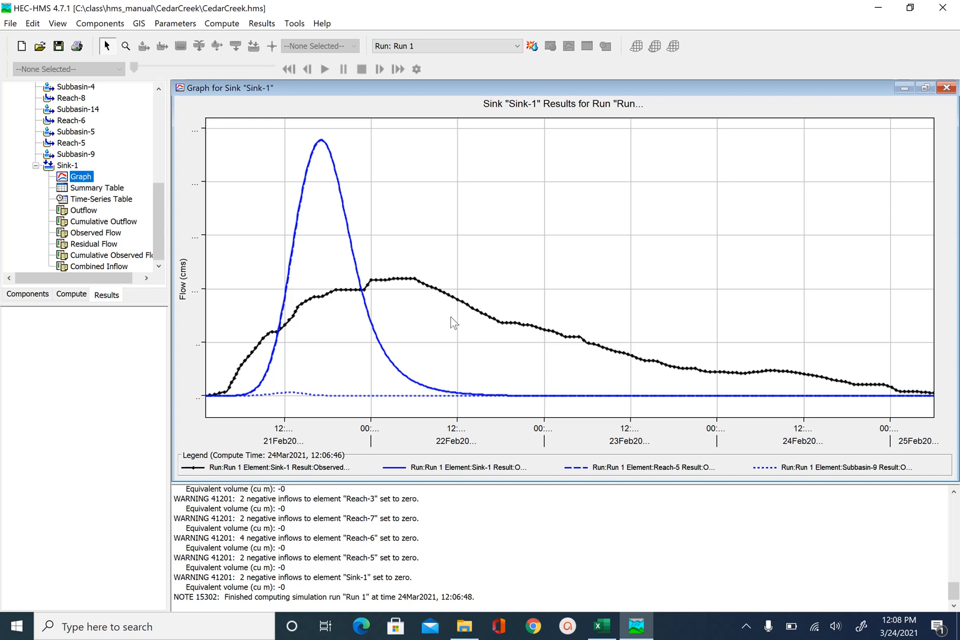
pyautogui.moveTo(321, 148)
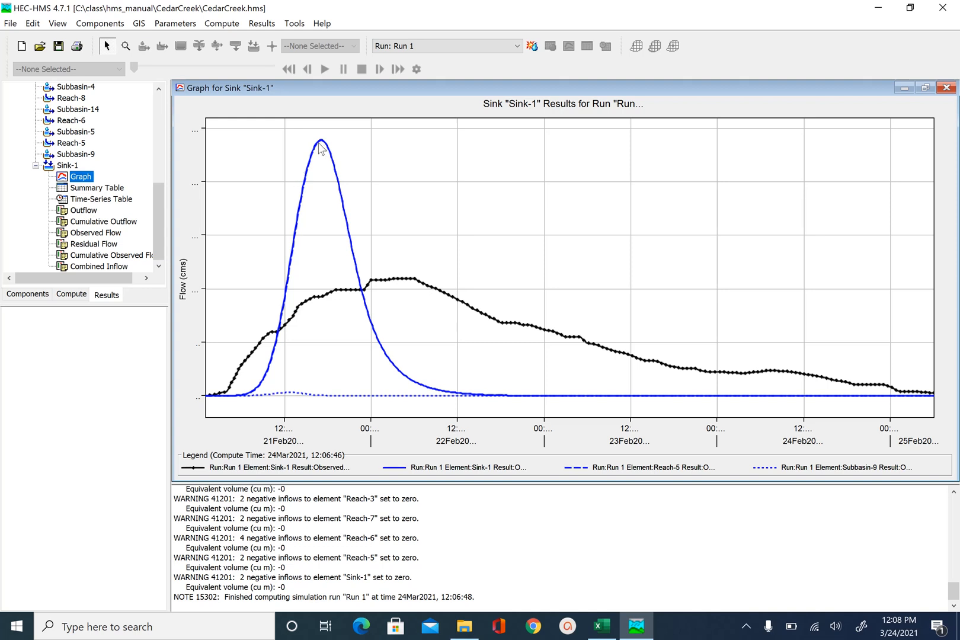
pyautogui.moveTo(320, 147)
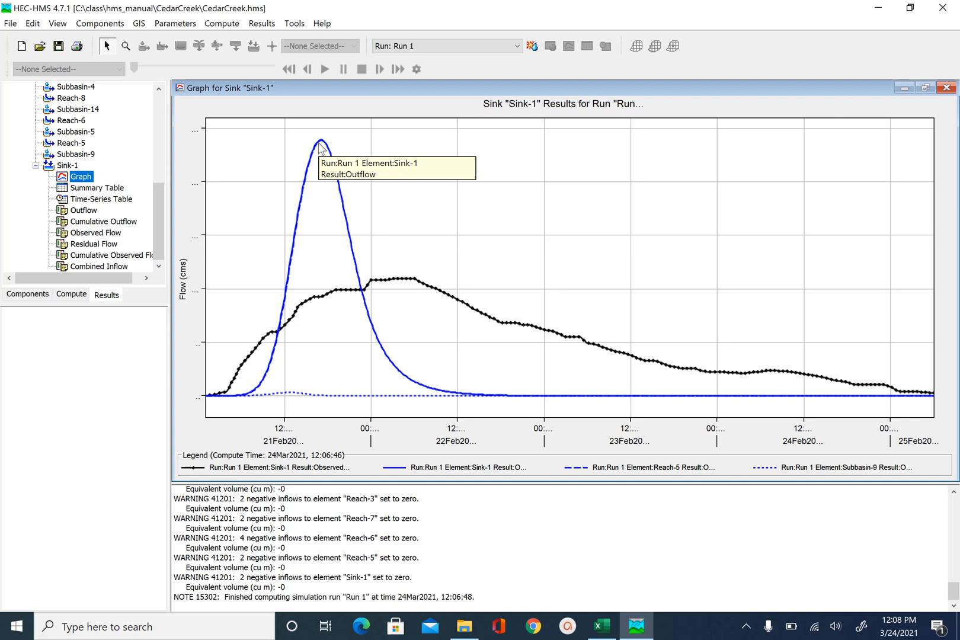
pyautogui.moveTo(321, 150)
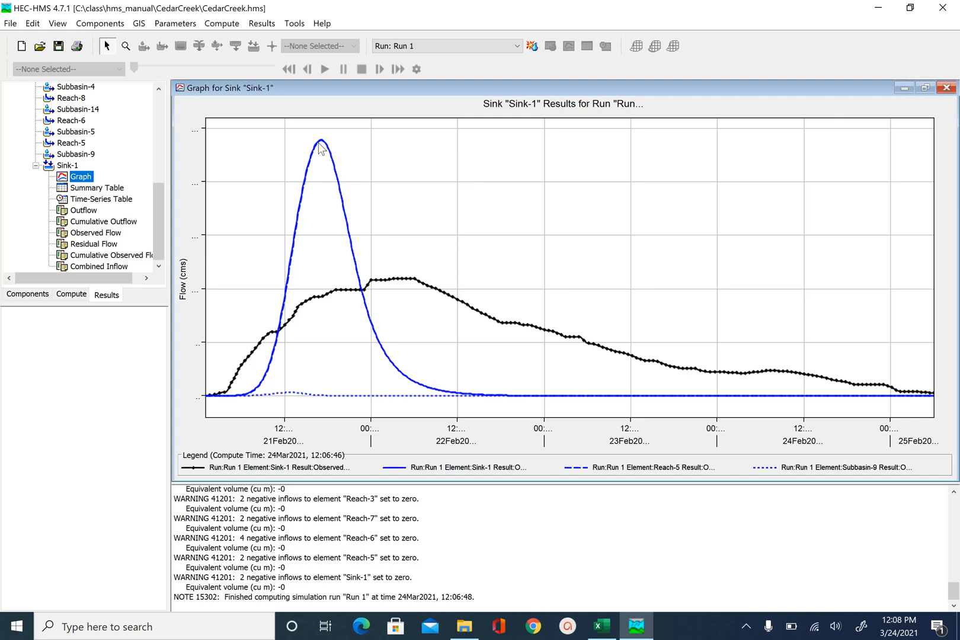
pyautogui.moveTo(355, 257)
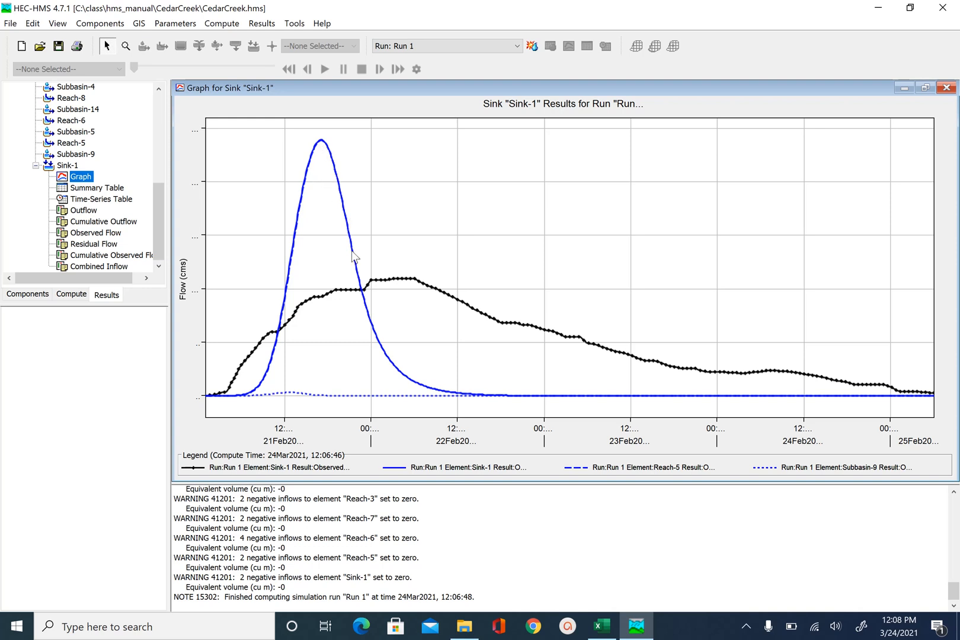
pyautogui.moveTo(383, 287)
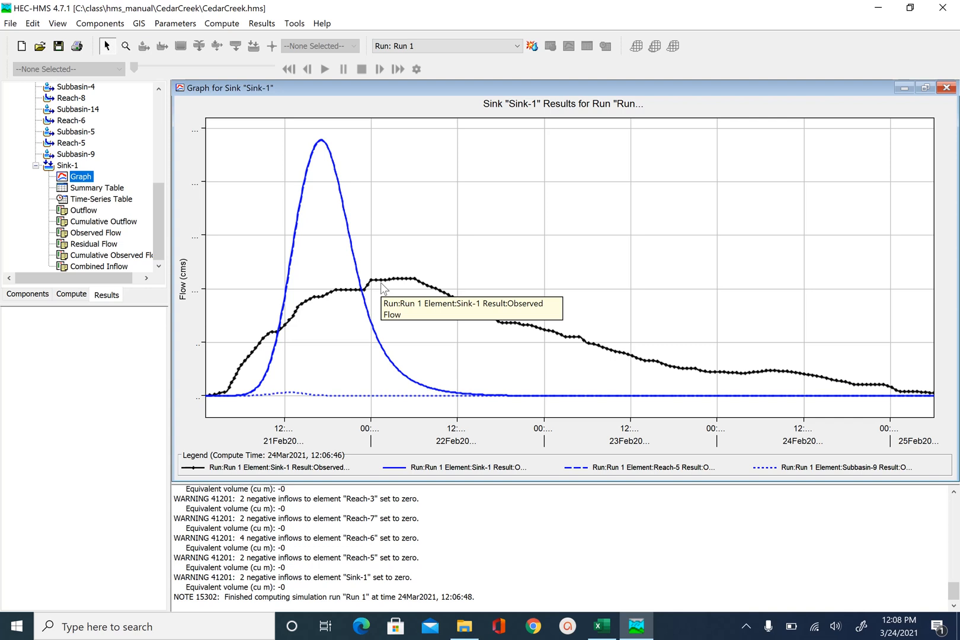
pyautogui.moveTo(383, 288)
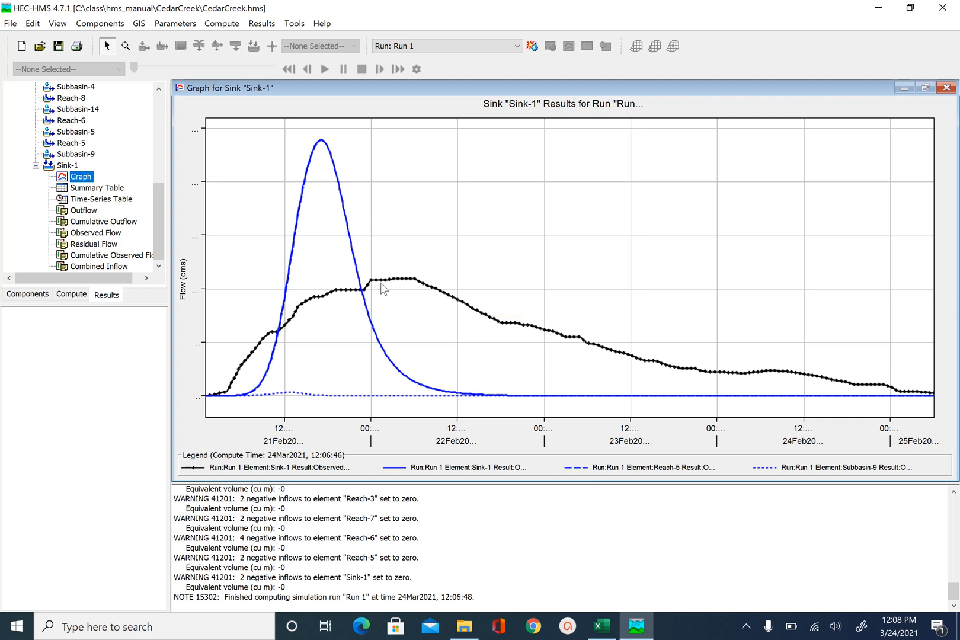
pyautogui.moveTo(202, 264)
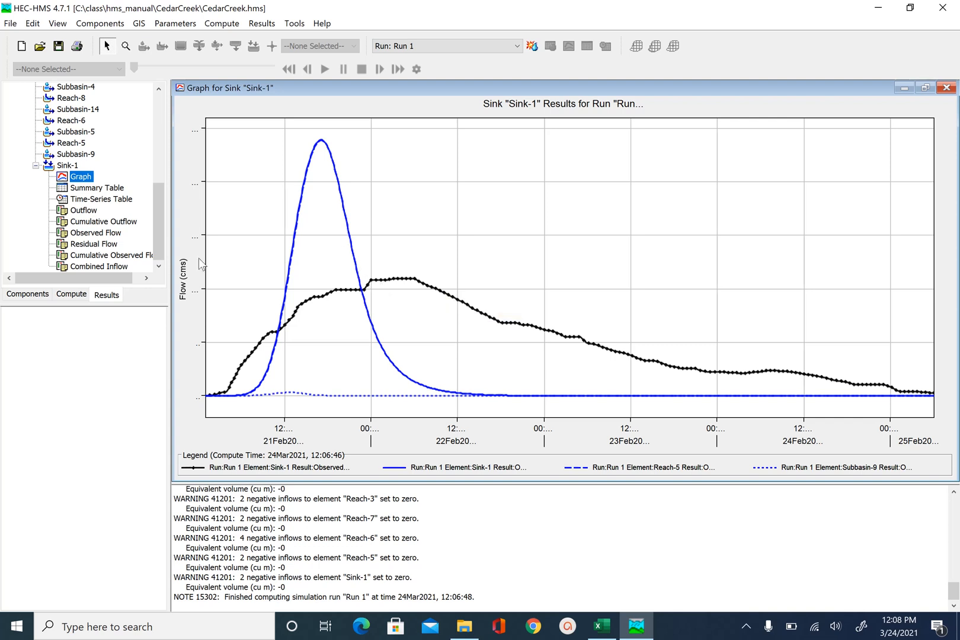
# Step: Open the CedarCreek basin model's SCS Curve Number loss parameter table
pyautogui.click(26, 295)
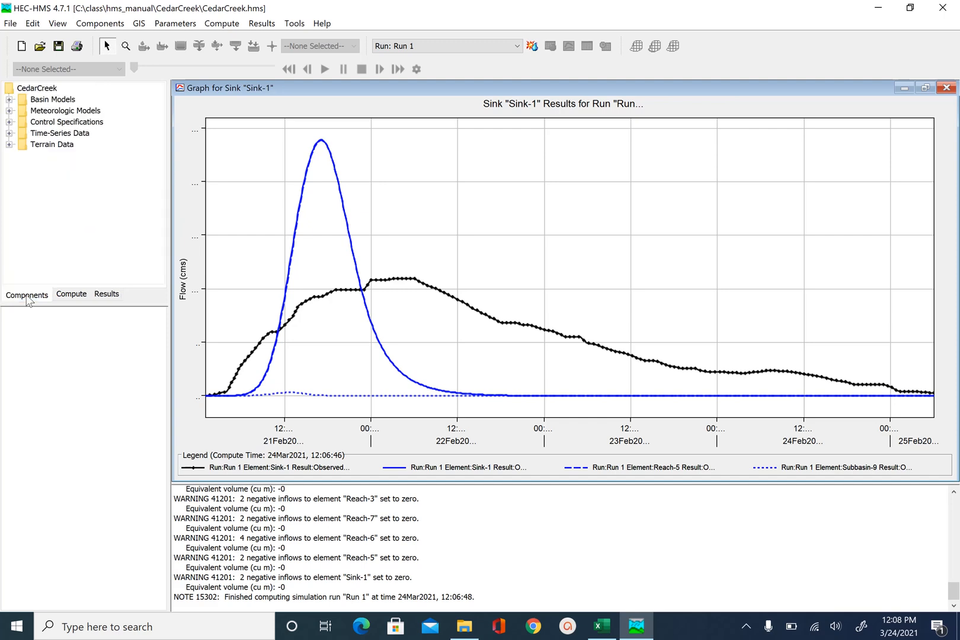
pyautogui.click(10, 99)
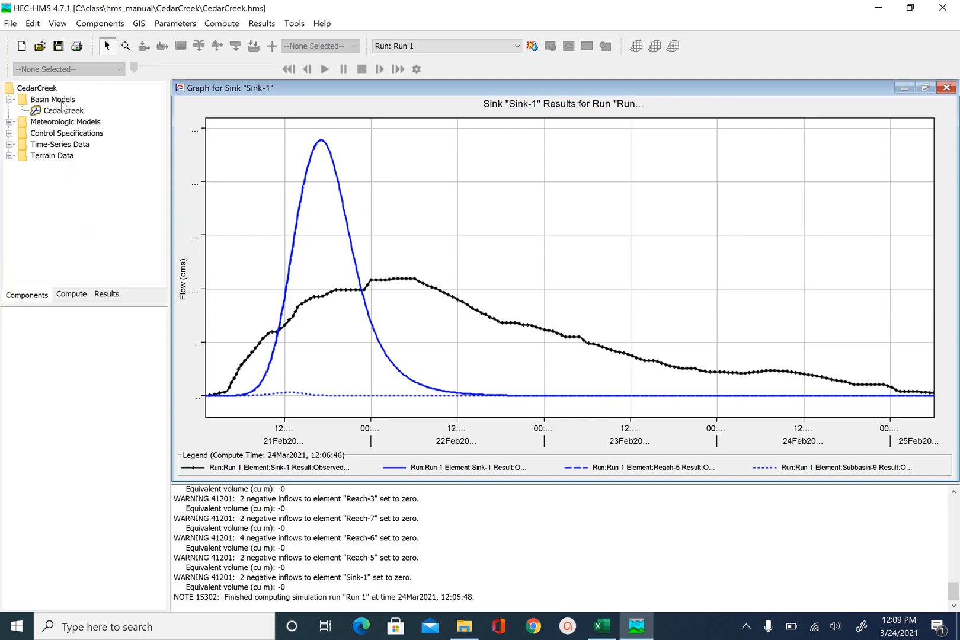
pyautogui.click(63, 110)
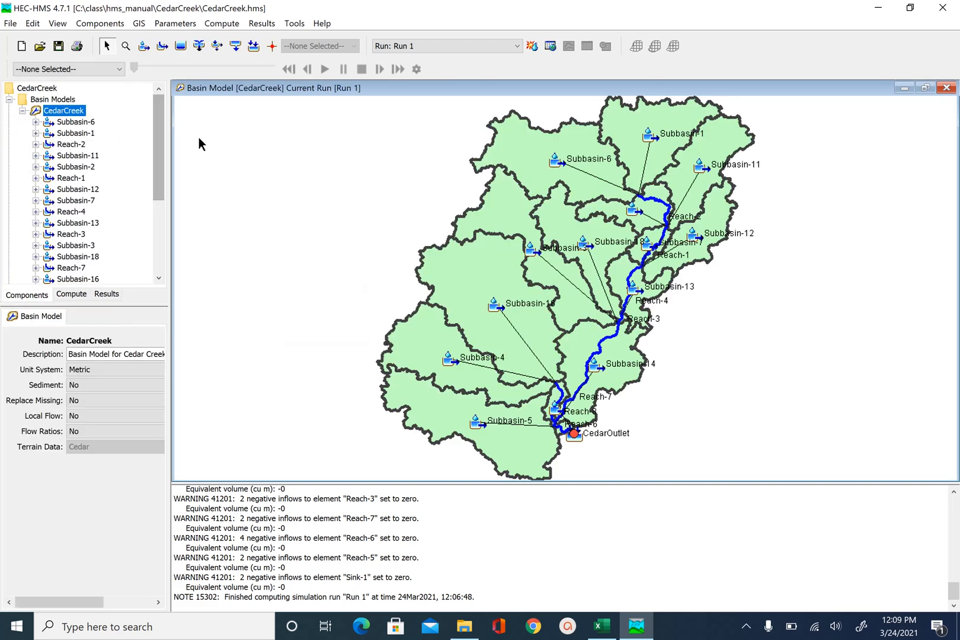
pyautogui.click(174, 23)
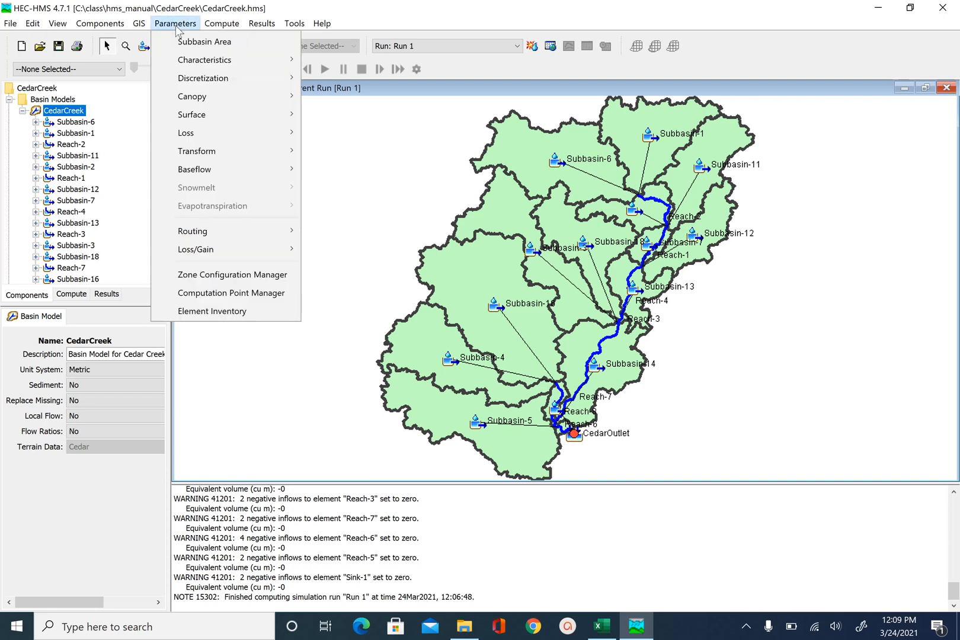
pyautogui.moveTo(185, 133)
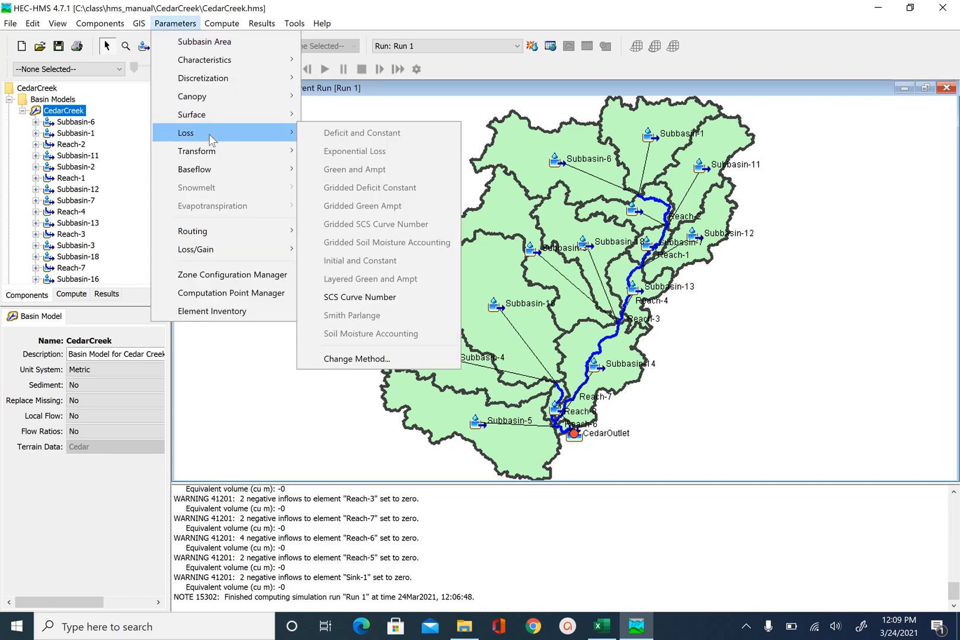
pyautogui.click(359, 297)
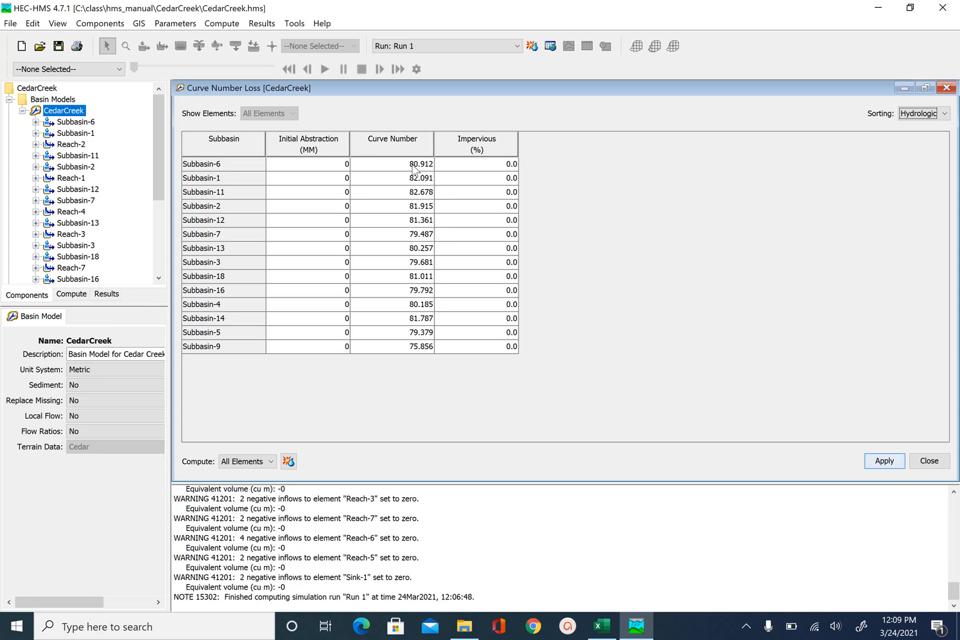
pyautogui.moveTo(399, 174)
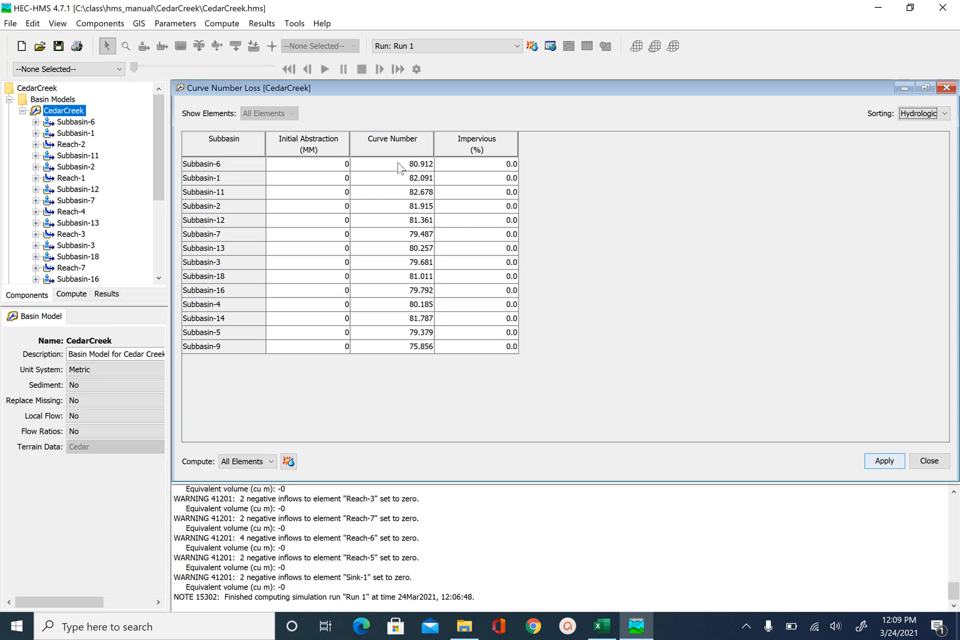
# Step: Select the whole Curve Number column (75.9–82.7) and copy it
pyautogui.click(392, 220)
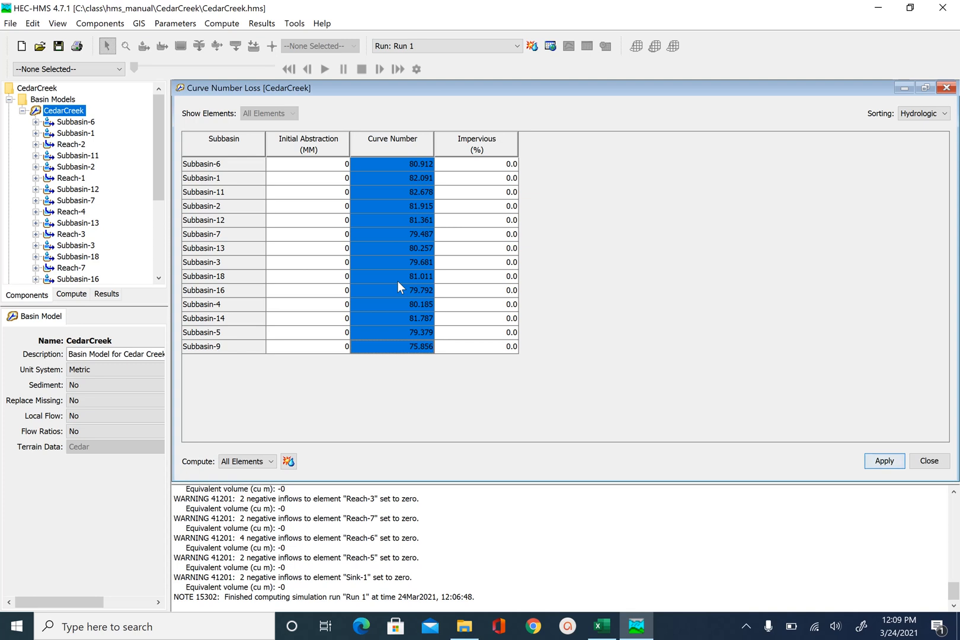
pyautogui.moveTo(403, 272)
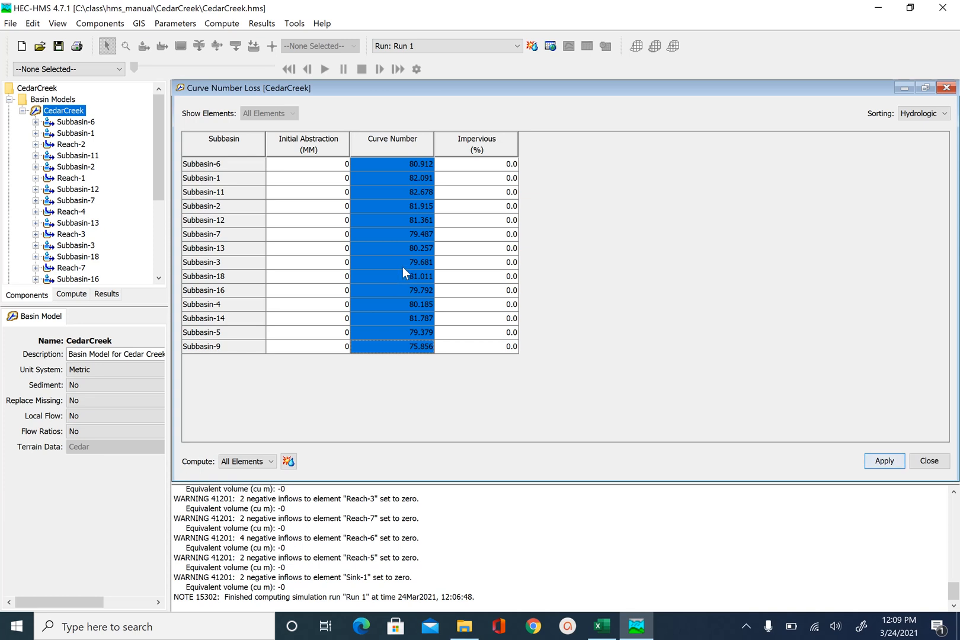
pyautogui.rightClick(405, 273)
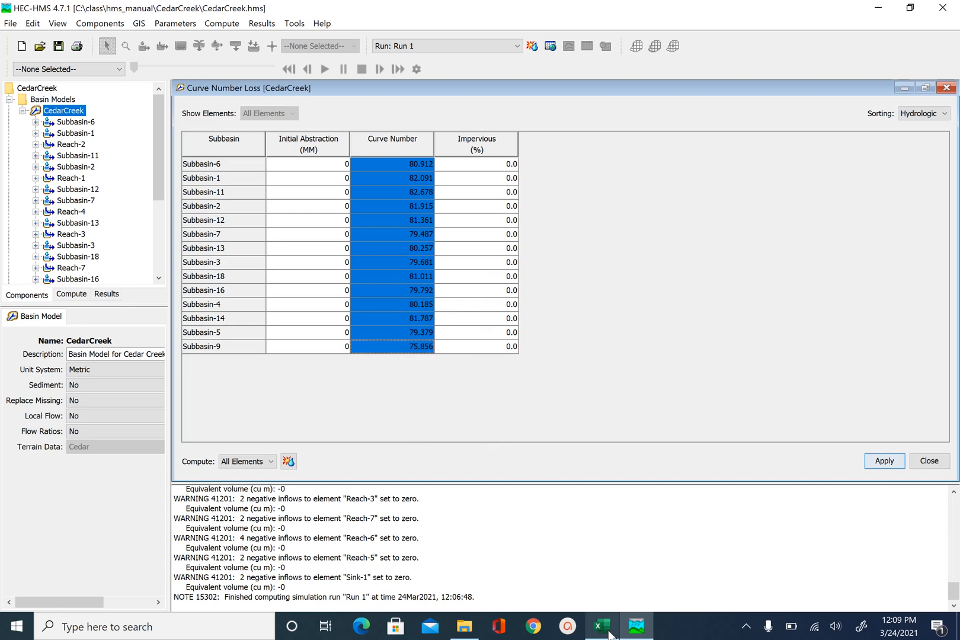
# Step: Paste the curve numbers into Excel under a CN heading
pyautogui.click(600, 625)
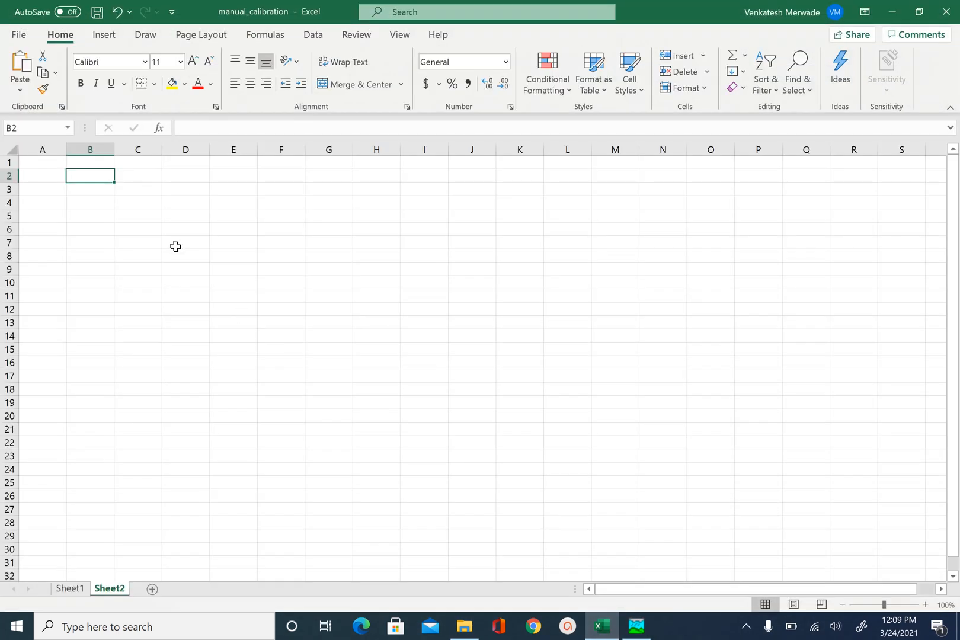
pyautogui.moveTo(238, 23)
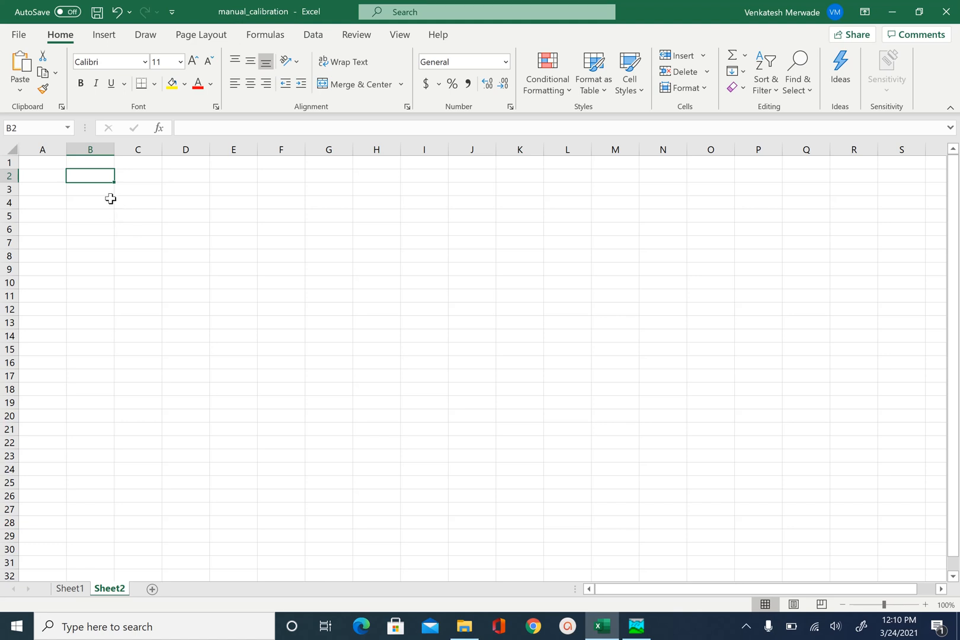
pyautogui.write('C')
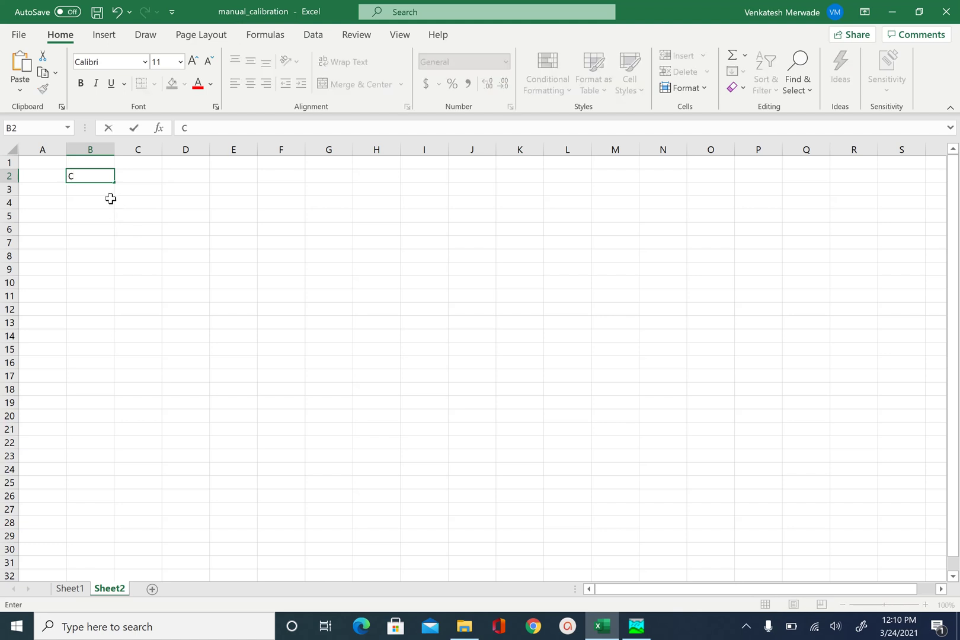
pyautogui.press('ctrl+v')
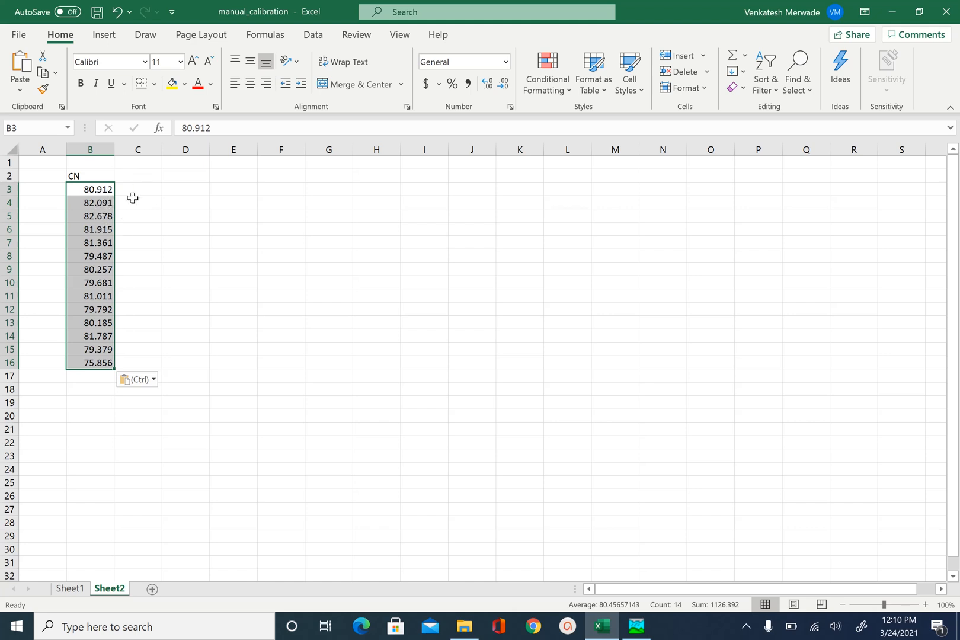
pyautogui.moveTo(145, 190)
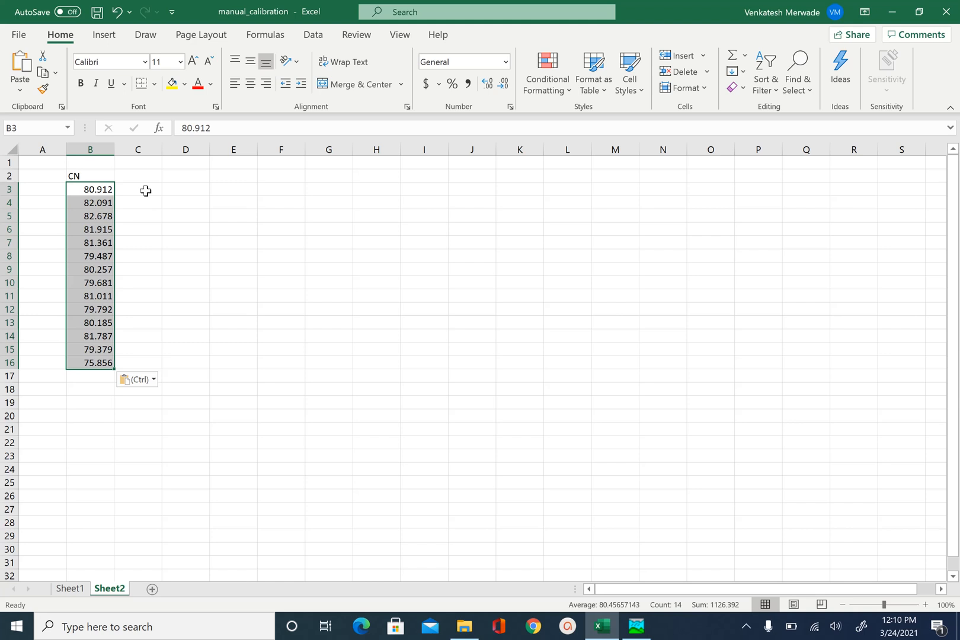
# Step: Compute 90% of each curve number (=0.9*B3 through C16) and copy the results
pyautogui.click(137, 189)
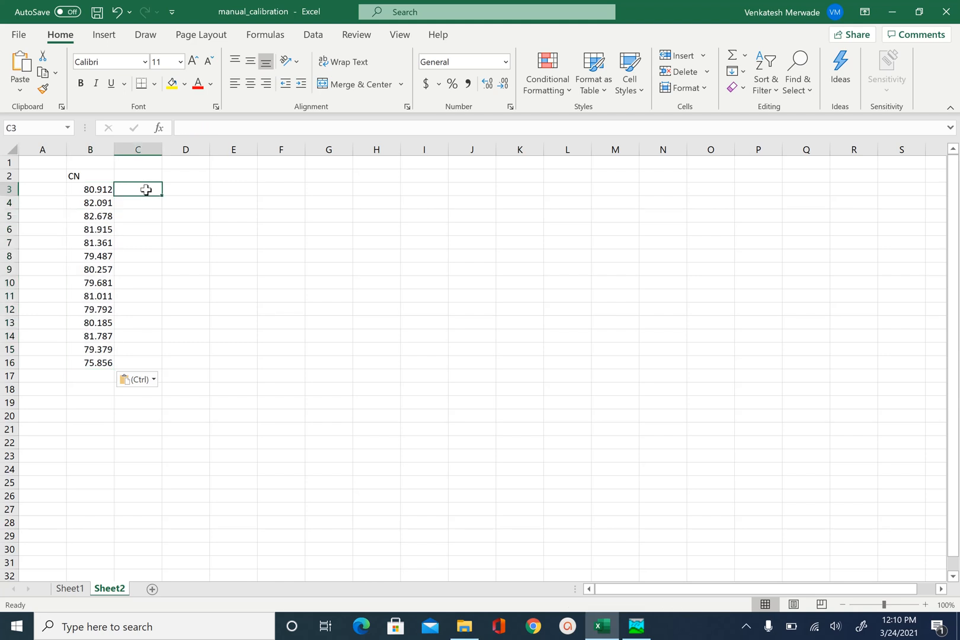
pyautogui.write('=0.9')
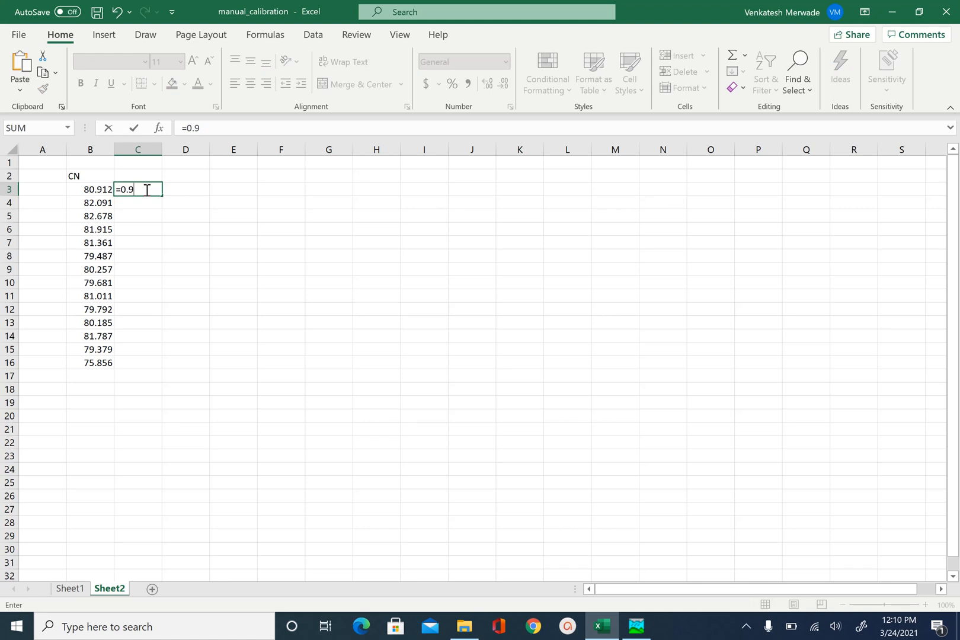
pyautogui.write('*')
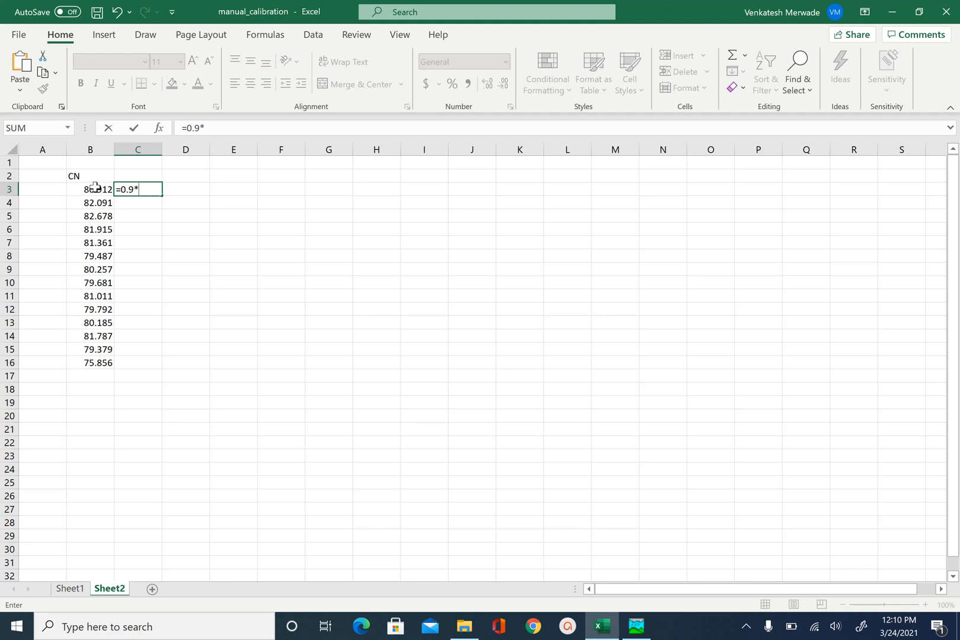
pyautogui.press('Return')
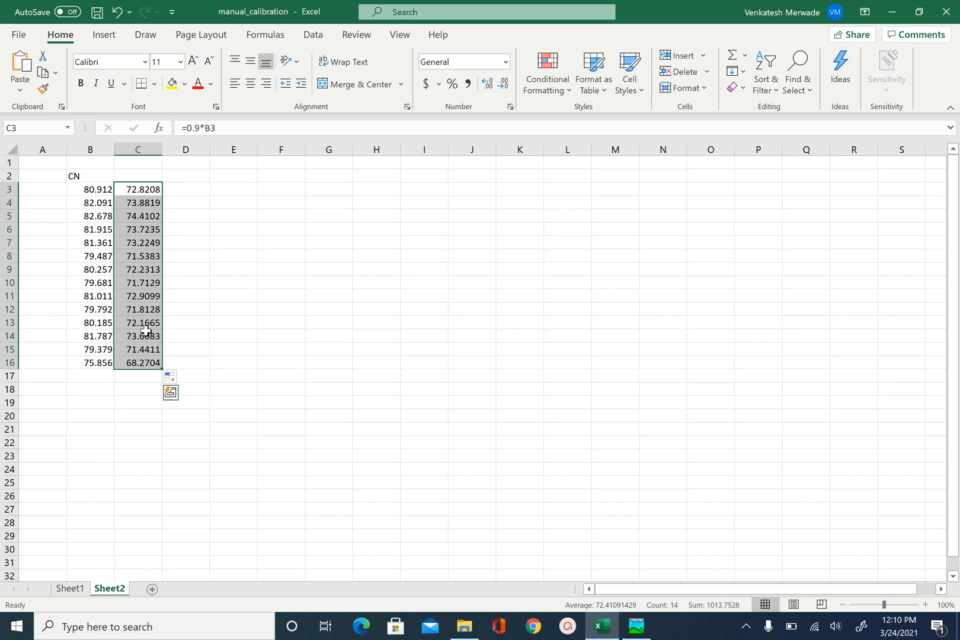
pyautogui.rightClick(143, 325)
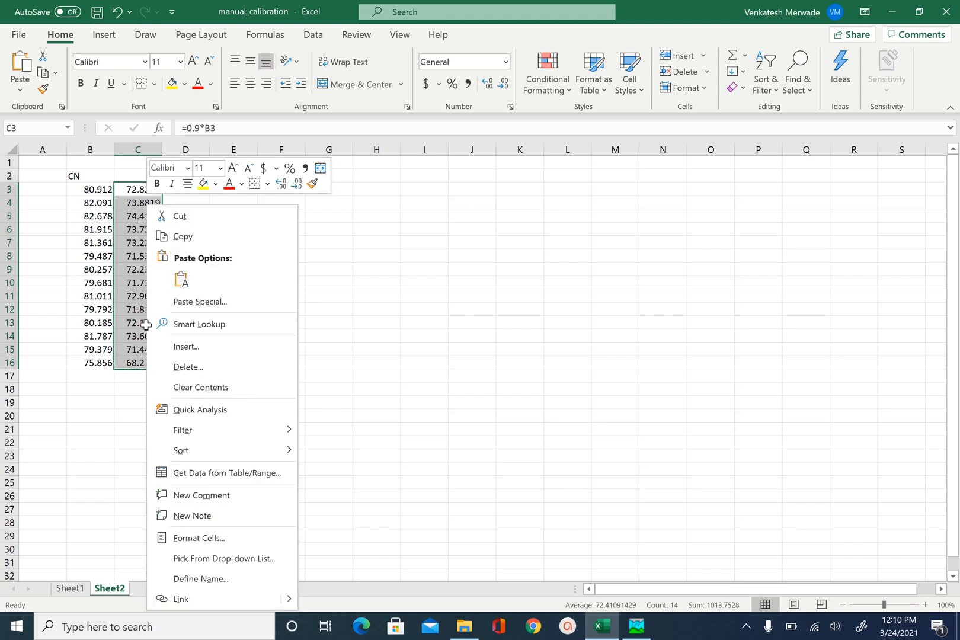
pyautogui.moveTo(208, 237)
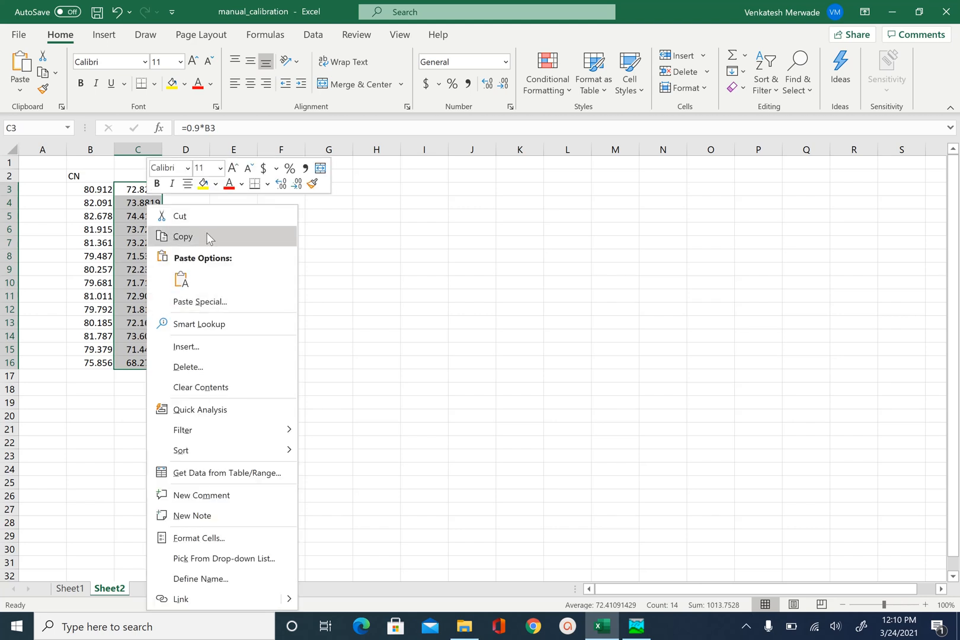
pyautogui.click(636, 626)
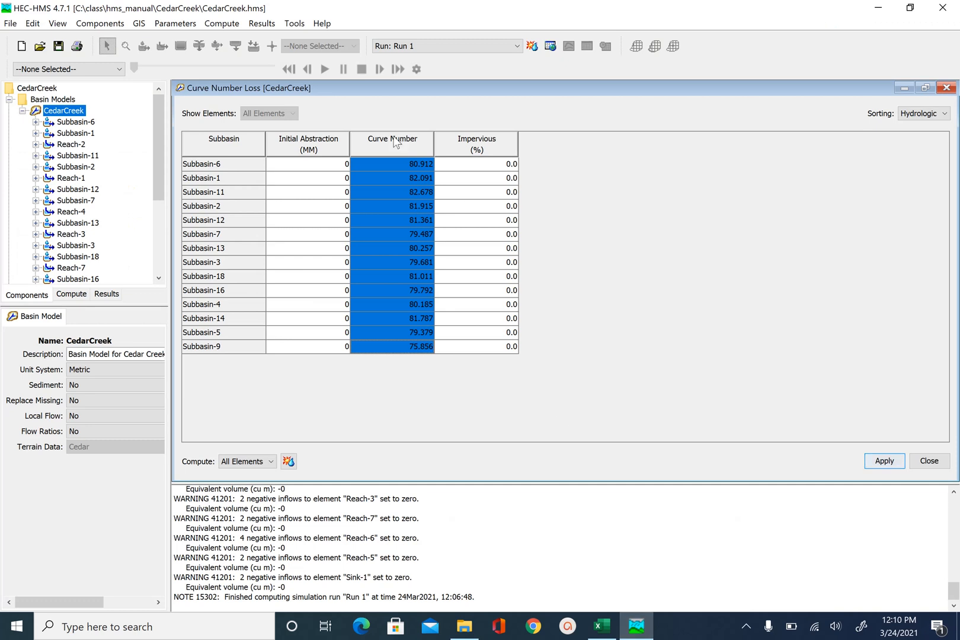
# Step: Paste the reduced curve numbers (68.3–74.4) into HEC-HMS and recompute Run 1
pyautogui.rightClick(392, 163)
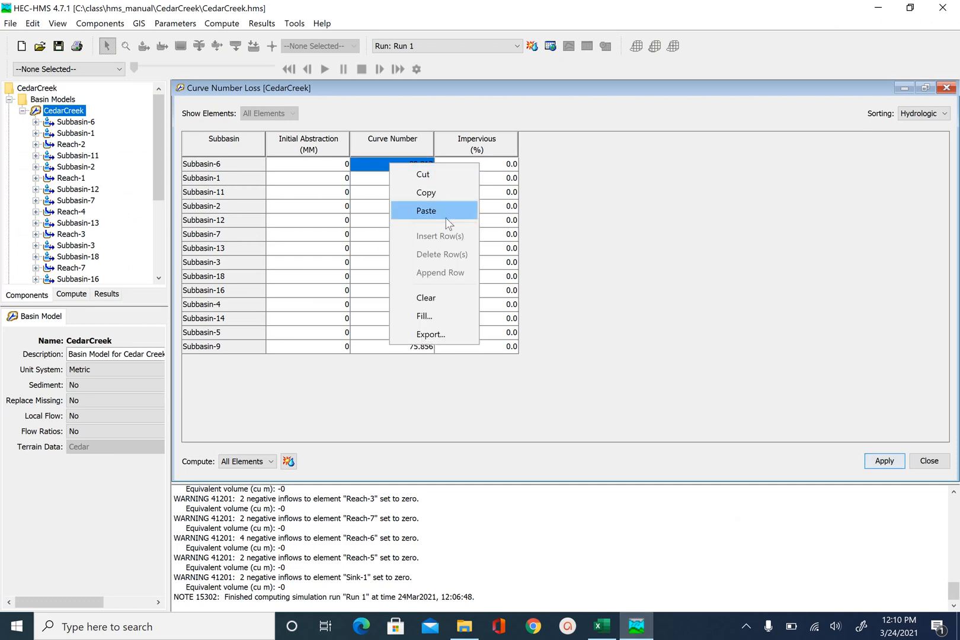
pyautogui.click(425, 192)
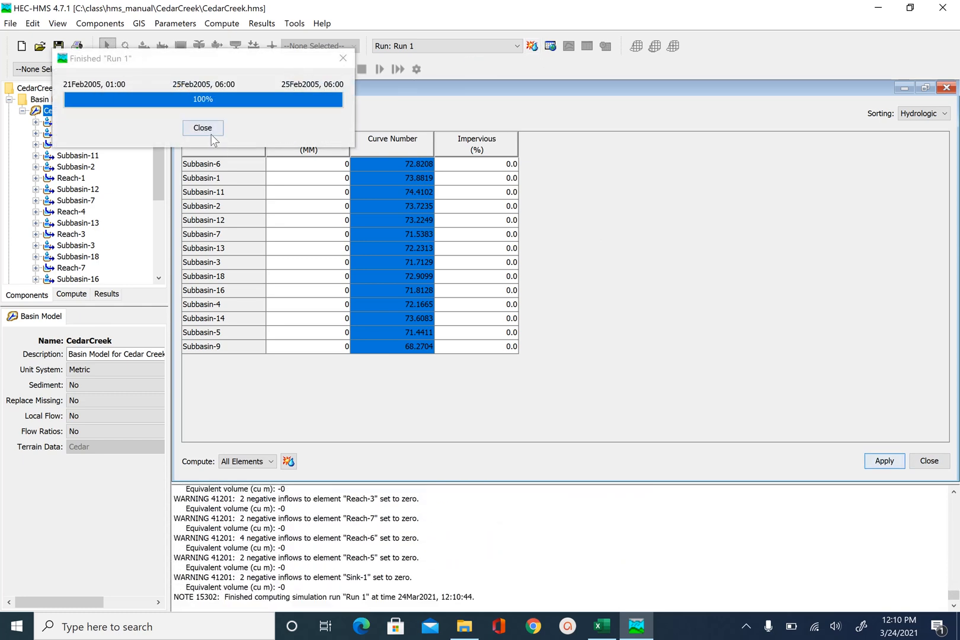
pyautogui.click(202, 128)
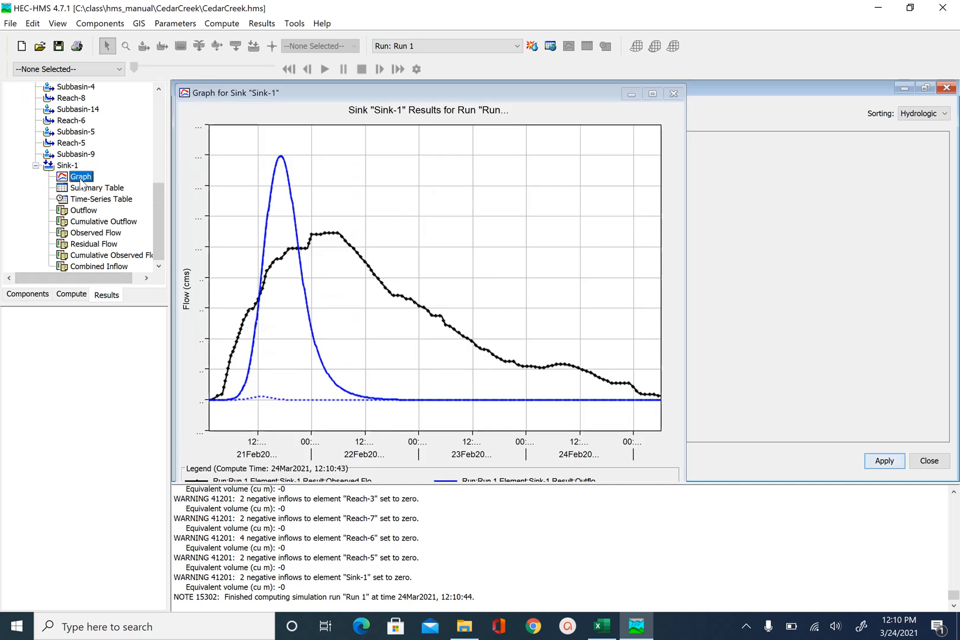
pyautogui.moveTo(326, 231)
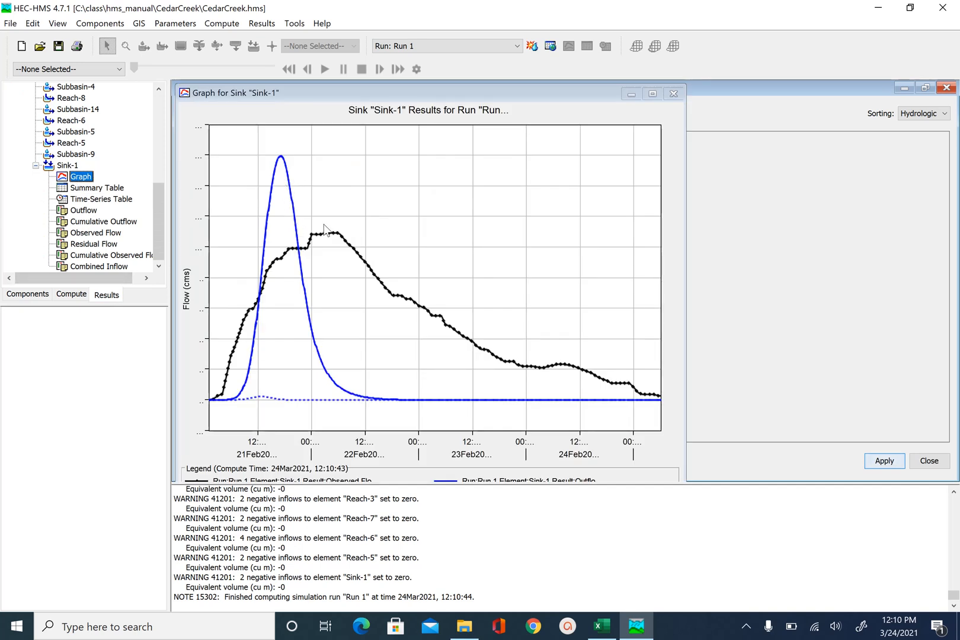
pyautogui.moveTo(340, 245)
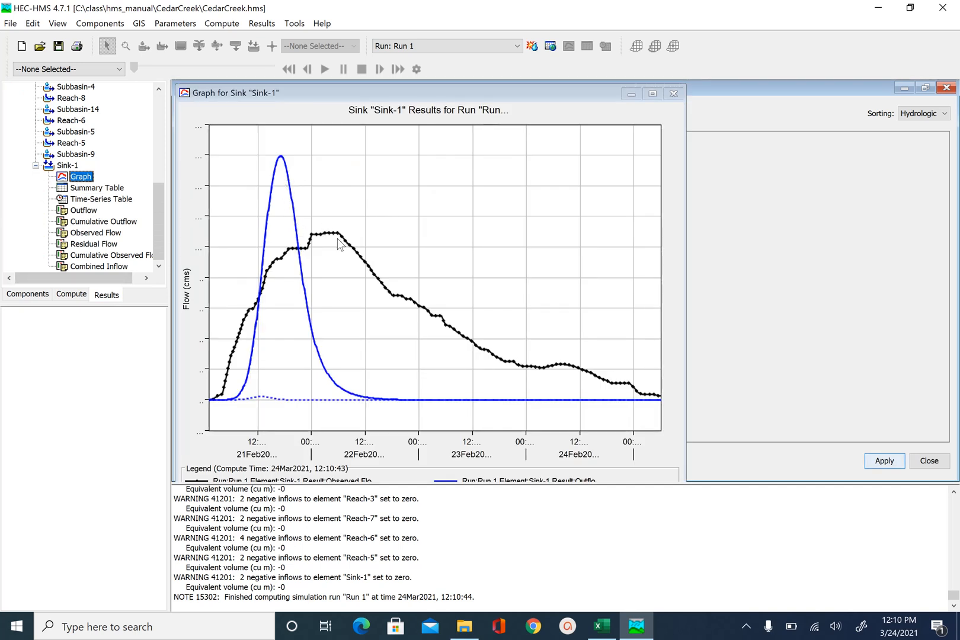
pyautogui.moveTo(282, 161)
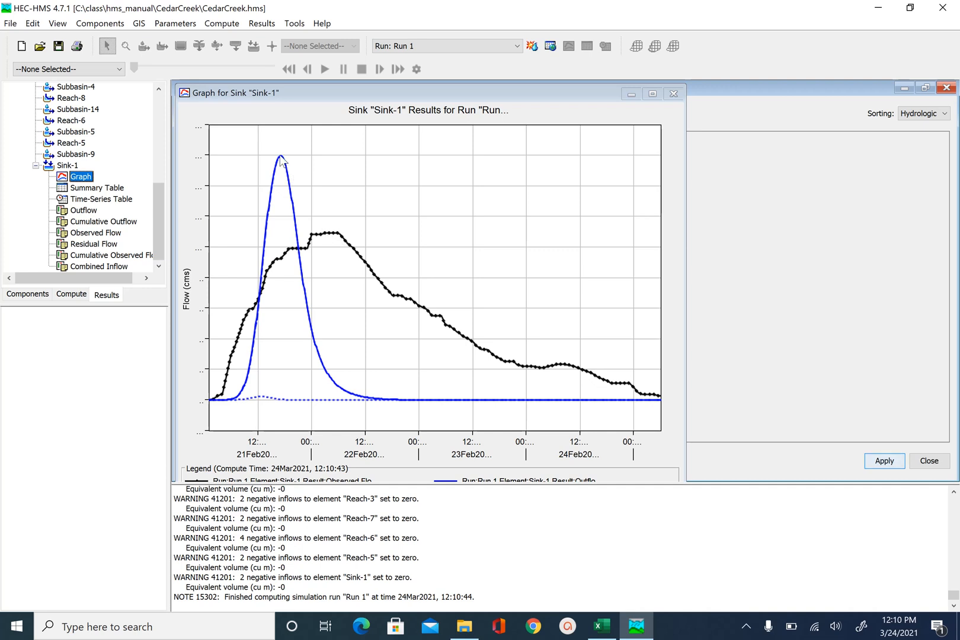
pyautogui.moveTo(282, 161)
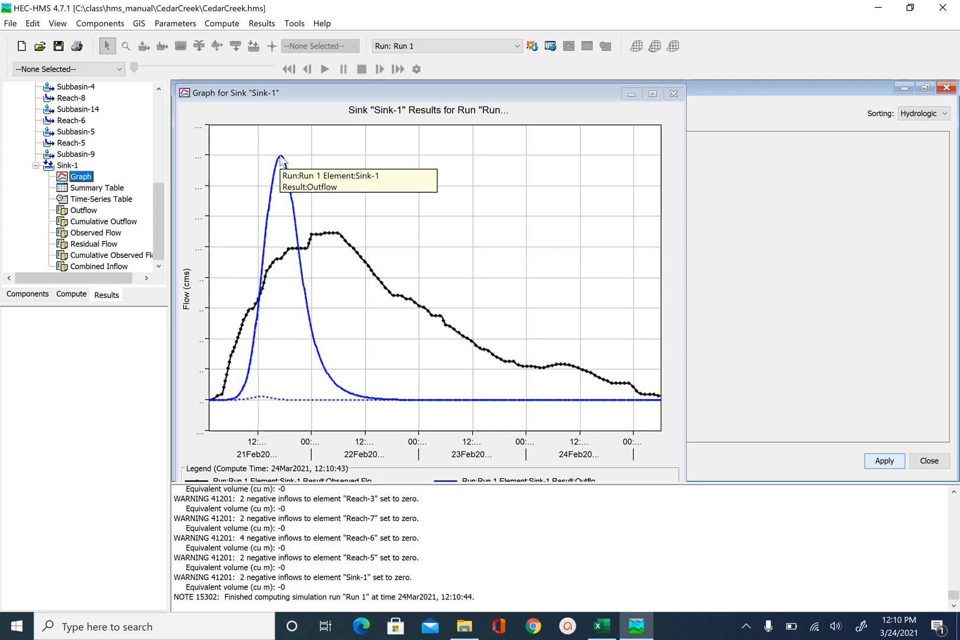
pyautogui.moveTo(334, 247)
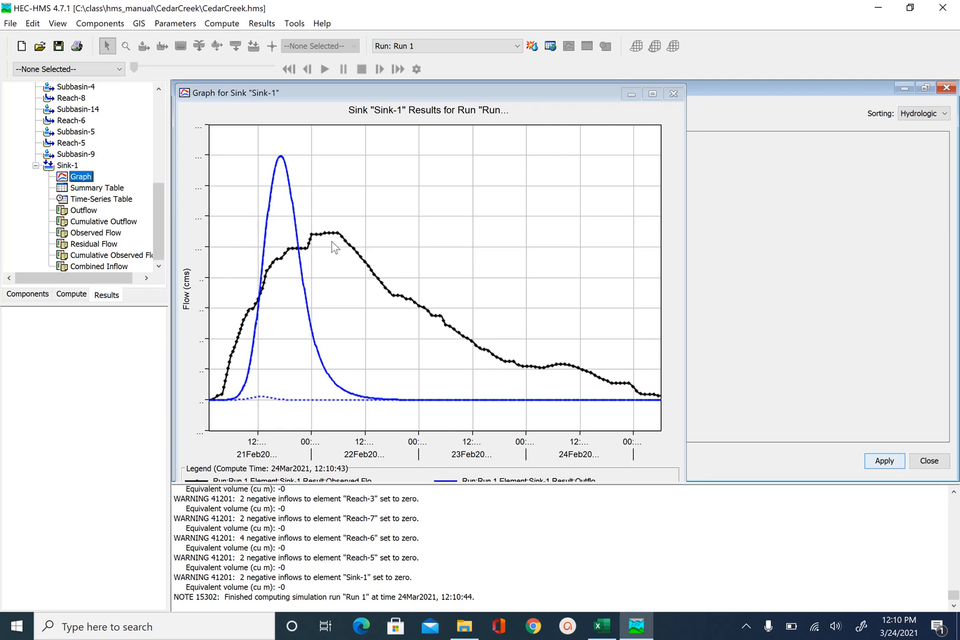
pyautogui.moveTo(296, 257)
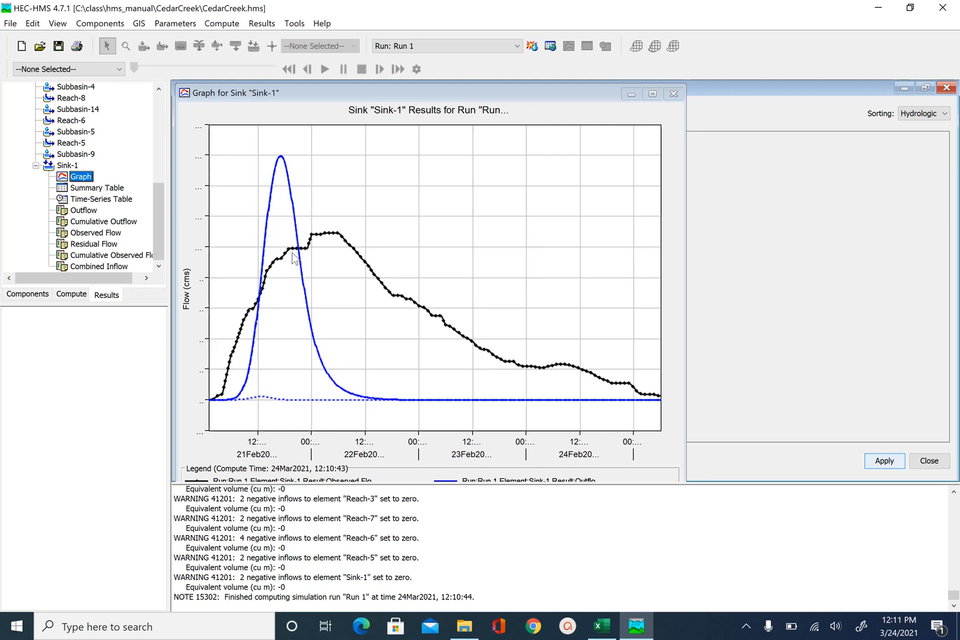
pyautogui.moveTo(309, 225)
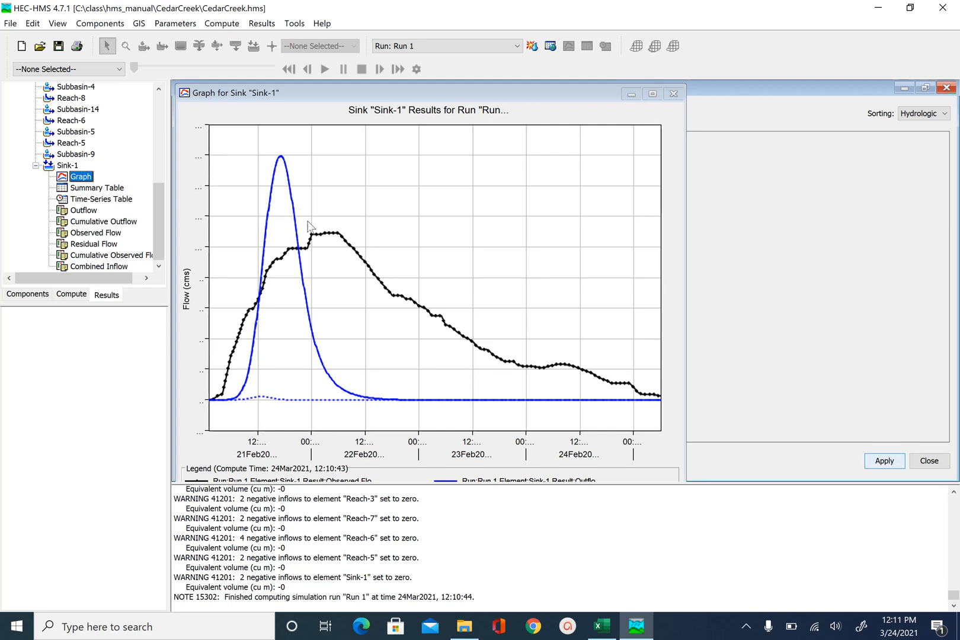
pyautogui.moveTo(280, 161)
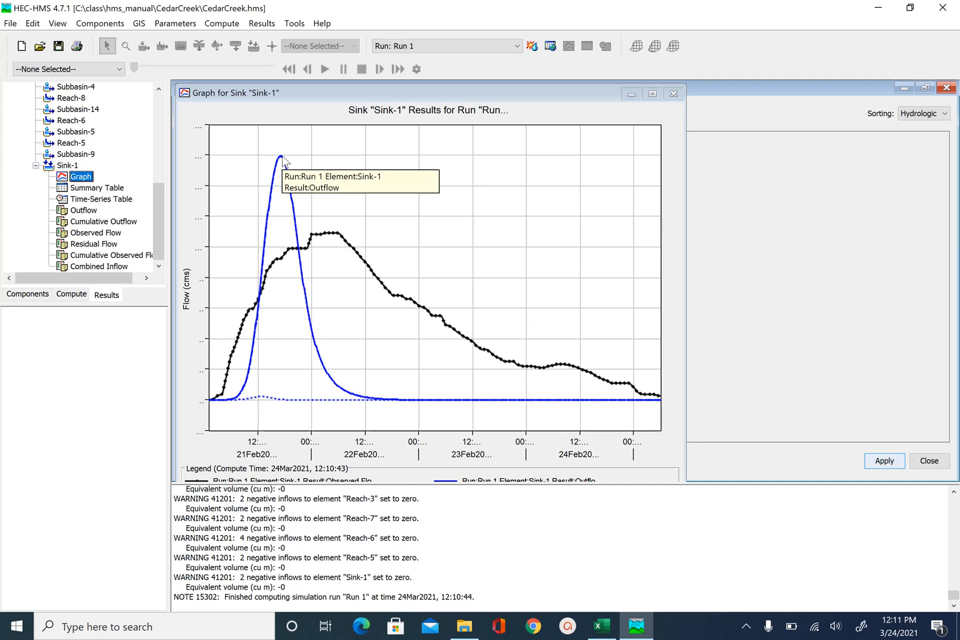
pyautogui.moveTo(293, 171)
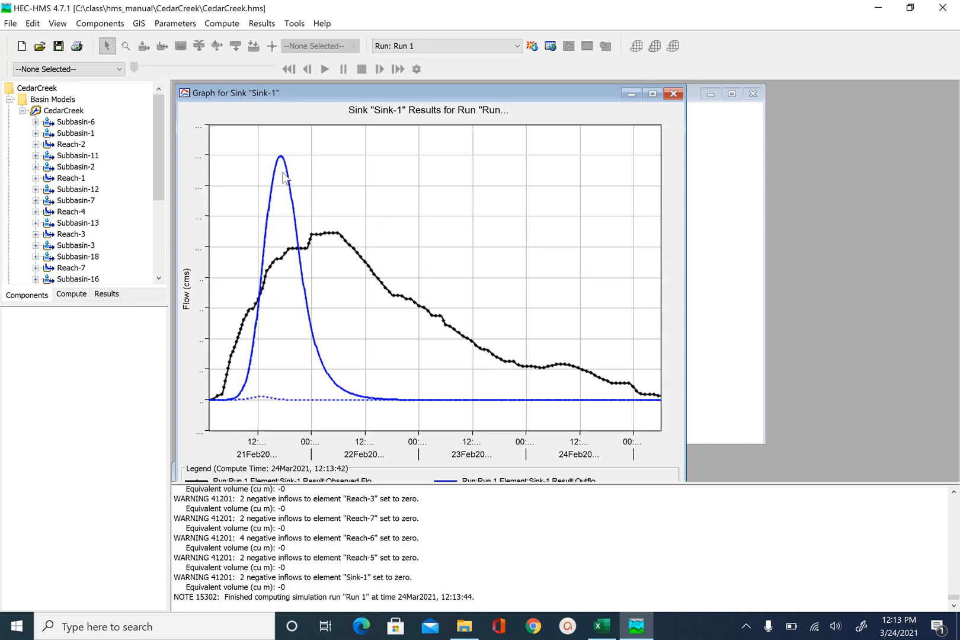
pyautogui.moveTo(284, 170)
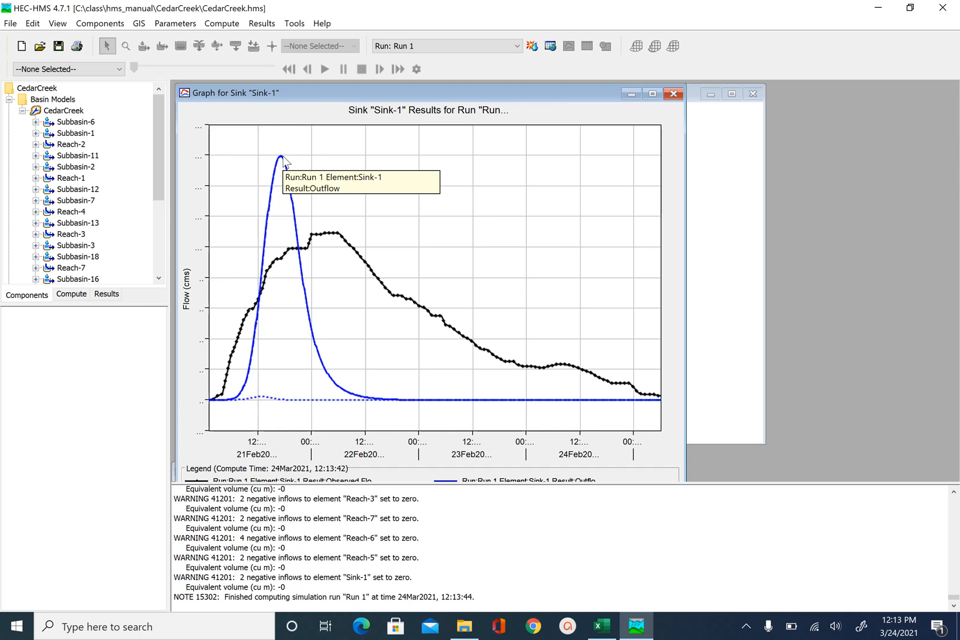
pyautogui.moveTo(286, 169)
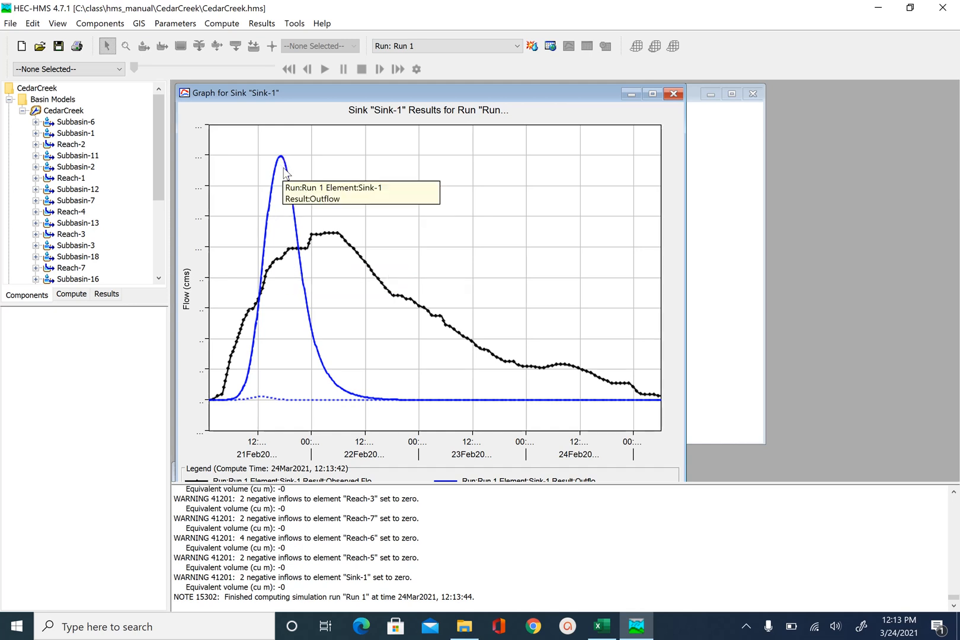
pyautogui.moveTo(282, 164)
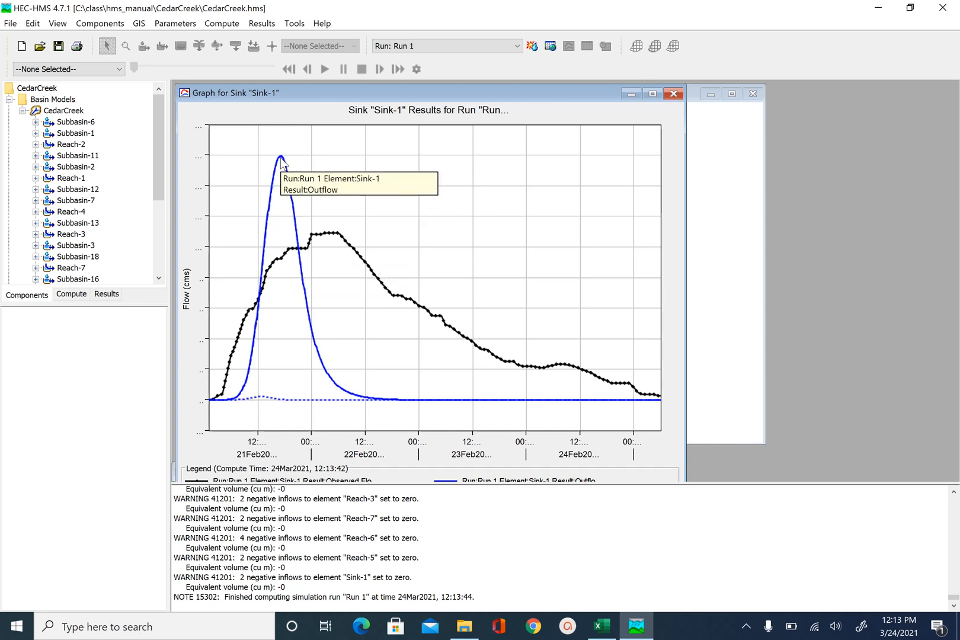
pyautogui.moveTo(317, 166)
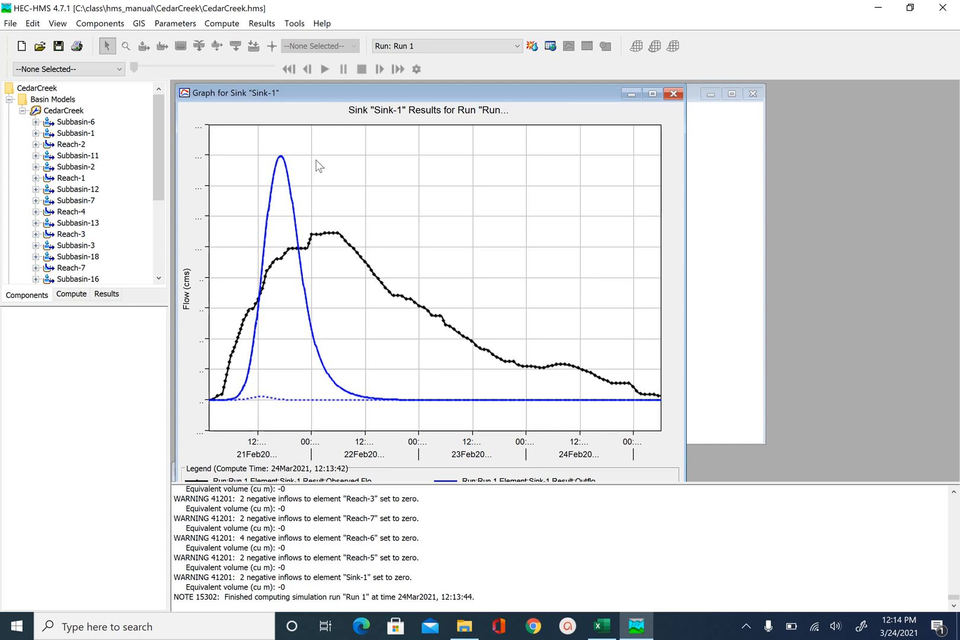
pyautogui.moveTo(284, 161)
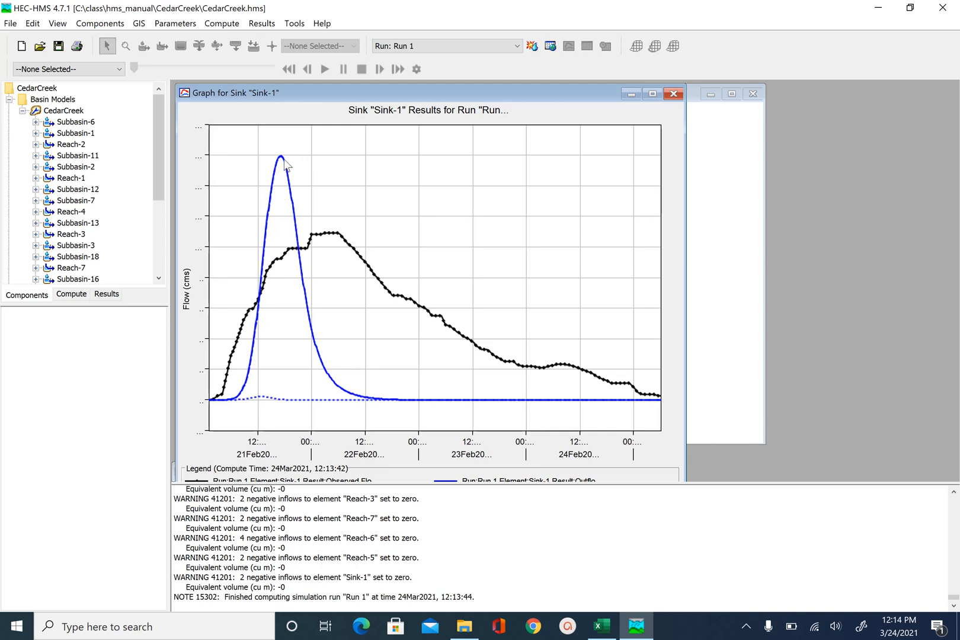
pyautogui.moveTo(326, 161)
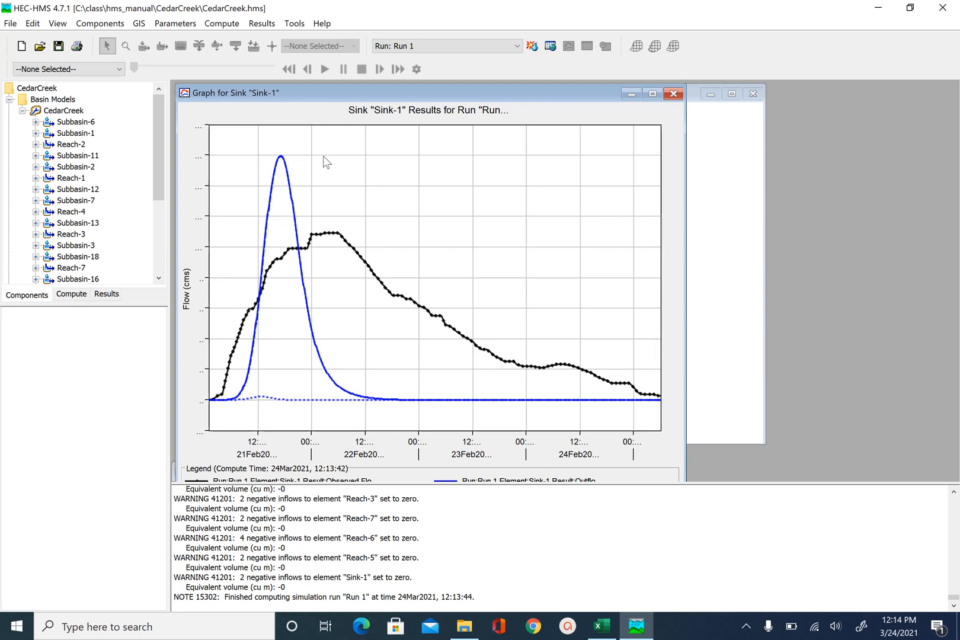
pyautogui.moveTo(330, 207)
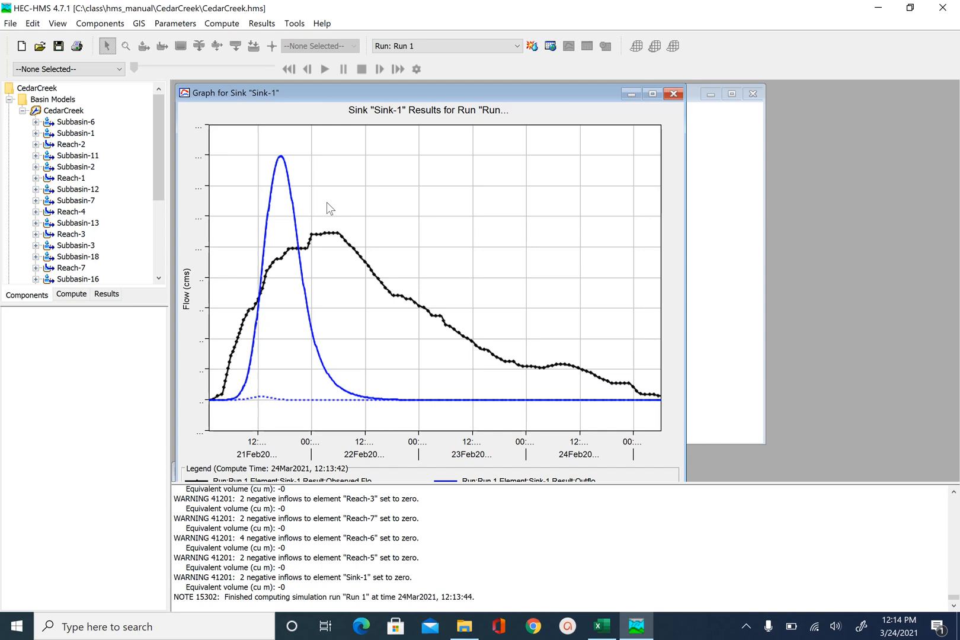
pyautogui.moveTo(328, 202)
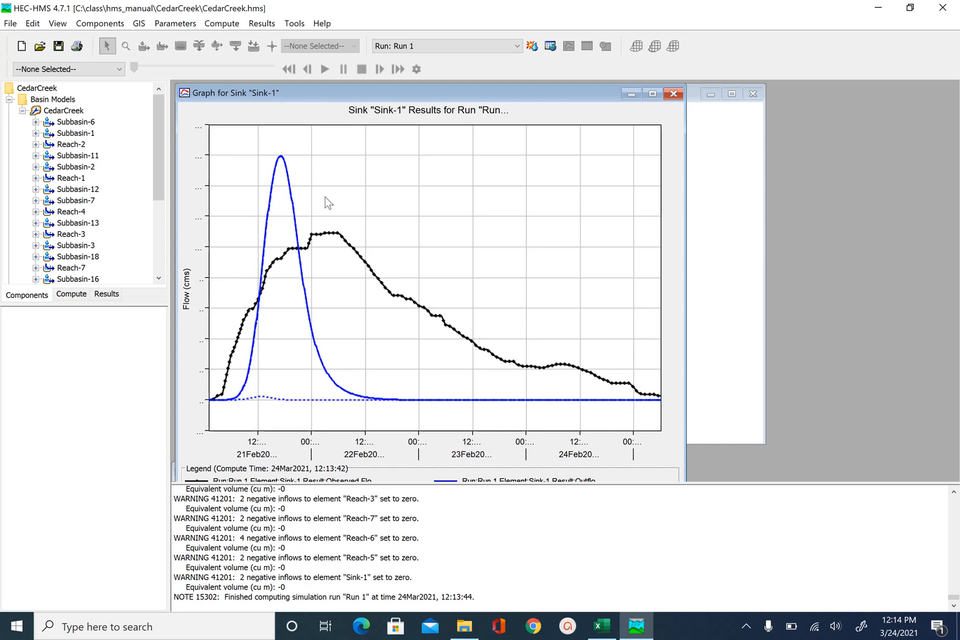
pyautogui.moveTo(48, 306)
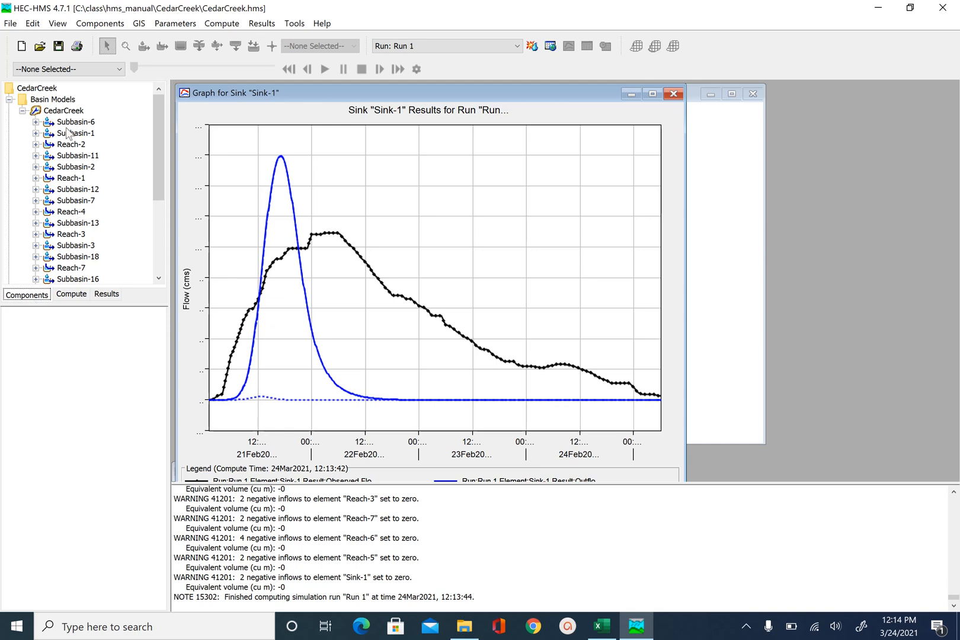
# Step: Open the SCS Unit Hydrograph table and copy the entire Lag Time column
pyautogui.click(174, 23)
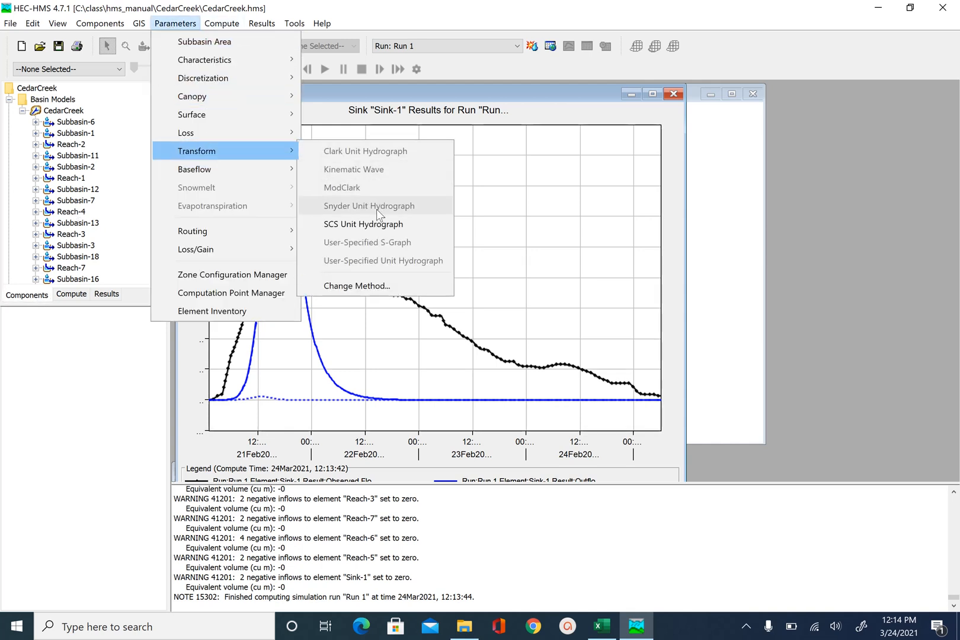
pyautogui.click(364, 224)
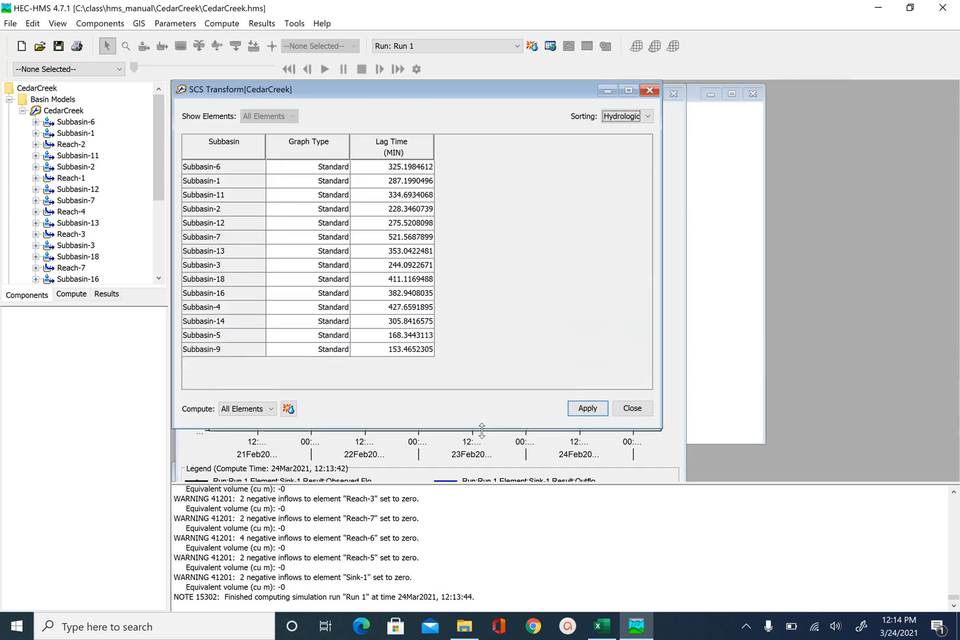
pyautogui.click(390, 146)
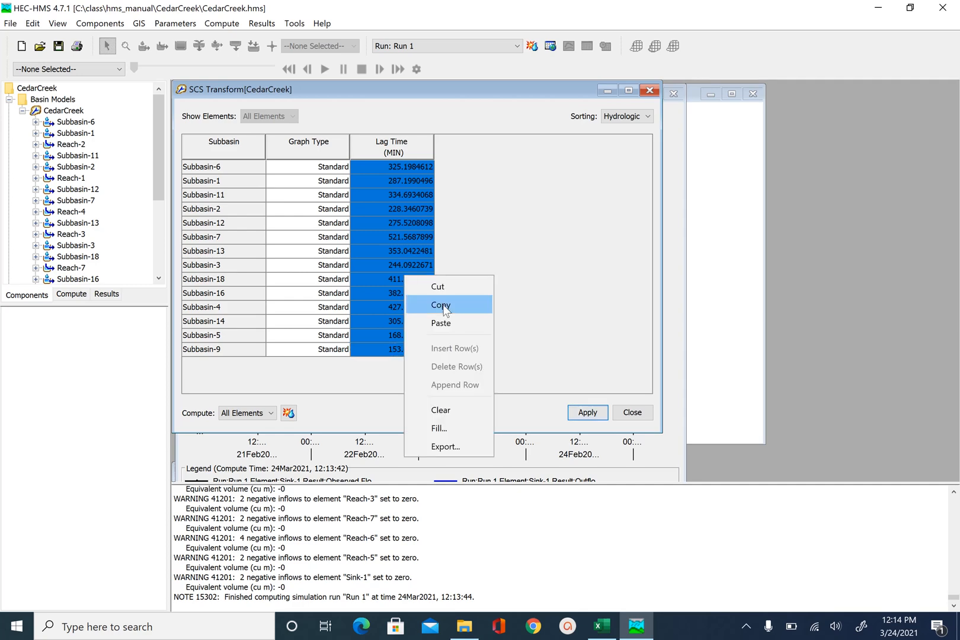
pyautogui.click(441, 305)
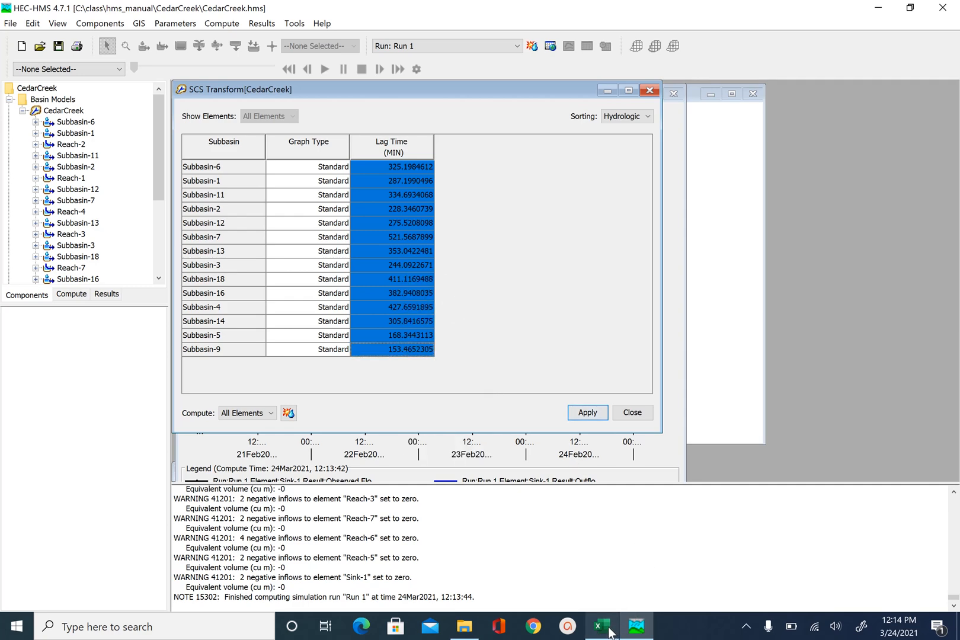
pyautogui.click(600, 625)
pyautogui.write('LG')
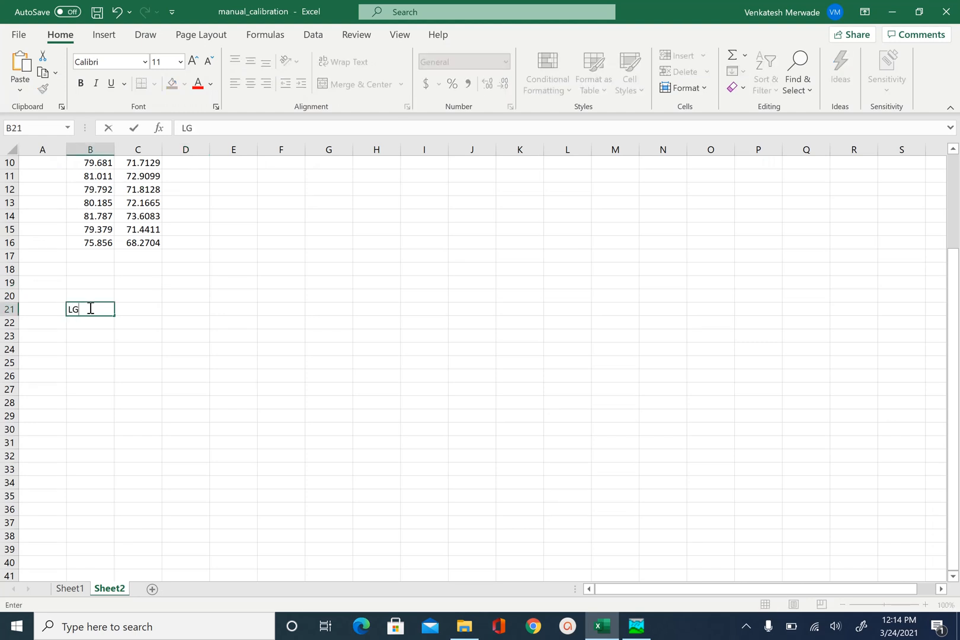
# Step: Paste the lag times into Excel under a Lagtime heading
pyautogui.press('Backspace')
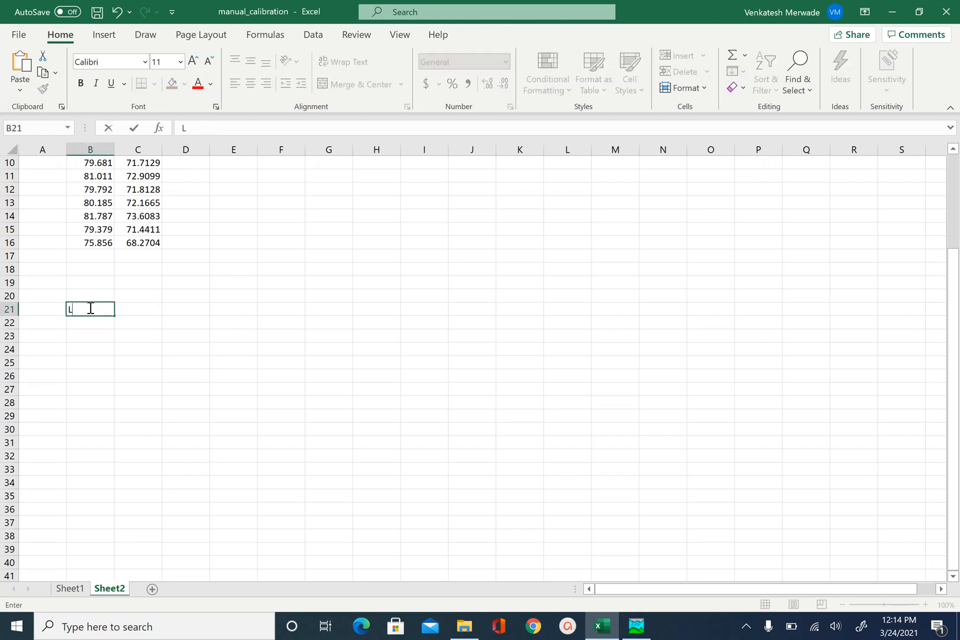
pyautogui.write('agtime')
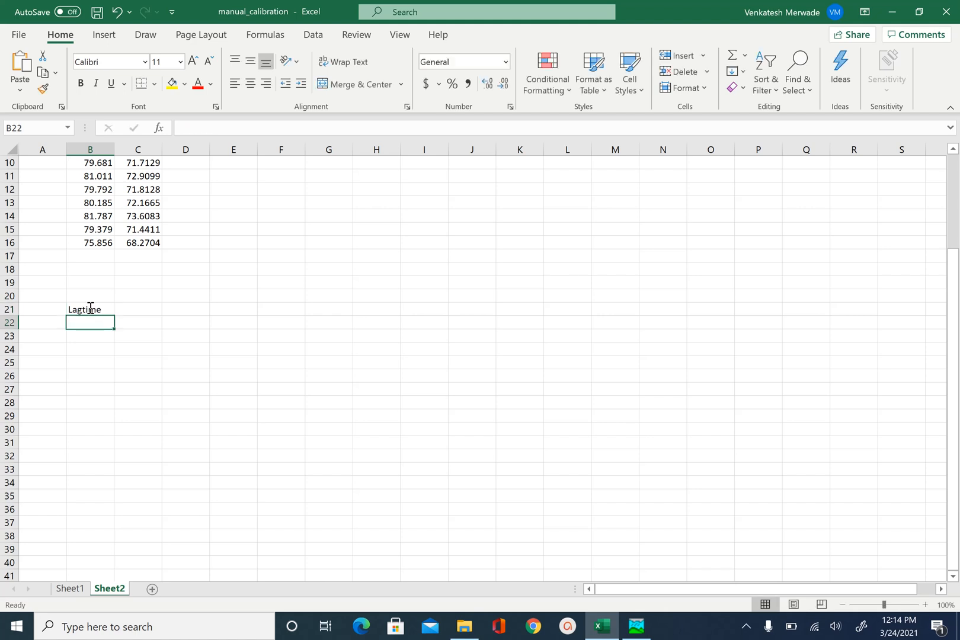
pyautogui.press('ctrl+v')
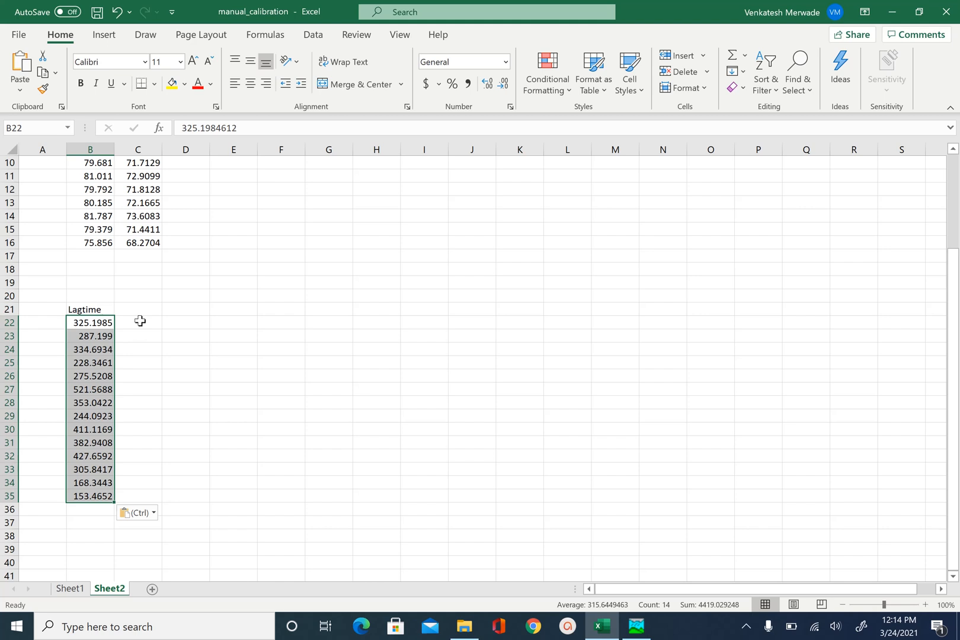
# Step: Compute 1.2 times each lag time (=1.2*B22, about 184–626) and copy them
pyautogui.click(138, 322)
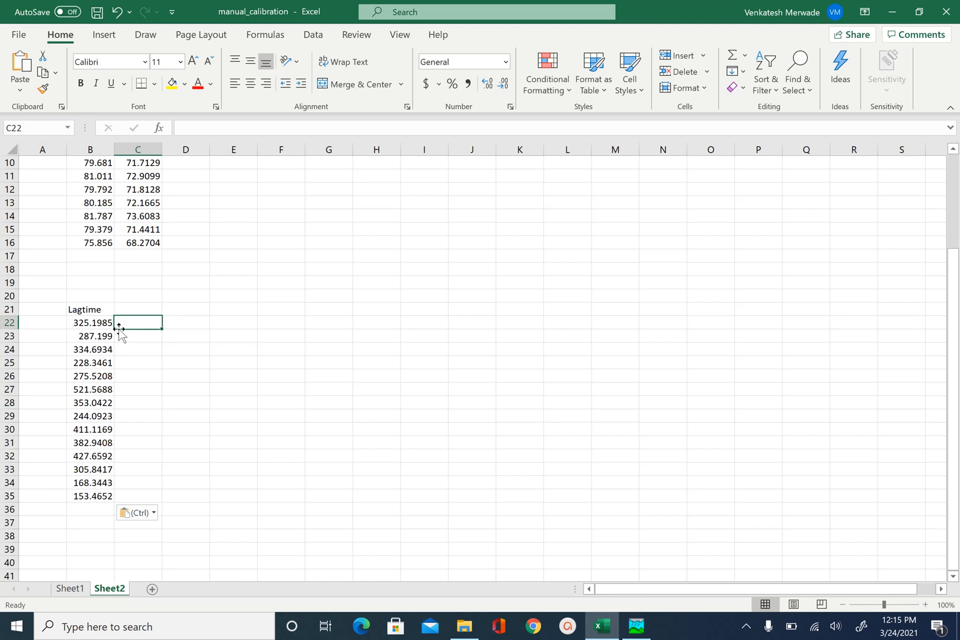
pyautogui.write('=1')
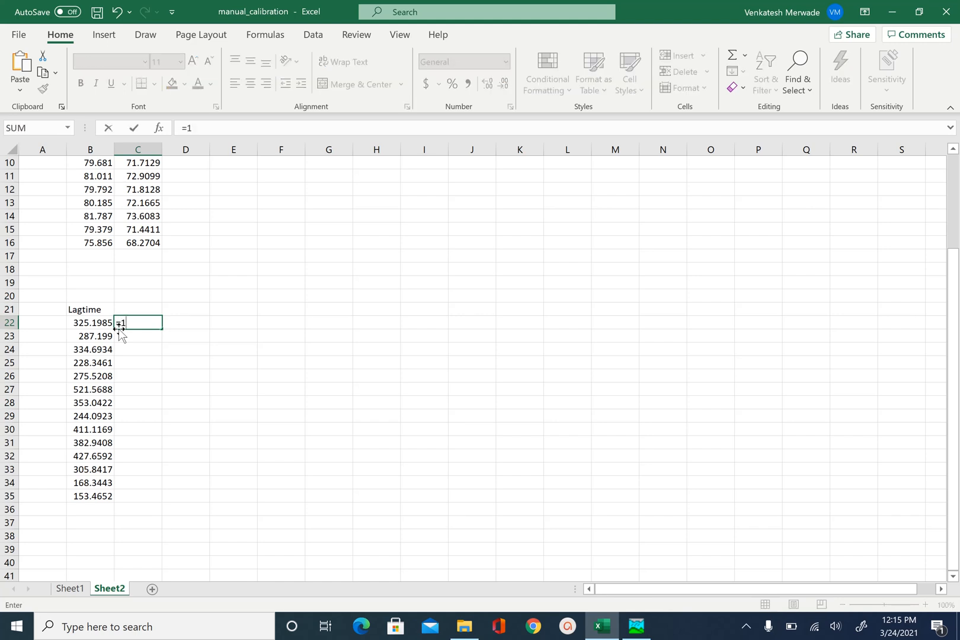
pyautogui.write('.2')
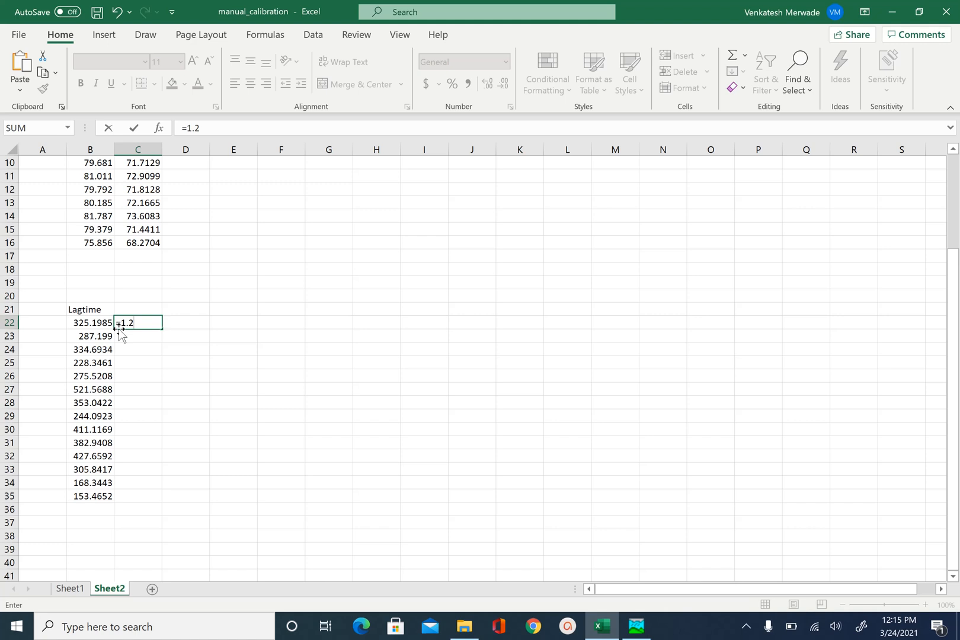
pyautogui.write('*')
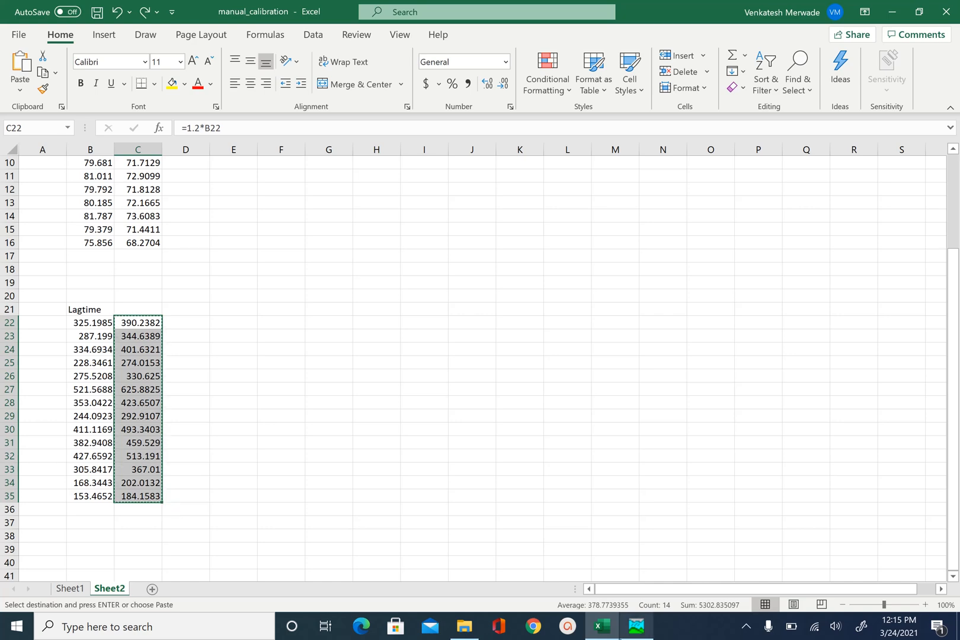
pyautogui.click(637, 627)
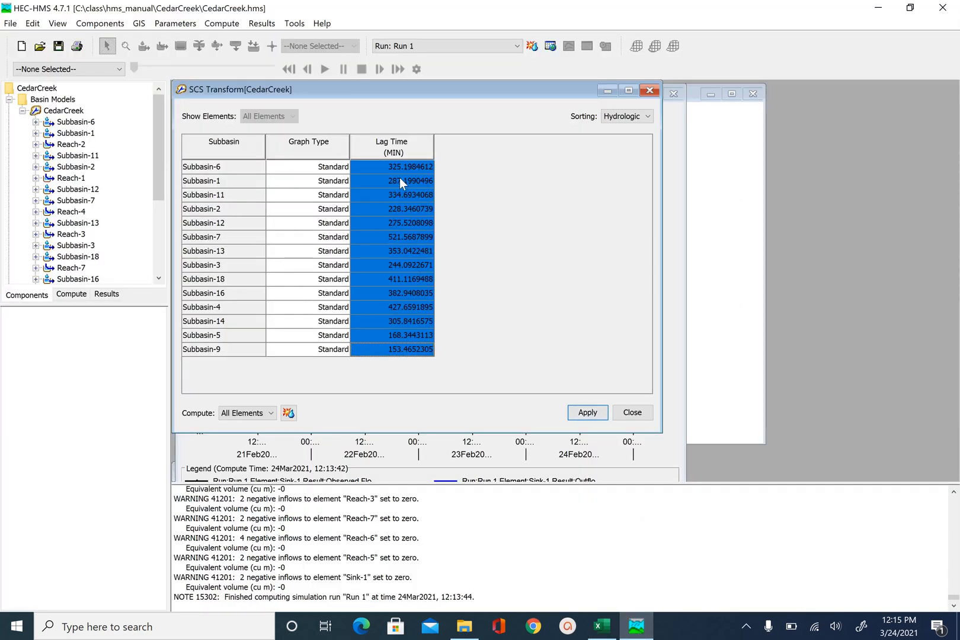
# Step: Paste the 20%-longer lag times into HEC-HMS and recompute Run 1
pyautogui.click(587, 413)
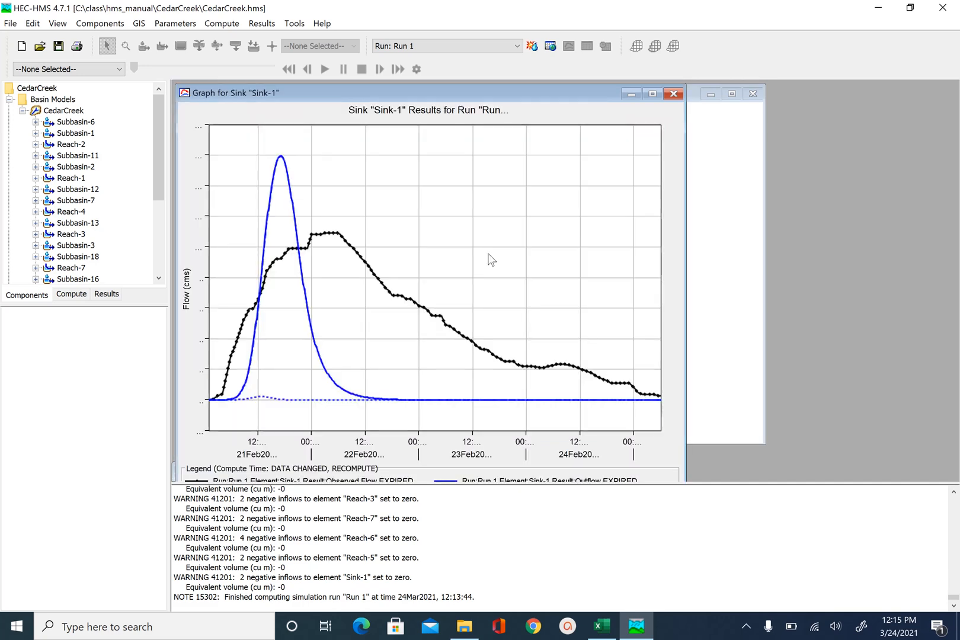
pyautogui.moveTo(532, 47)
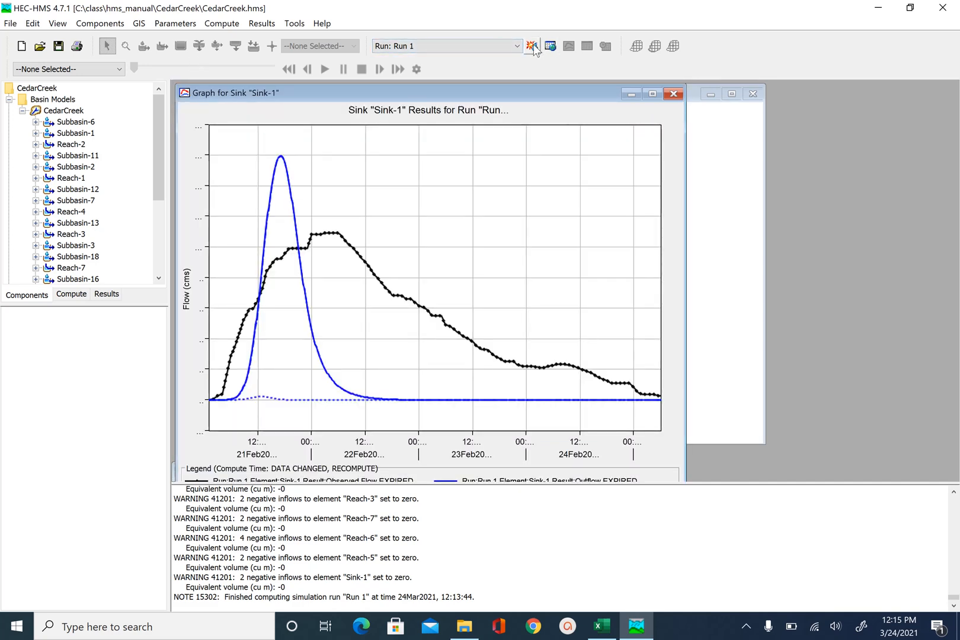
pyautogui.click(532, 45)
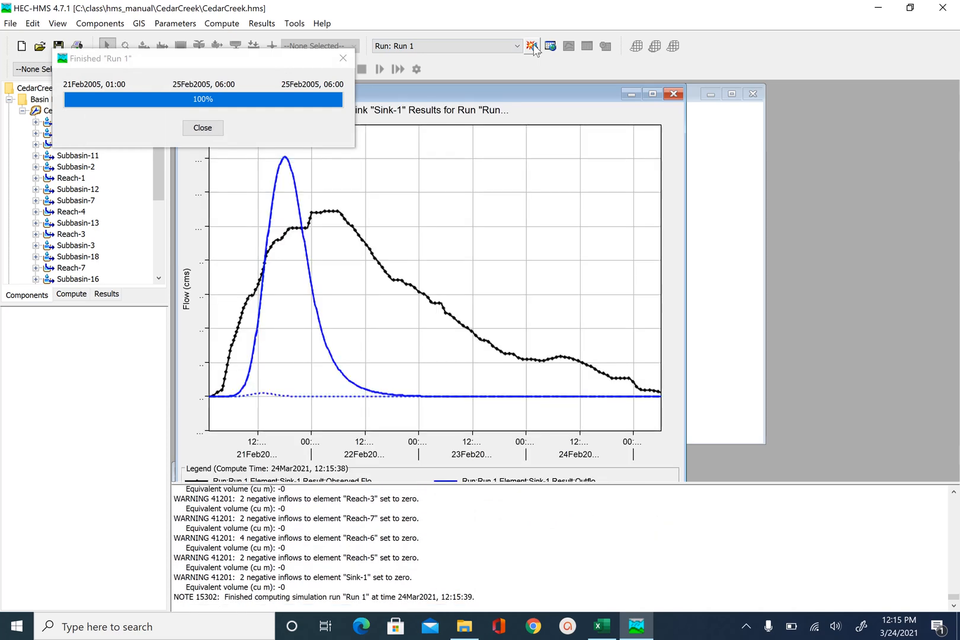
pyautogui.click(202, 127)
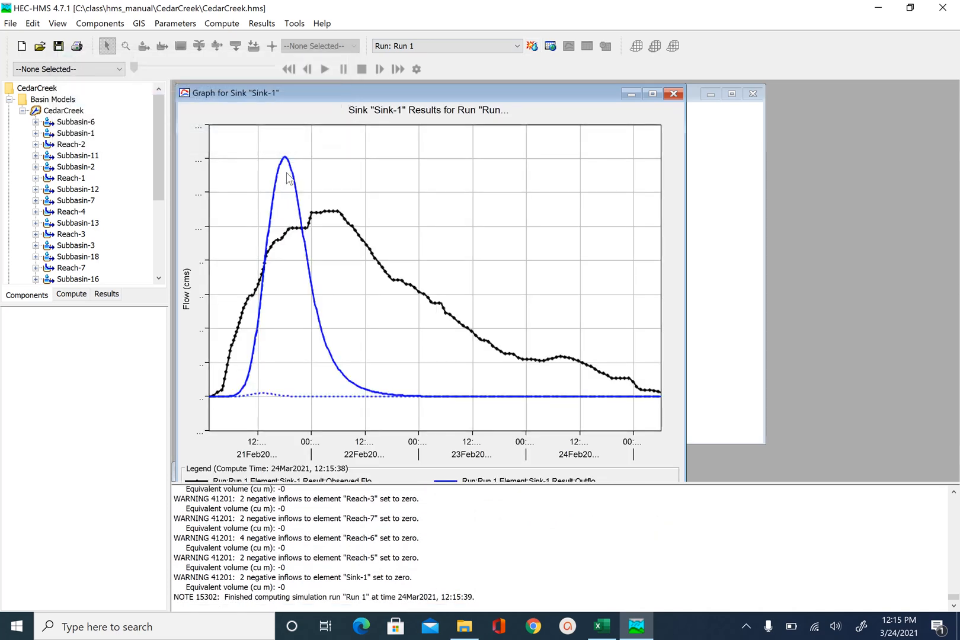
pyautogui.moveTo(289, 168)
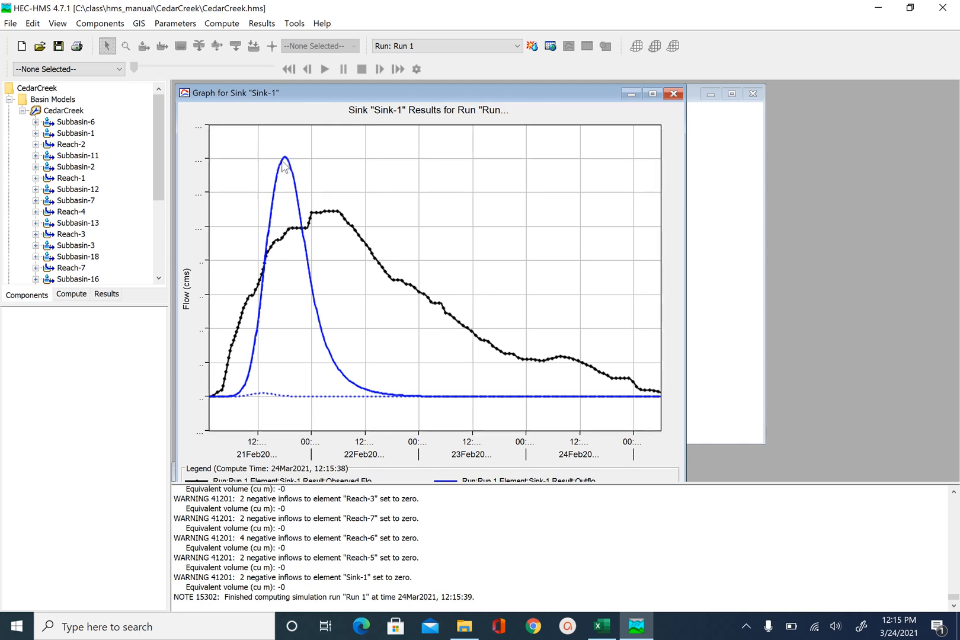
pyautogui.moveTo(343, 206)
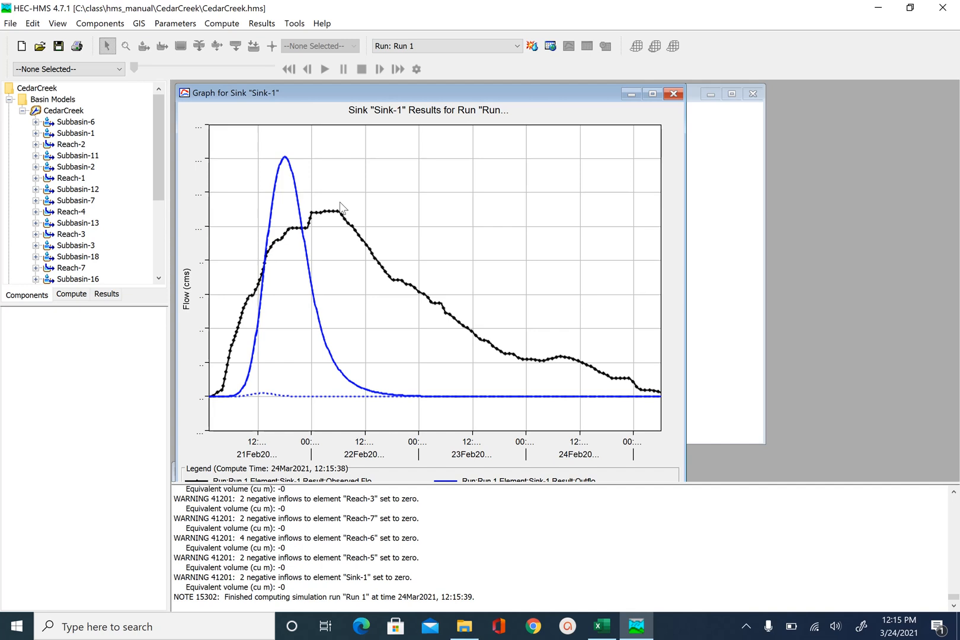
pyautogui.moveTo(285, 154)
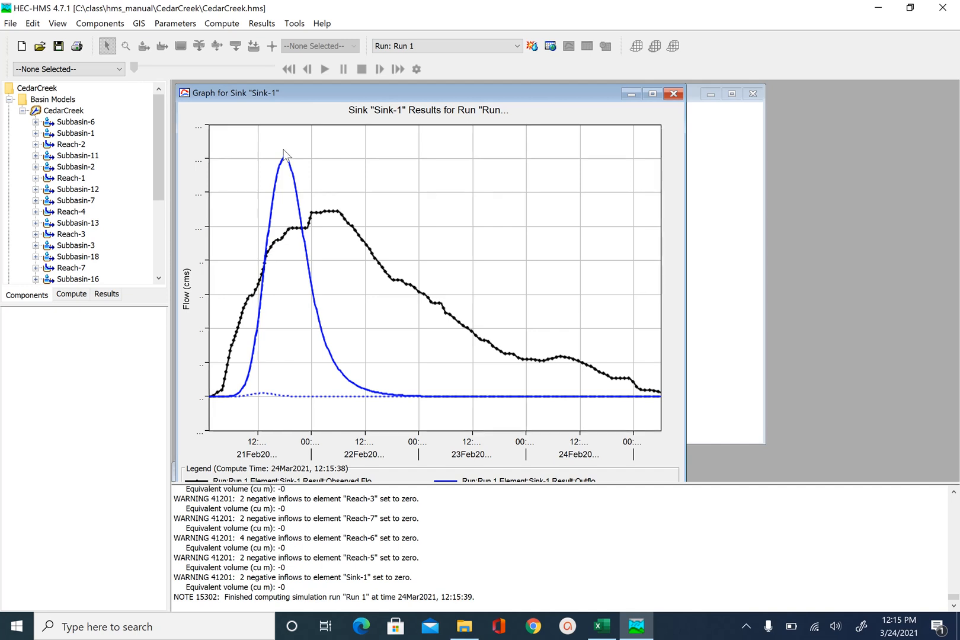
pyautogui.click(174, 23)
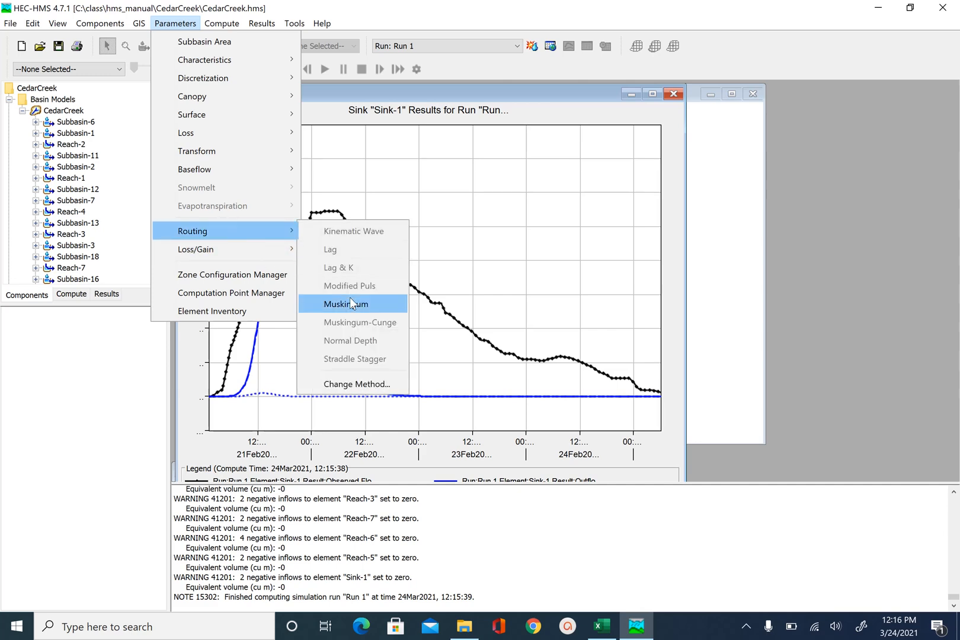
# Step: Set Muskingum K to 2 hours for all eight reaches and apply
pyautogui.click(346, 304)
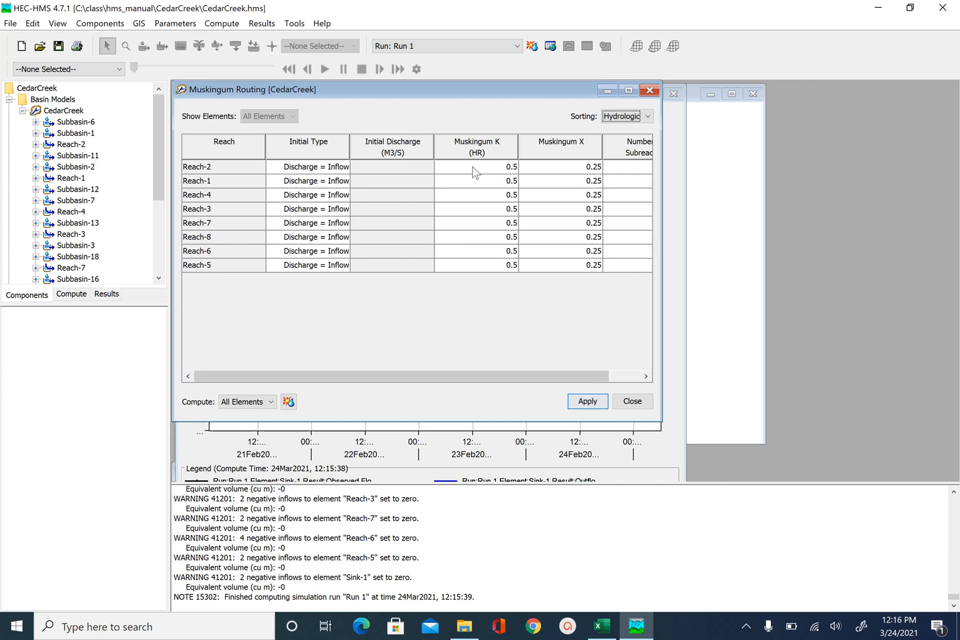
pyautogui.click(477, 166)
pyautogui.write('2')
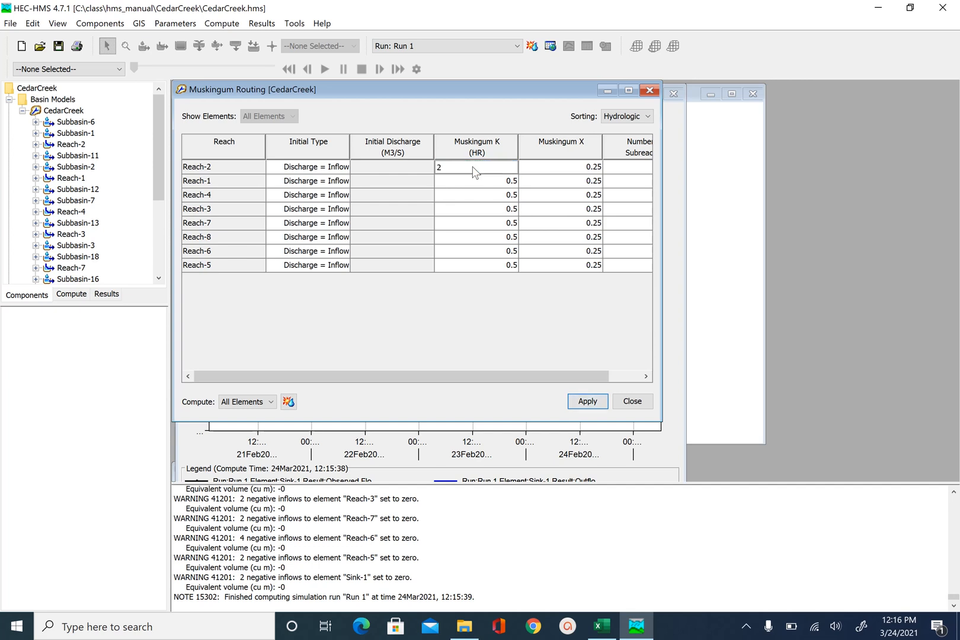
pyautogui.click(476, 222)
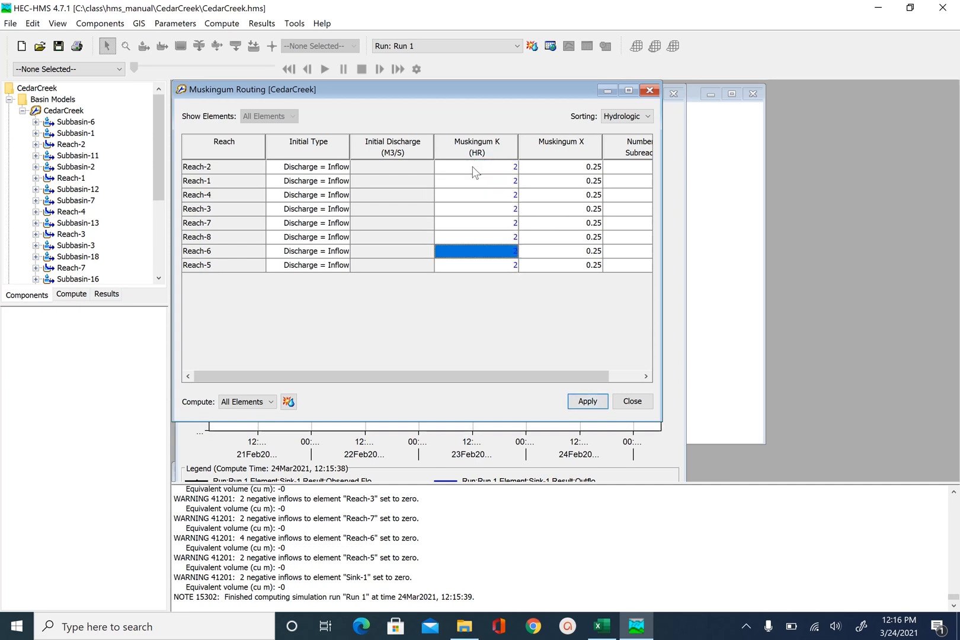
pyautogui.click(475, 181)
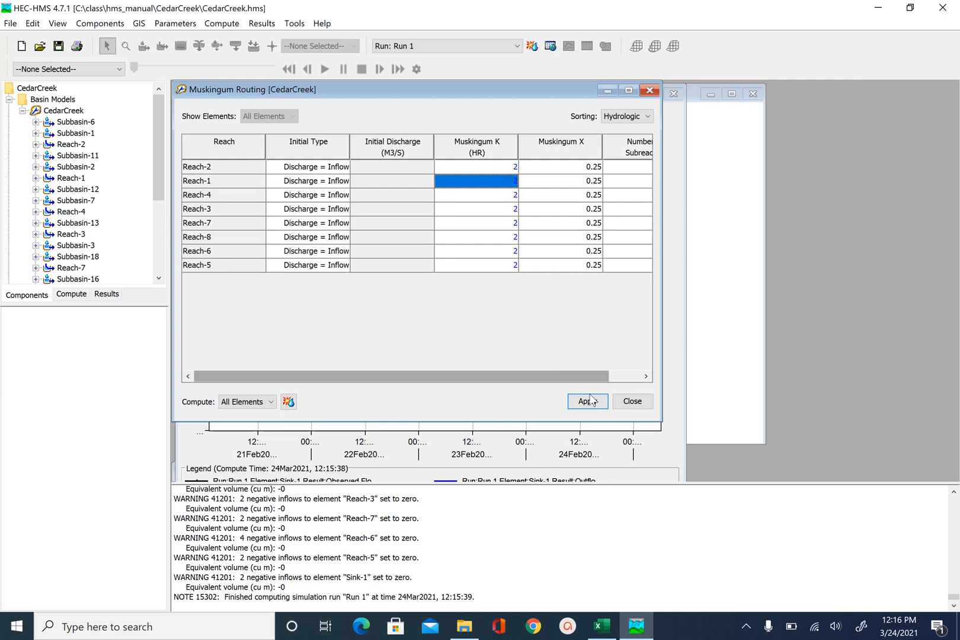
pyautogui.click(586, 401)
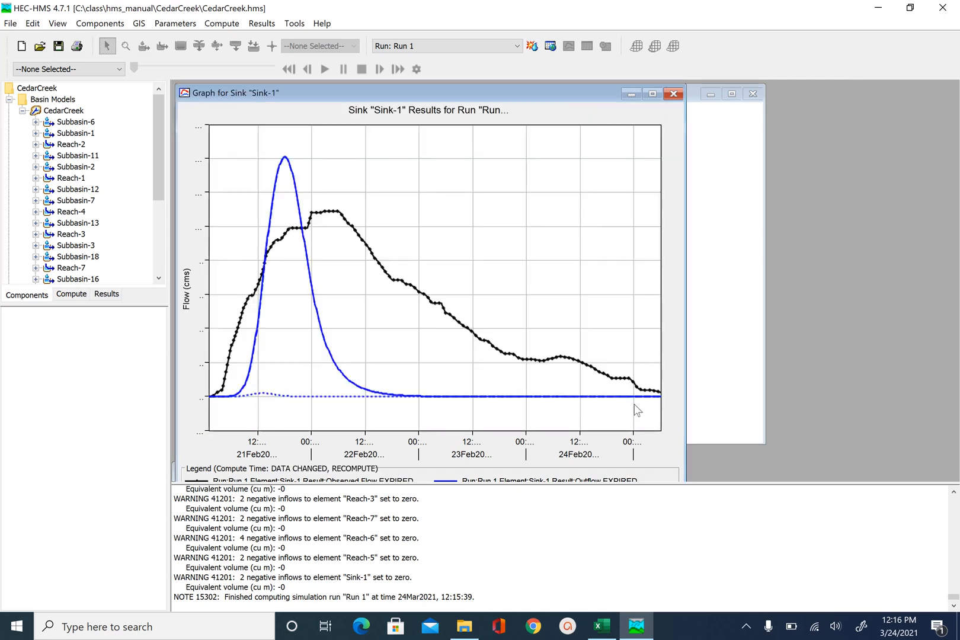
pyautogui.moveTo(532, 46)
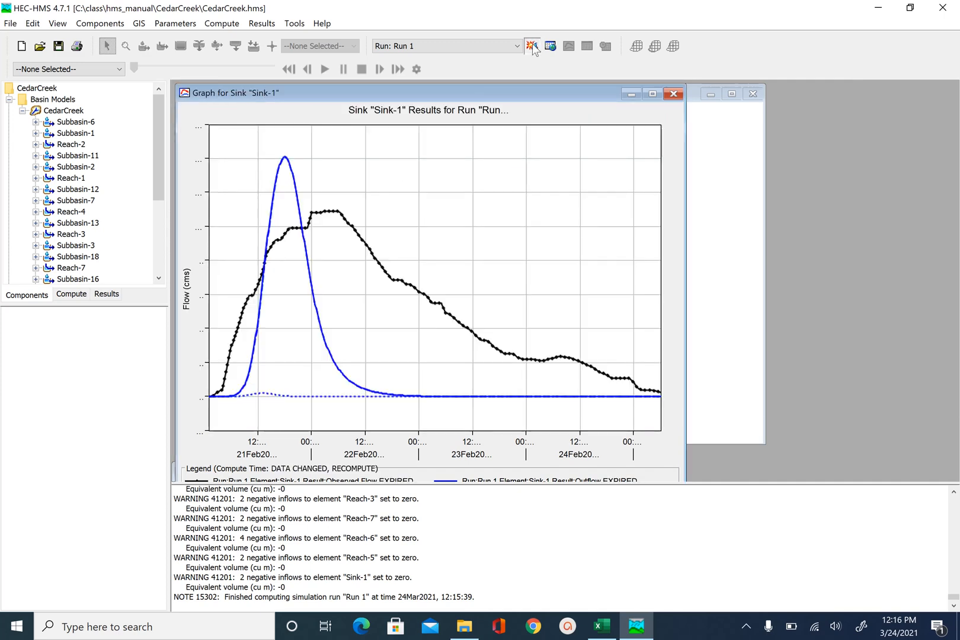
# Step: Recompute Run 1 with Muskingum K of 2 hours and dismiss the completion notice
pyautogui.click(532, 45)
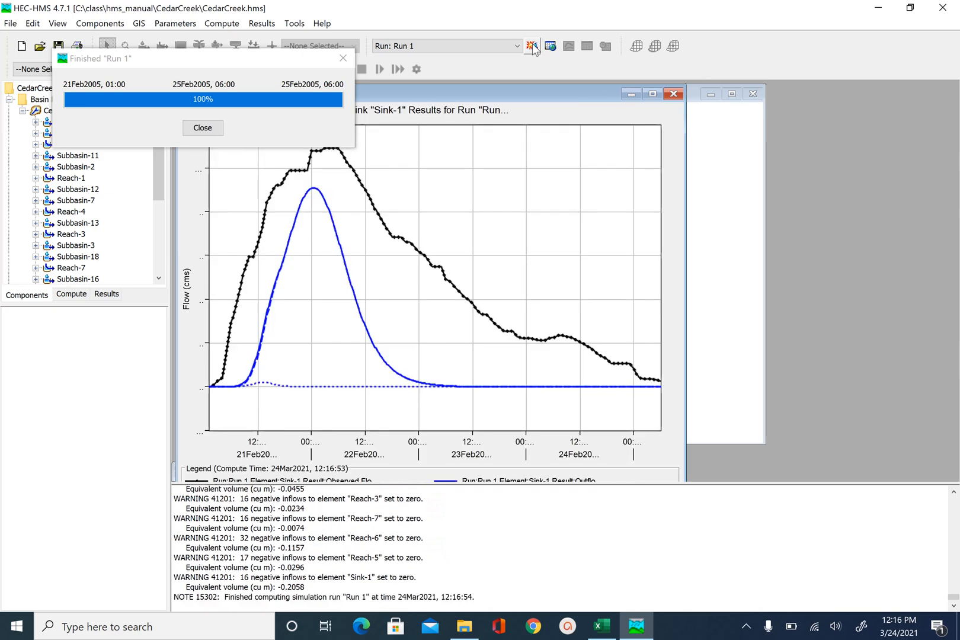
pyautogui.click(202, 127)
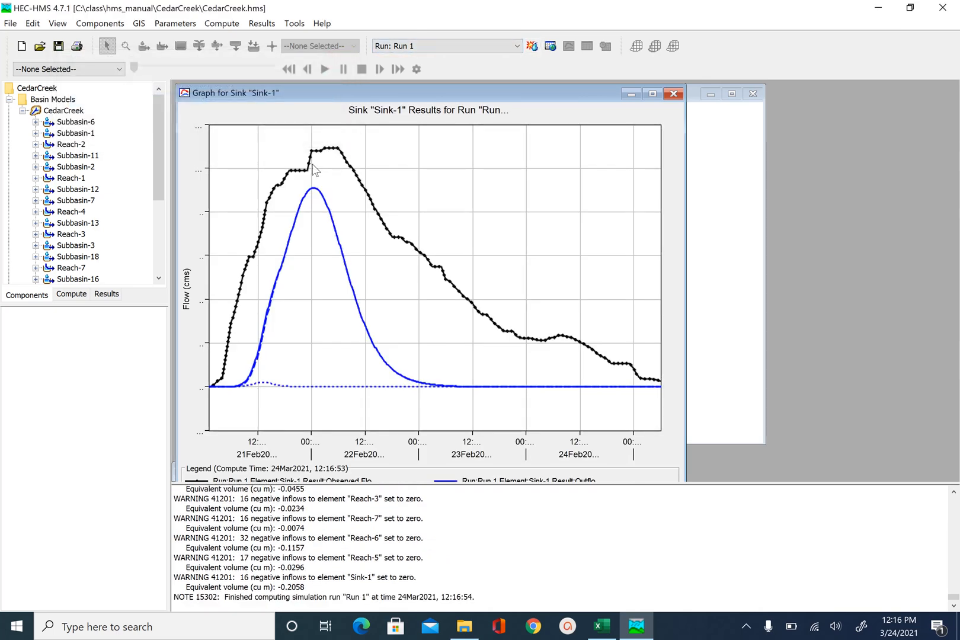
pyautogui.moveTo(318, 194)
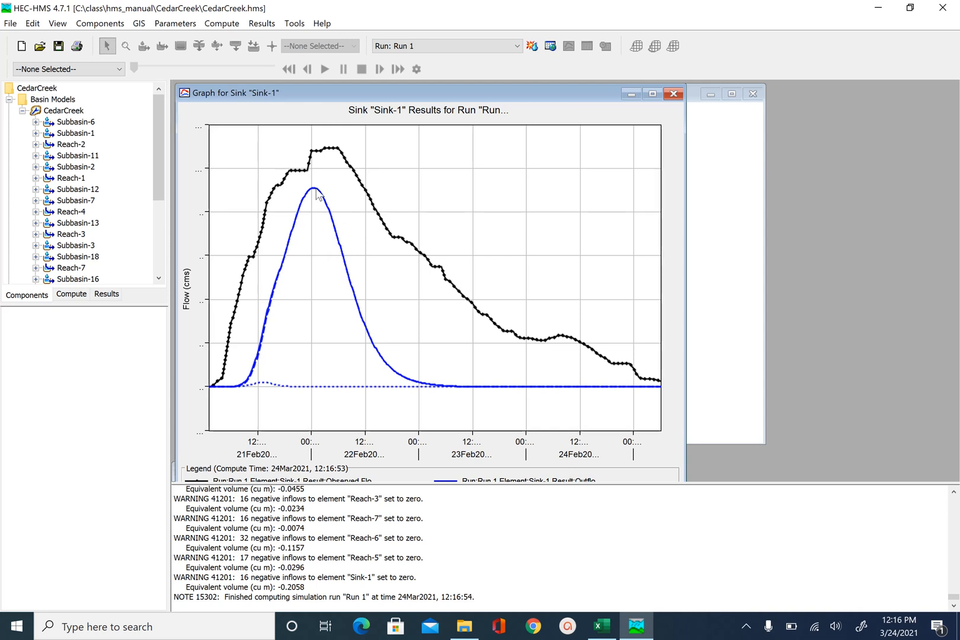
pyautogui.moveTo(311, 189)
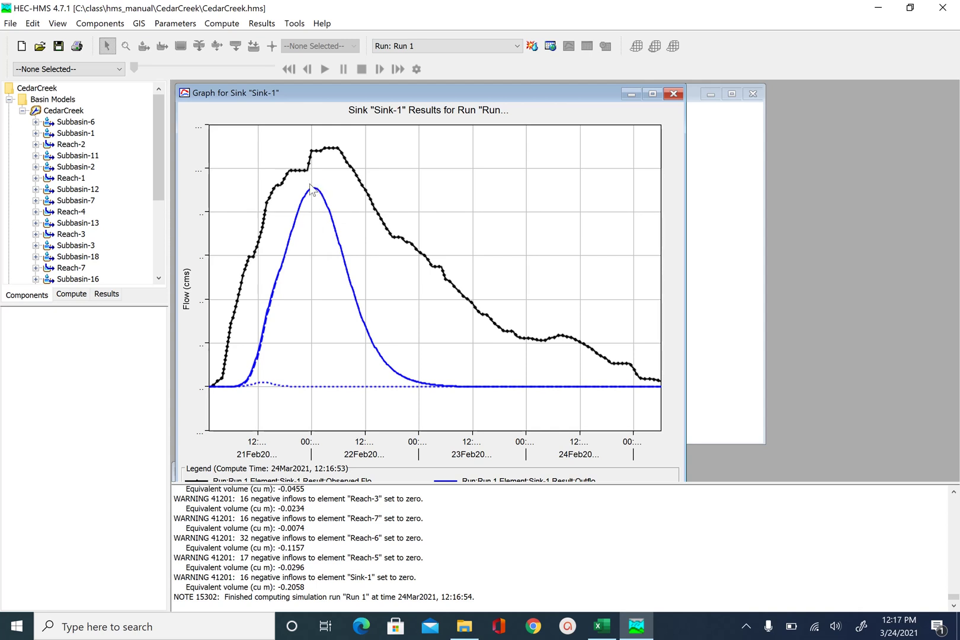
pyautogui.moveTo(322, 158)
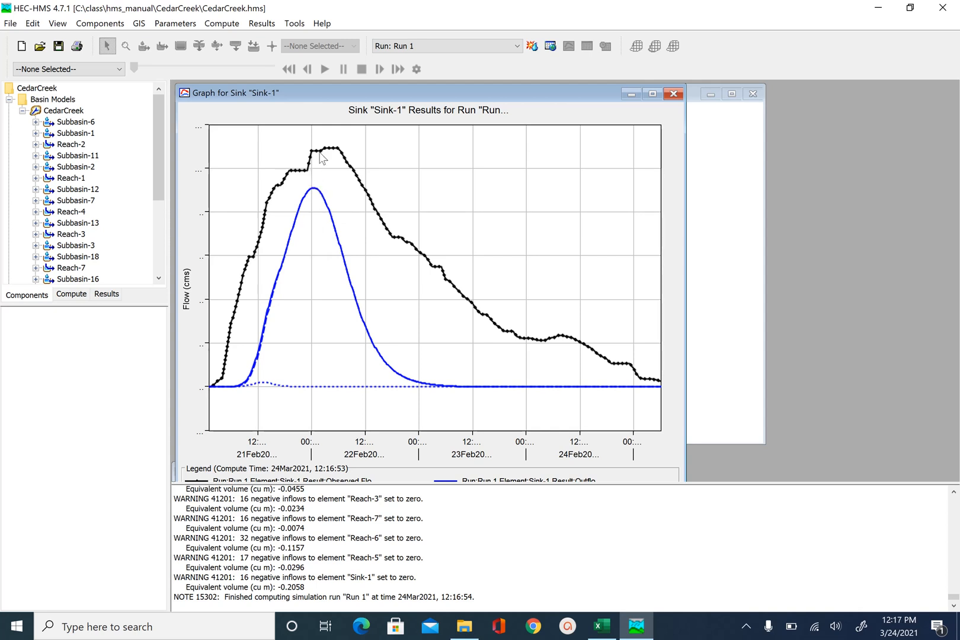
pyautogui.moveTo(321, 158)
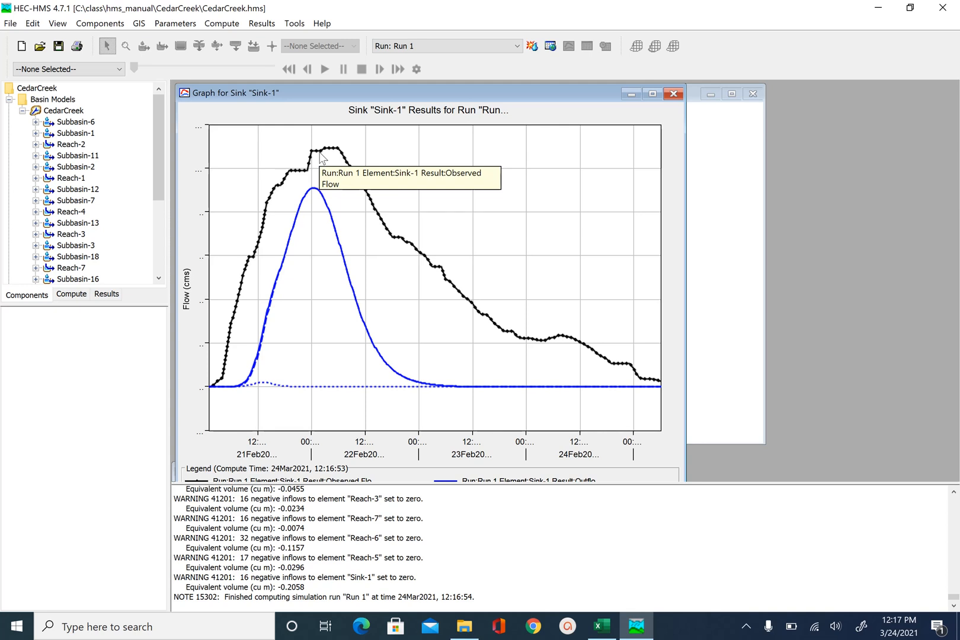
pyautogui.moveTo(320, 159)
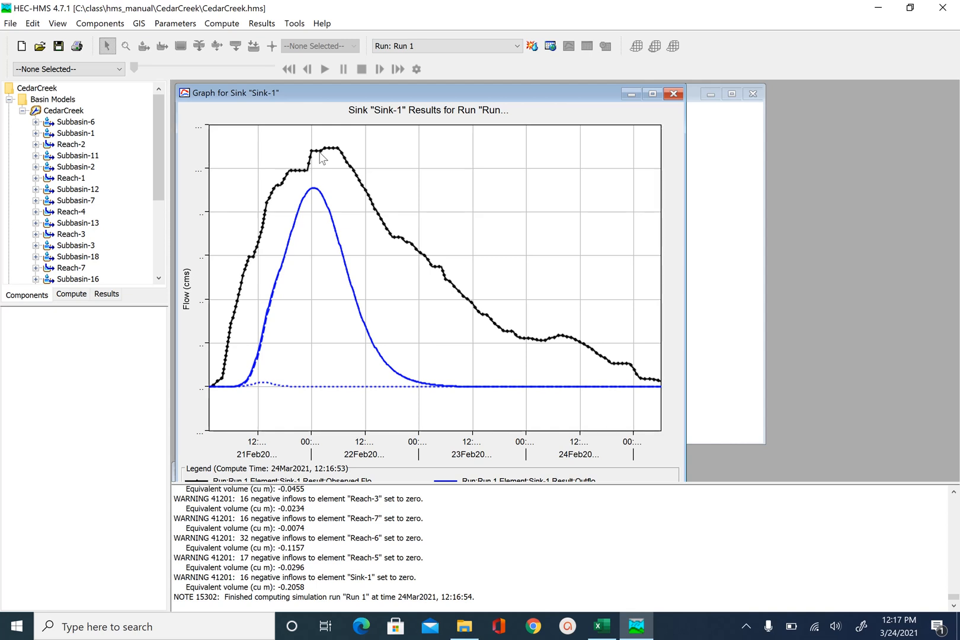
pyautogui.moveTo(441, 80)
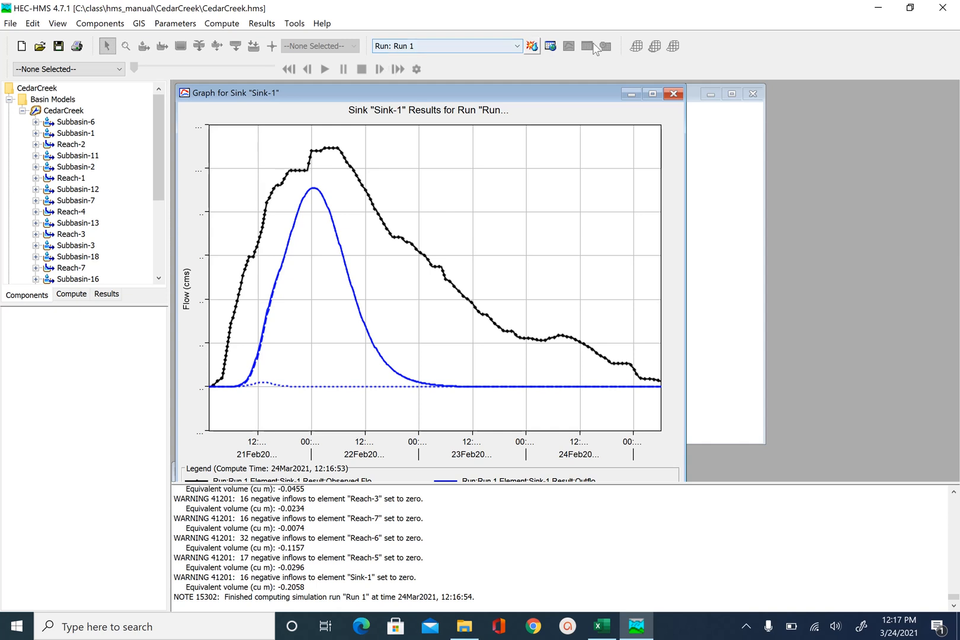
pyautogui.moveTo(403, 213)
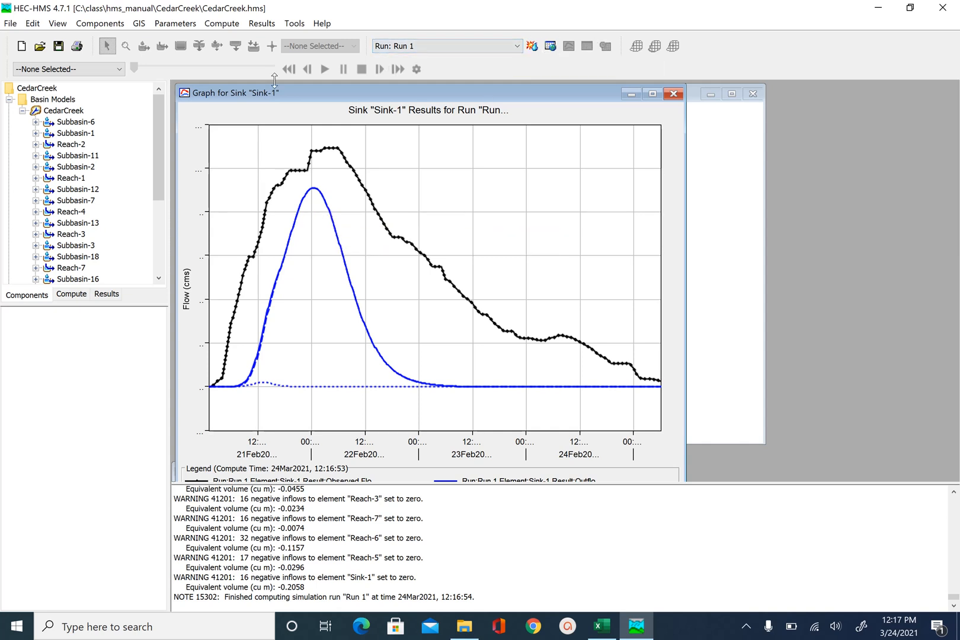
pyautogui.moveTo(175, 23)
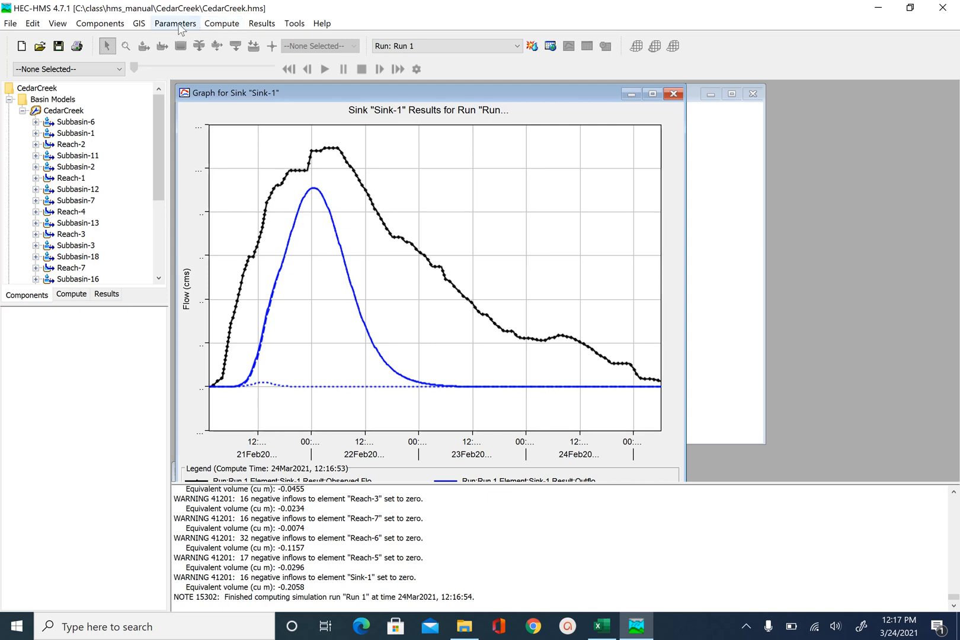
# Step: Set Muskingum X to 0.1 for Reach-2 and the remaining reaches, then apply
pyautogui.click(175, 23)
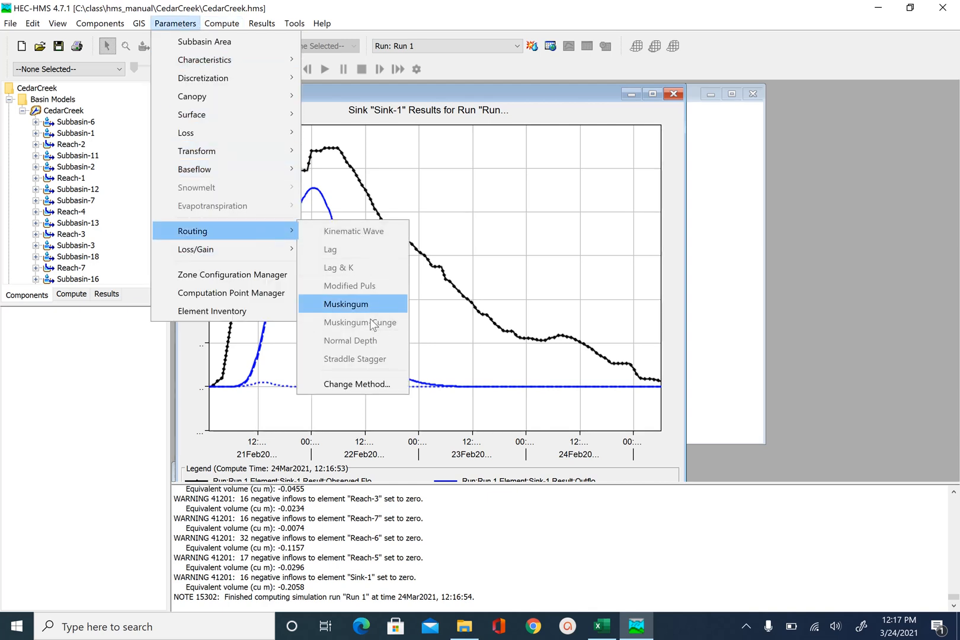
pyautogui.click(345, 304)
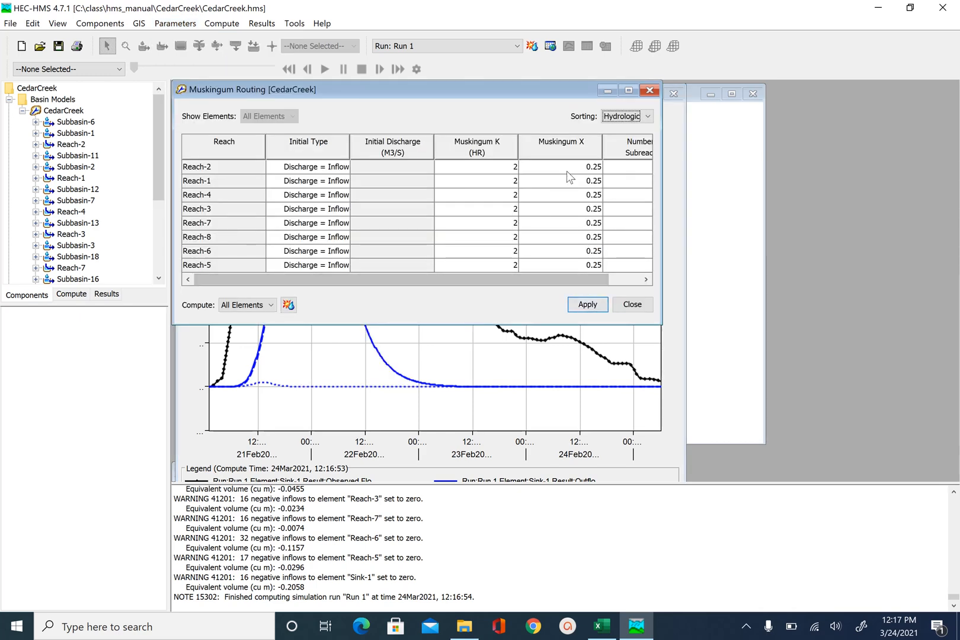
pyautogui.click(559, 167)
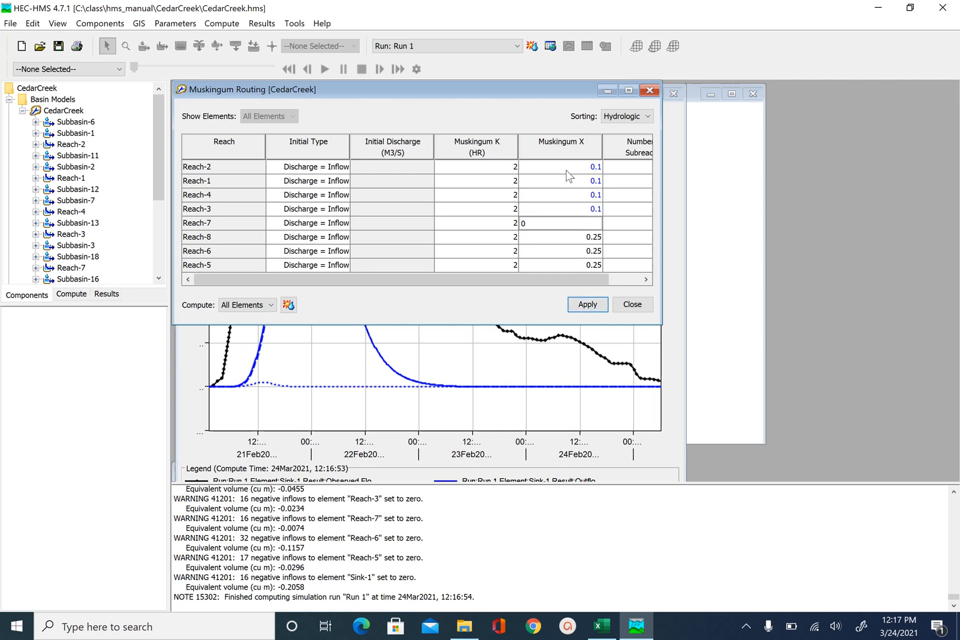
pyautogui.click(558, 250)
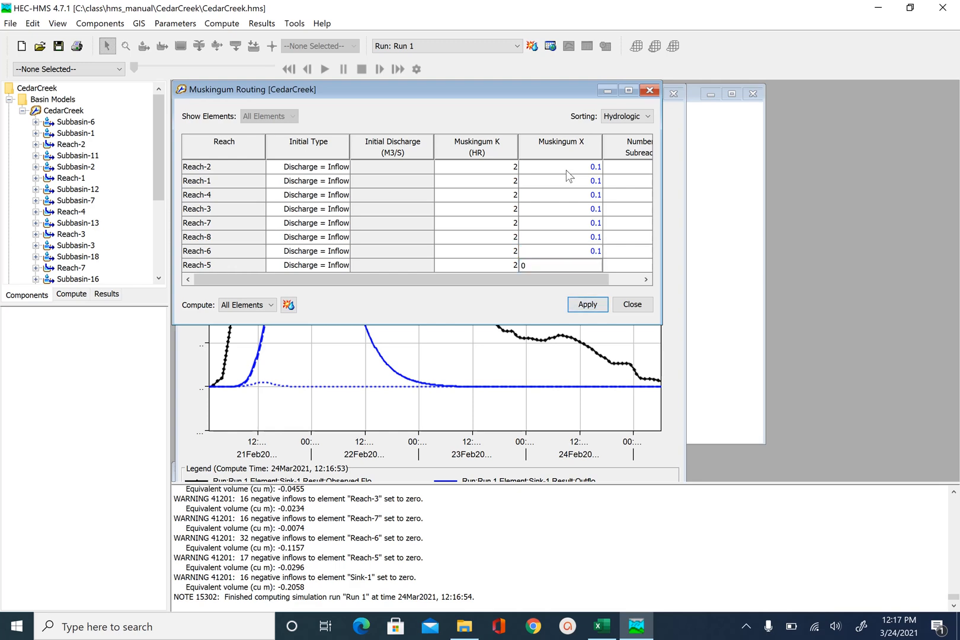
pyautogui.click(586, 304)
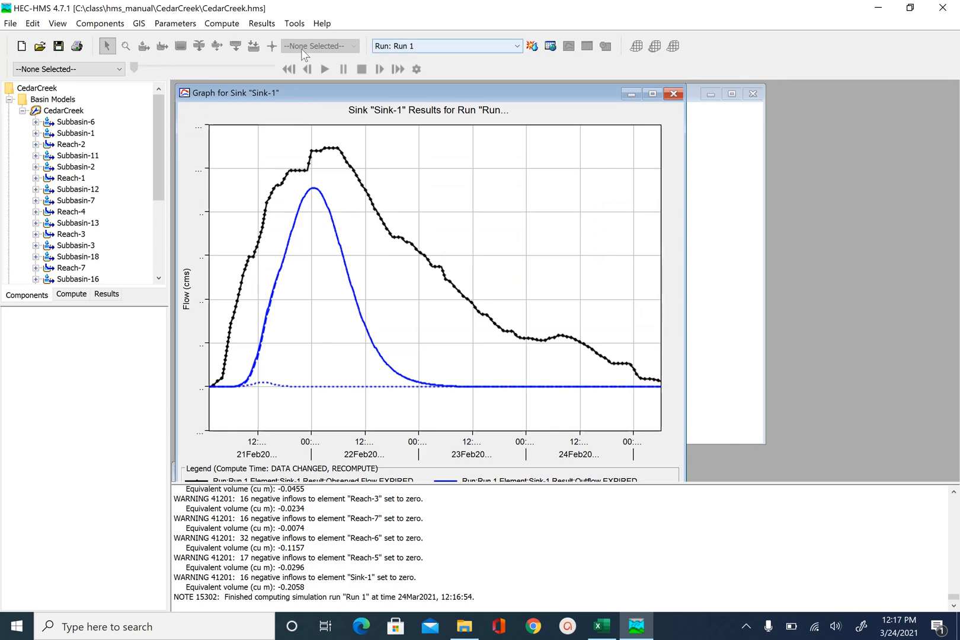
# Step: Recompute Run 1 using the Muskingum X of 0.1
pyautogui.click(532, 46)
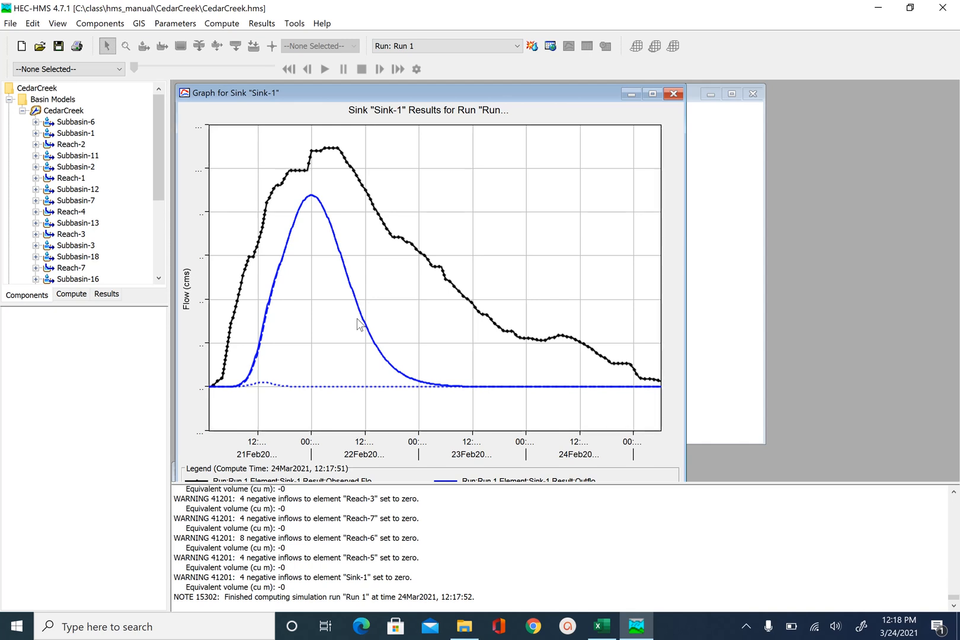
pyautogui.moveTo(312, 258)
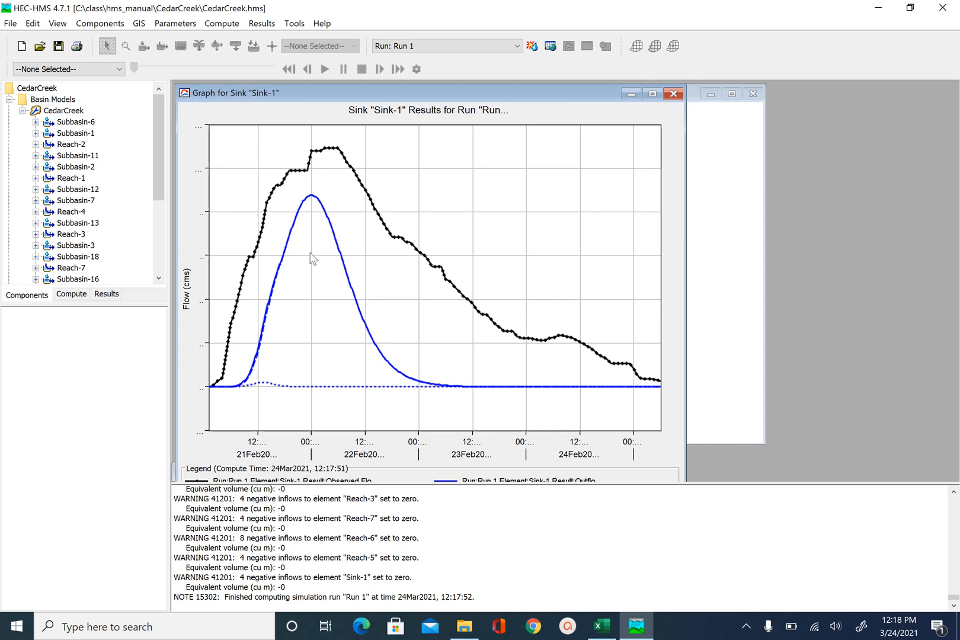
pyautogui.moveTo(343, 262)
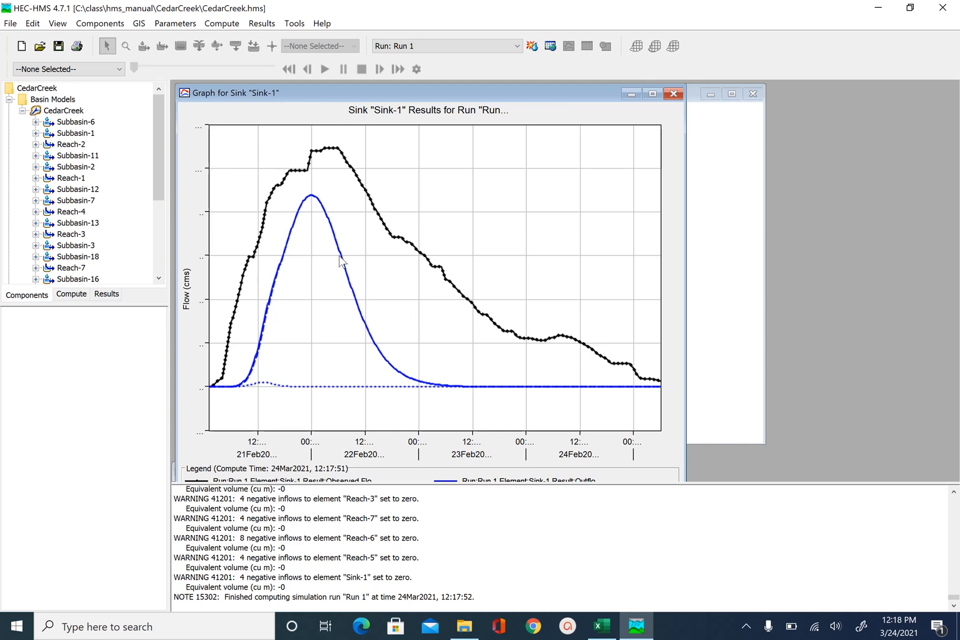
pyautogui.moveTo(308, 298)
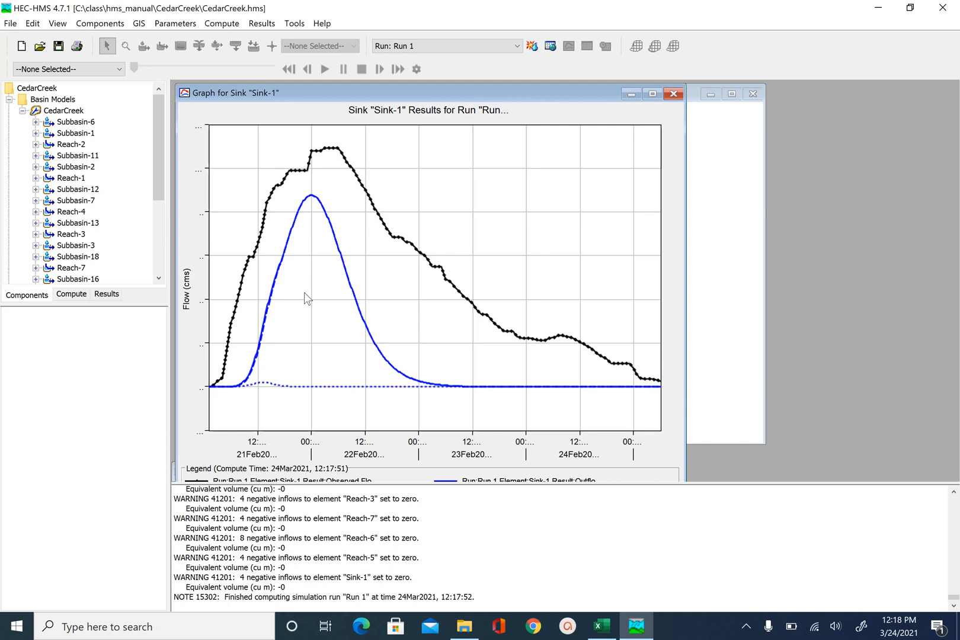
pyautogui.moveTo(361, 336)
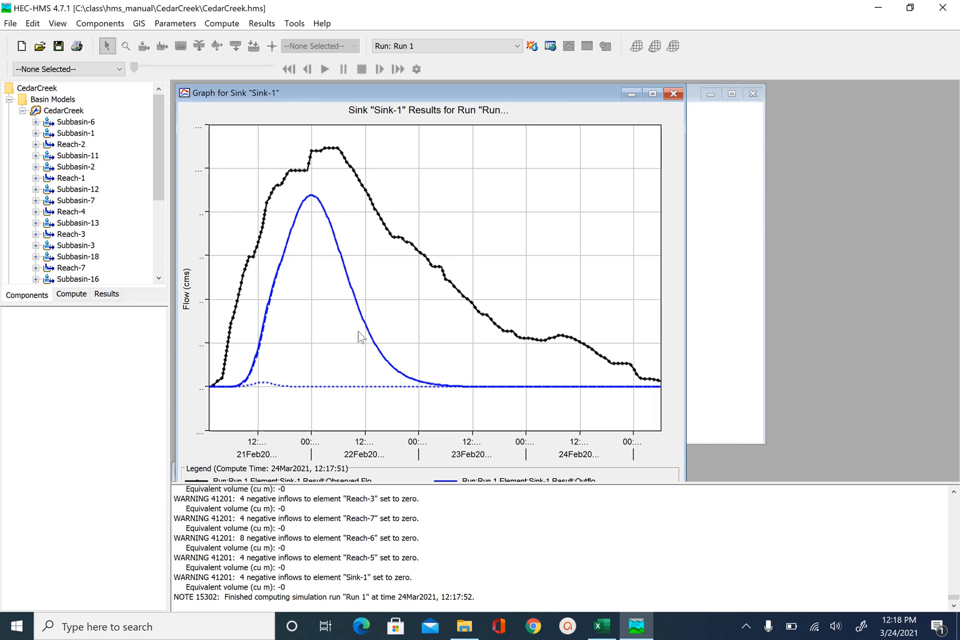
pyautogui.moveTo(562, 327)
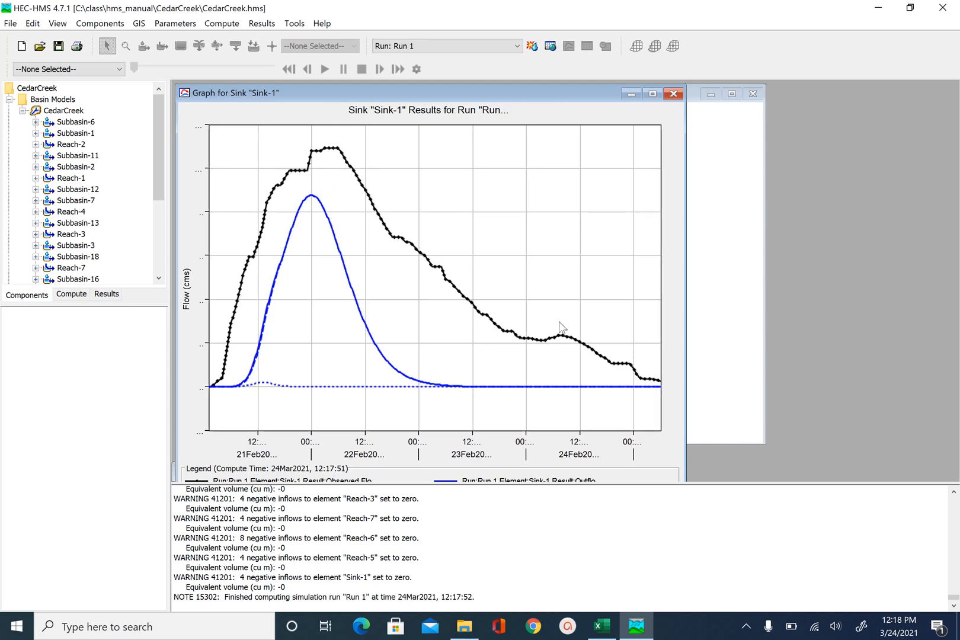
pyautogui.moveTo(253, 379)
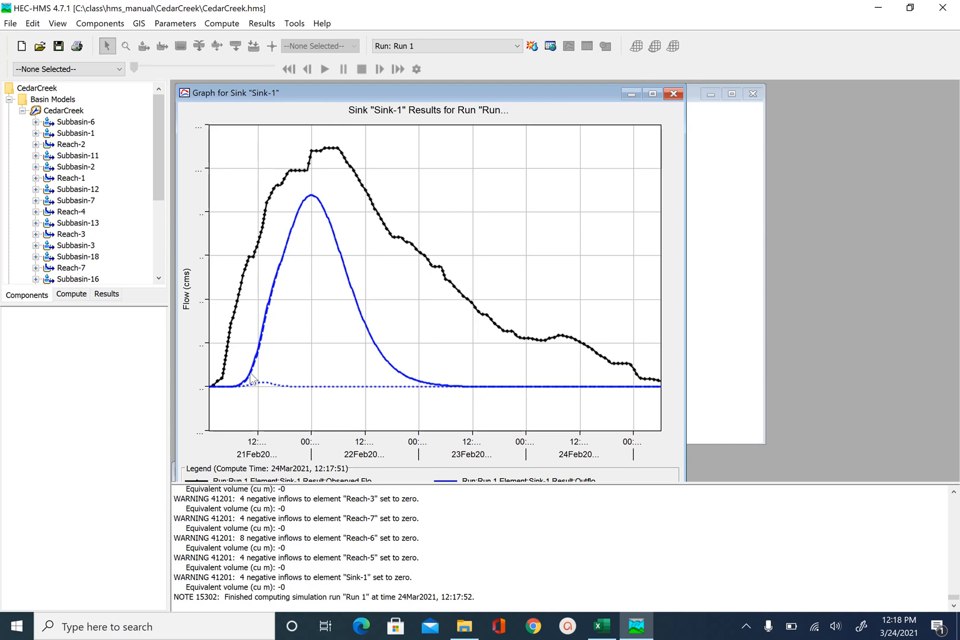
pyautogui.moveTo(325, 189)
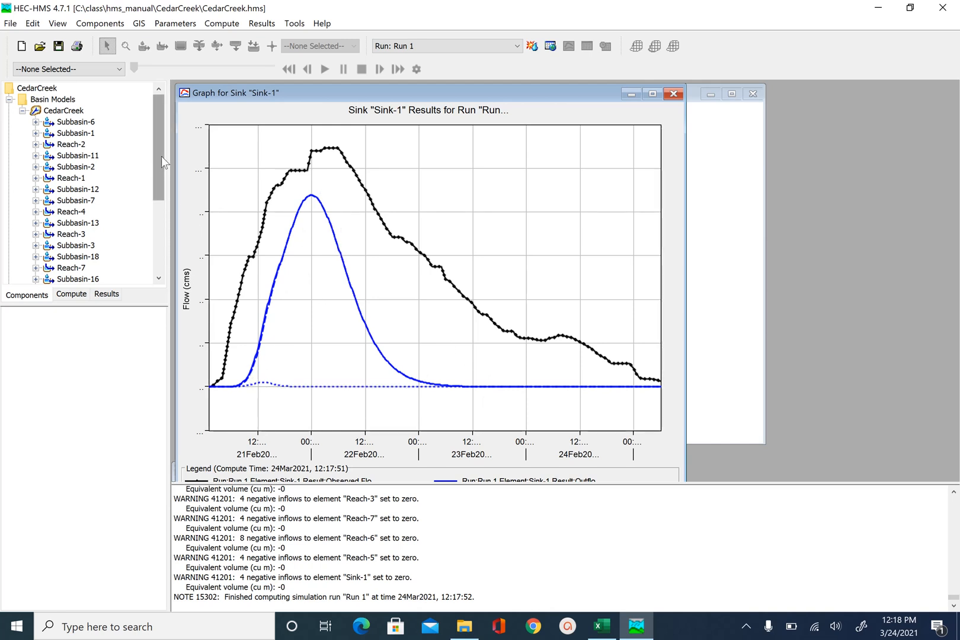
pyautogui.scroll(-3)
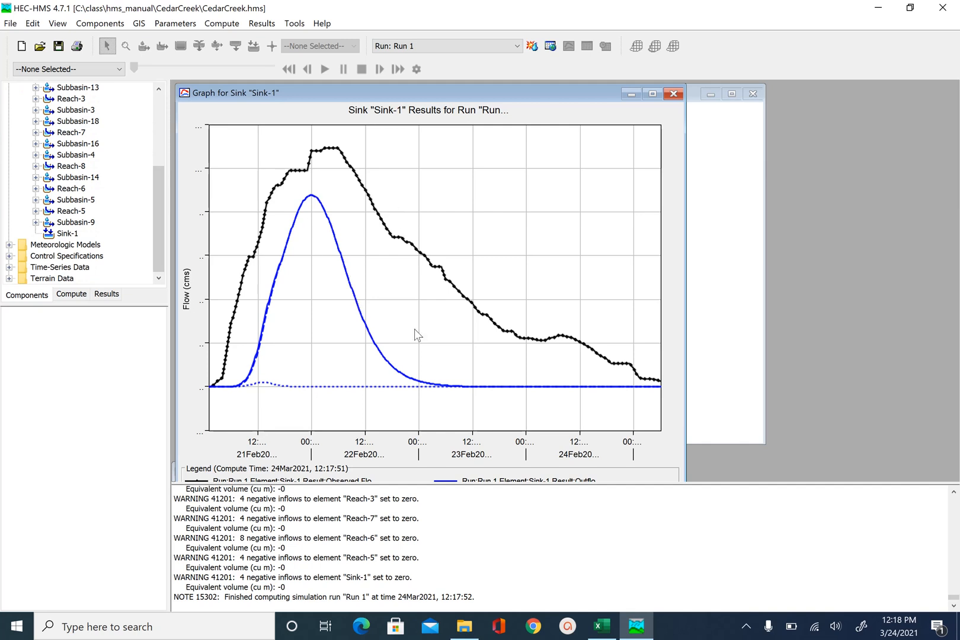
pyautogui.moveTo(314, 207)
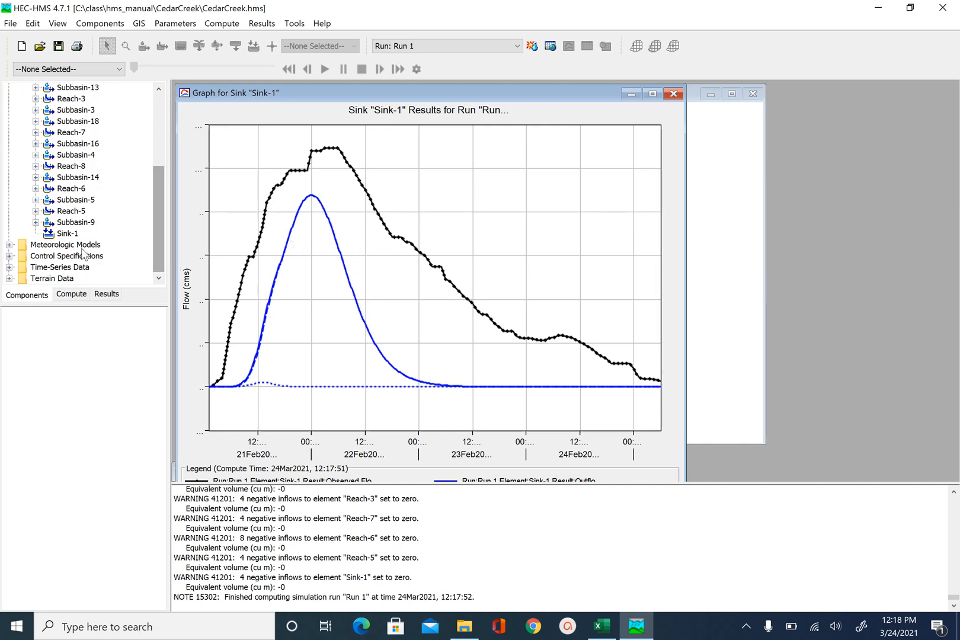
pyautogui.click(67, 233)
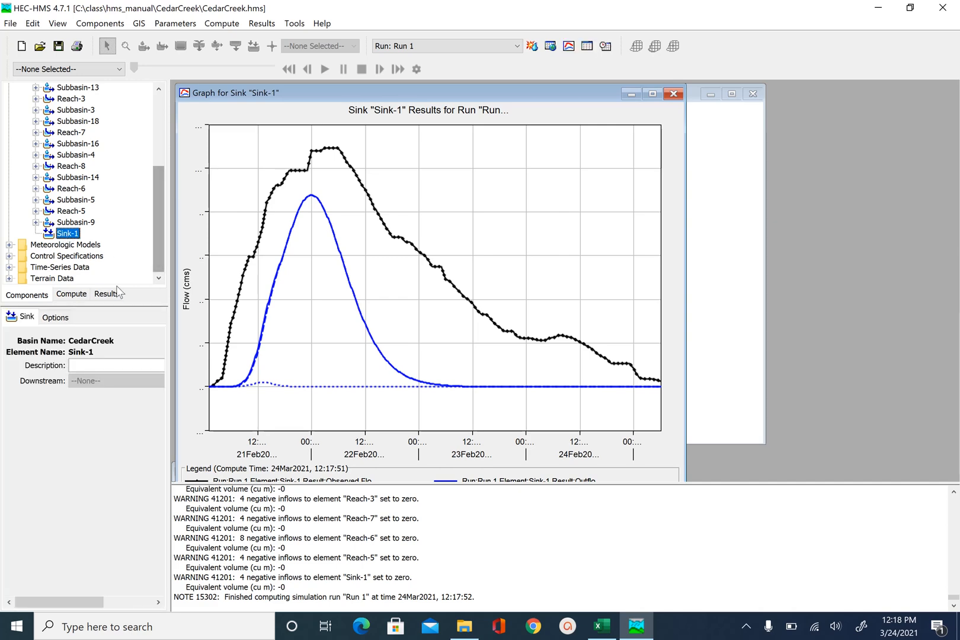
pyautogui.click(96, 187)
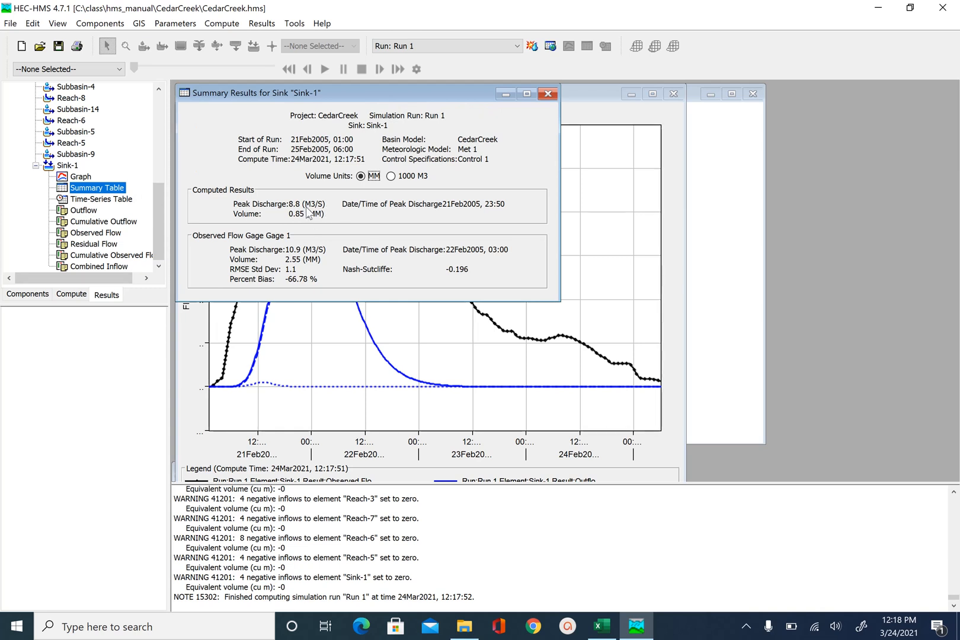
pyautogui.moveTo(298, 227)
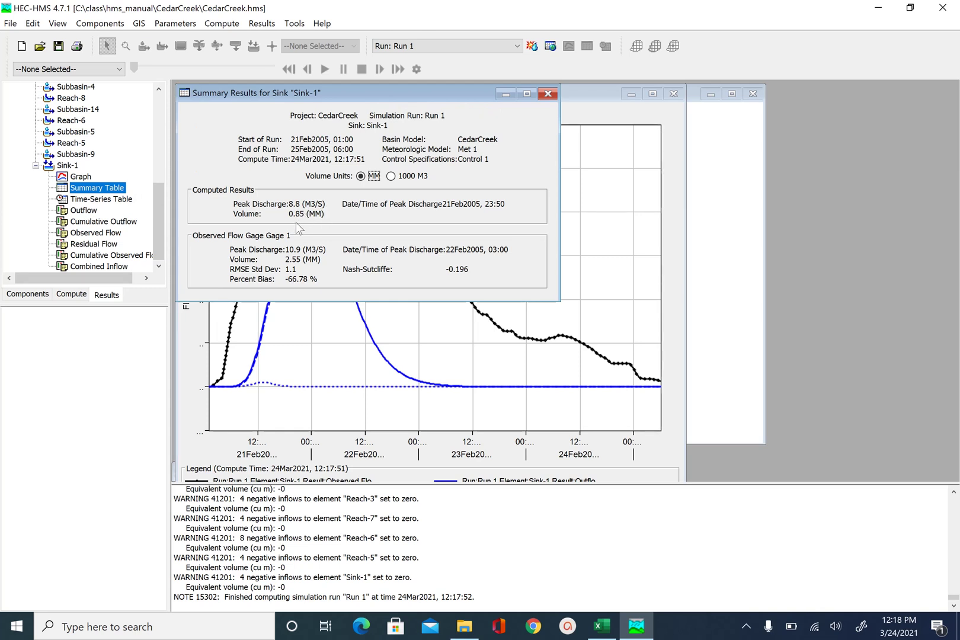
pyautogui.moveTo(296, 222)
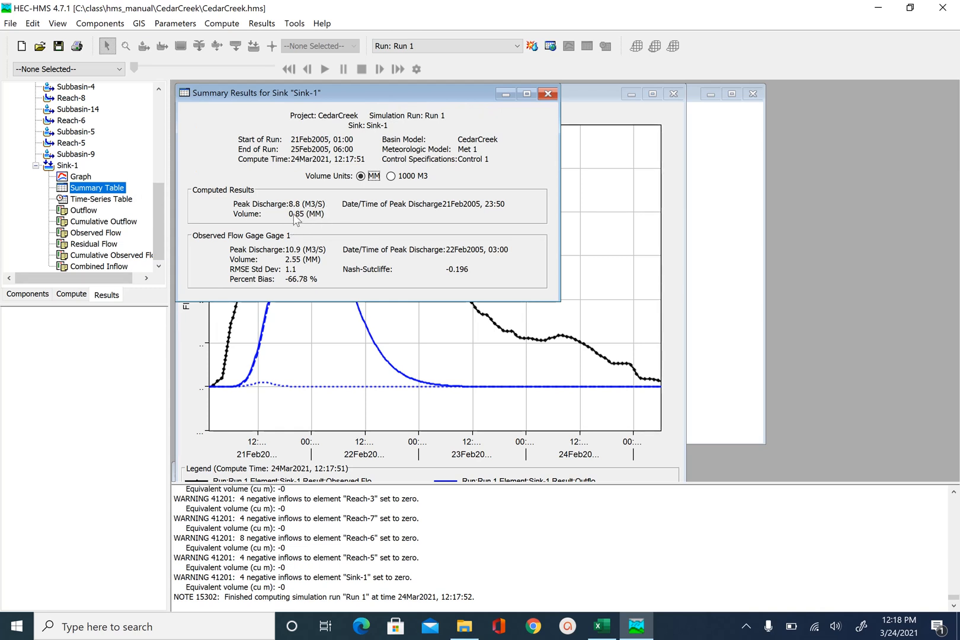
pyautogui.moveTo(300, 301)
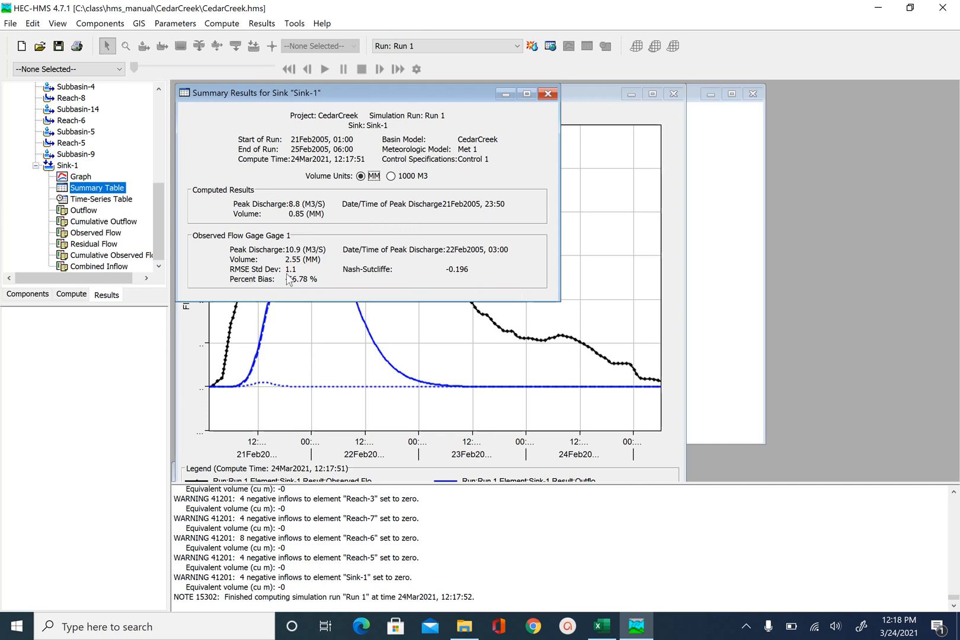
pyautogui.moveTo(391, 277)
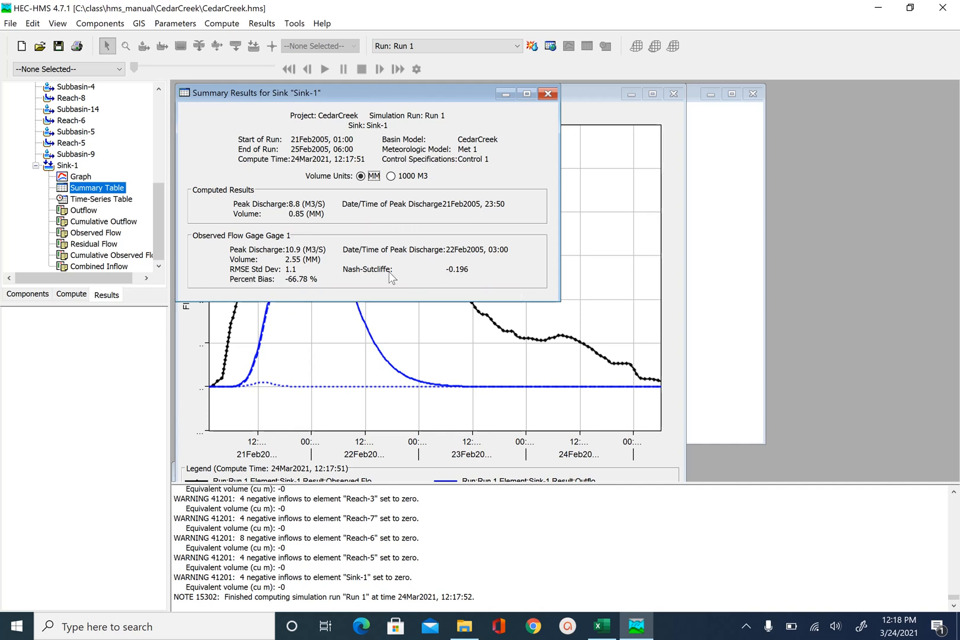
pyautogui.moveTo(483, 279)
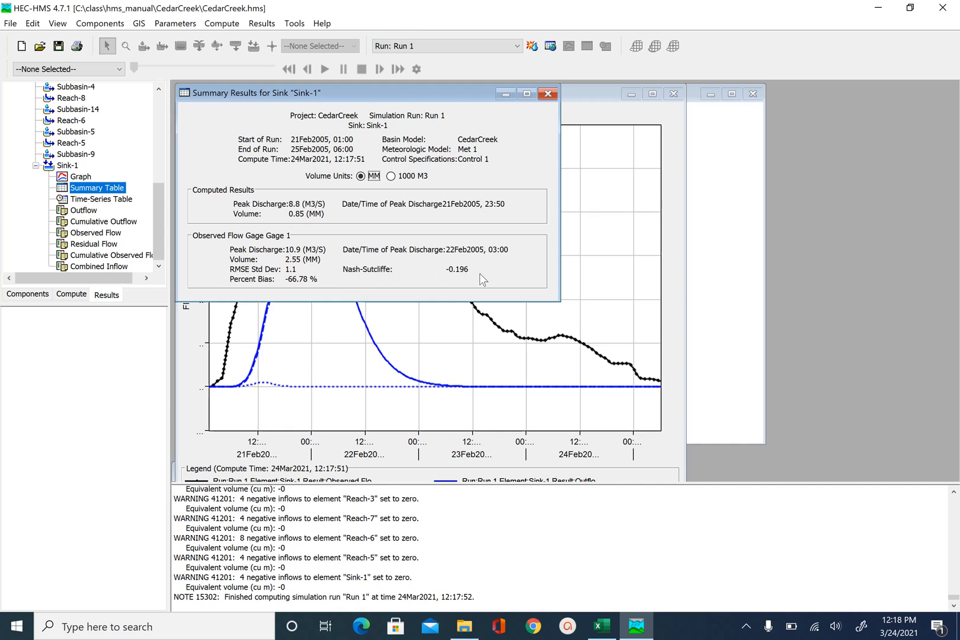
pyautogui.moveTo(484, 275)
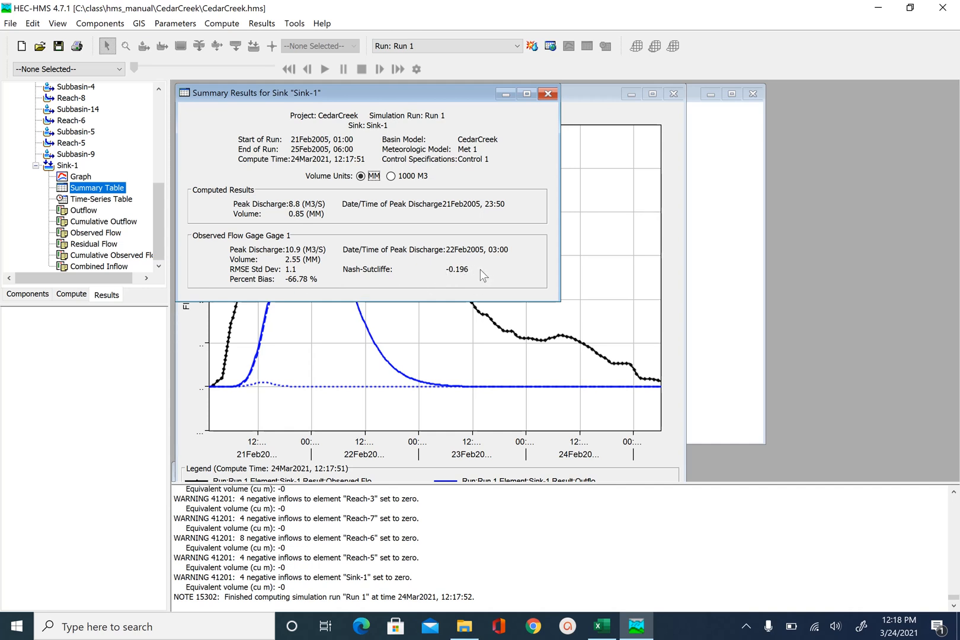
pyautogui.moveTo(548, 94)
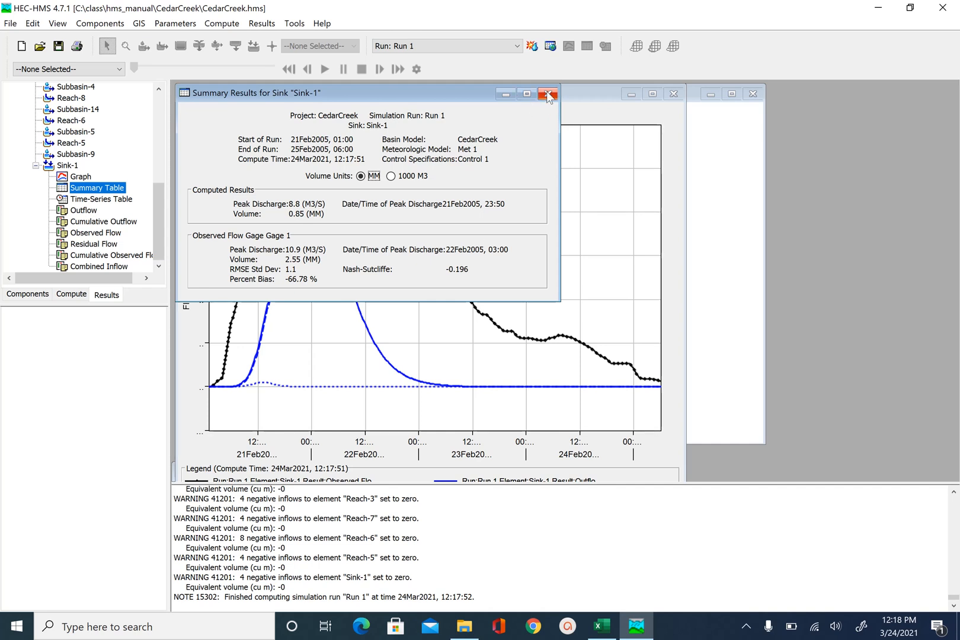
pyautogui.moveTo(504, 94)
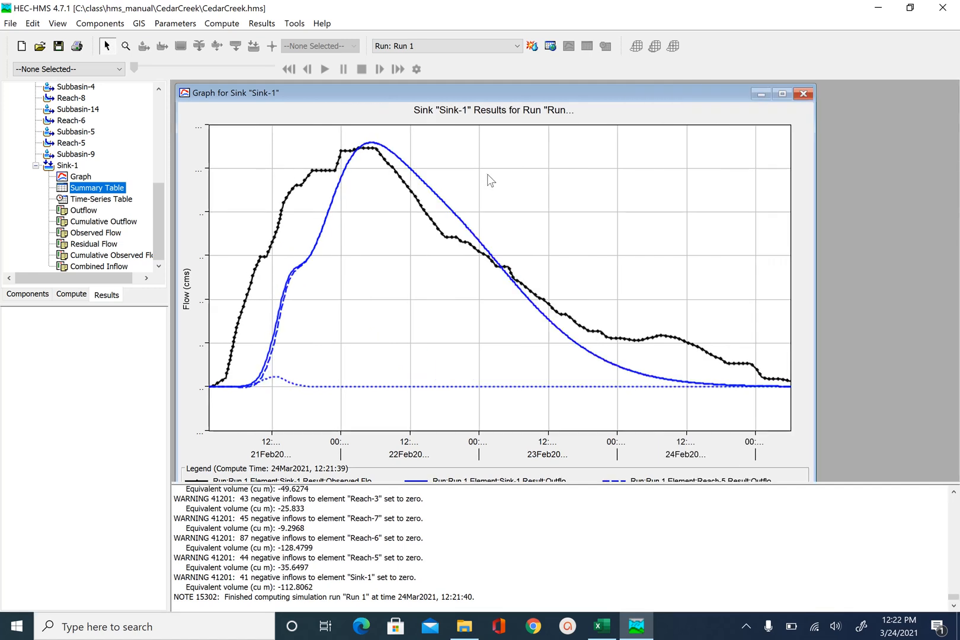
pyautogui.moveTo(358, 230)
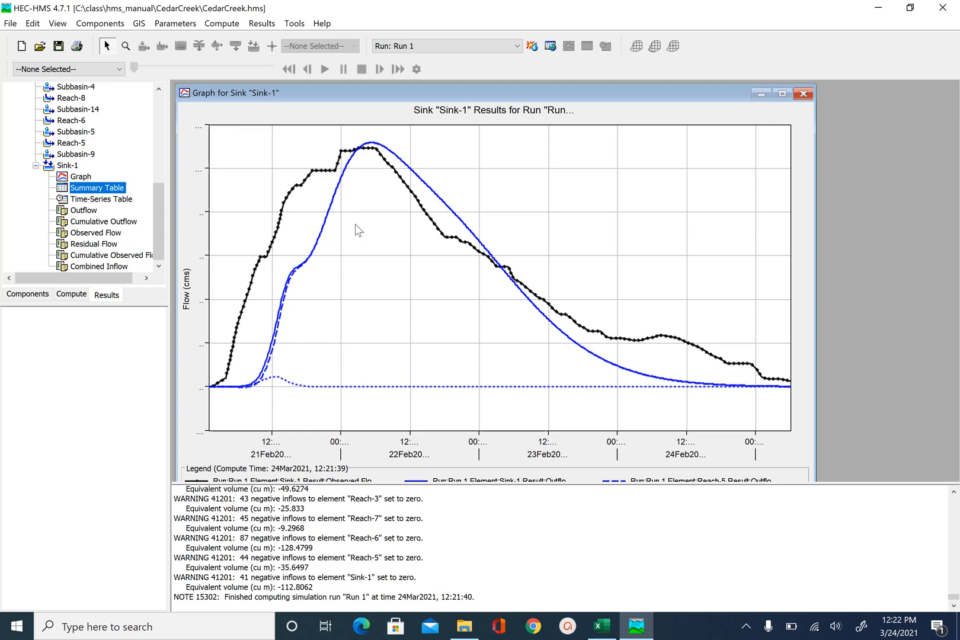
pyautogui.moveTo(381, 227)
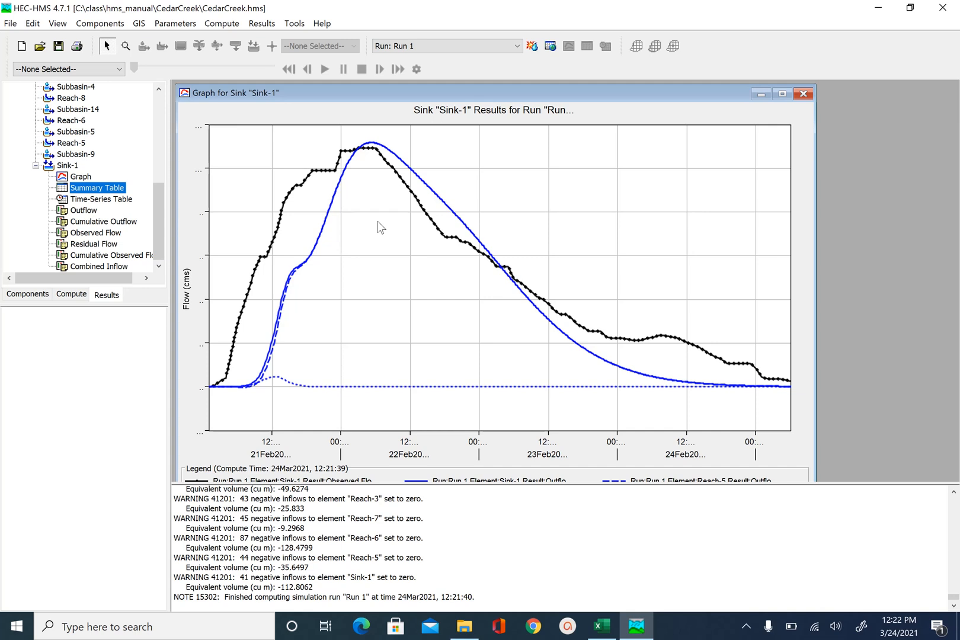
pyautogui.moveTo(374, 205)
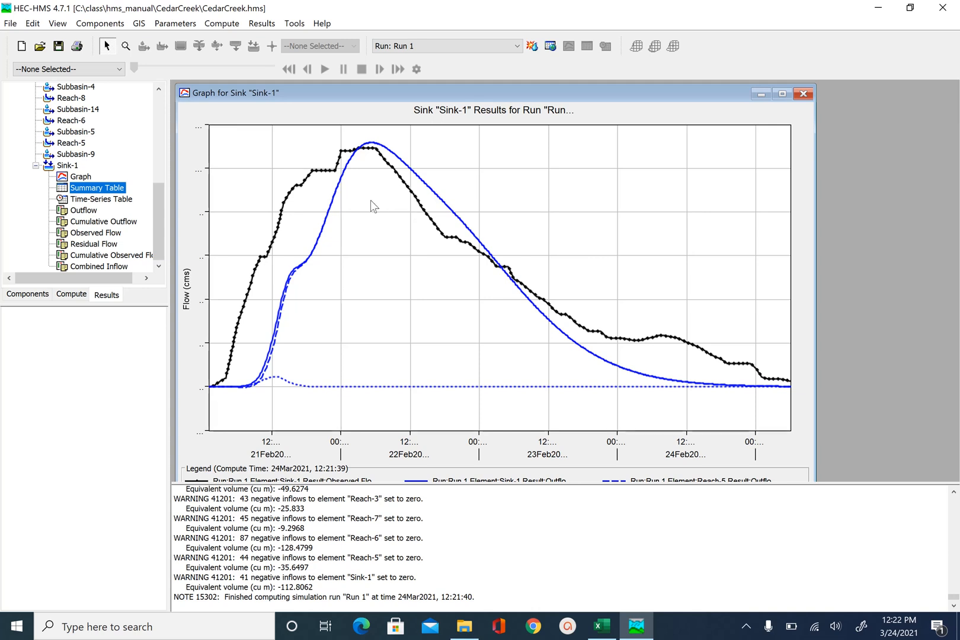
pyautogui.moveTo(357, 162)
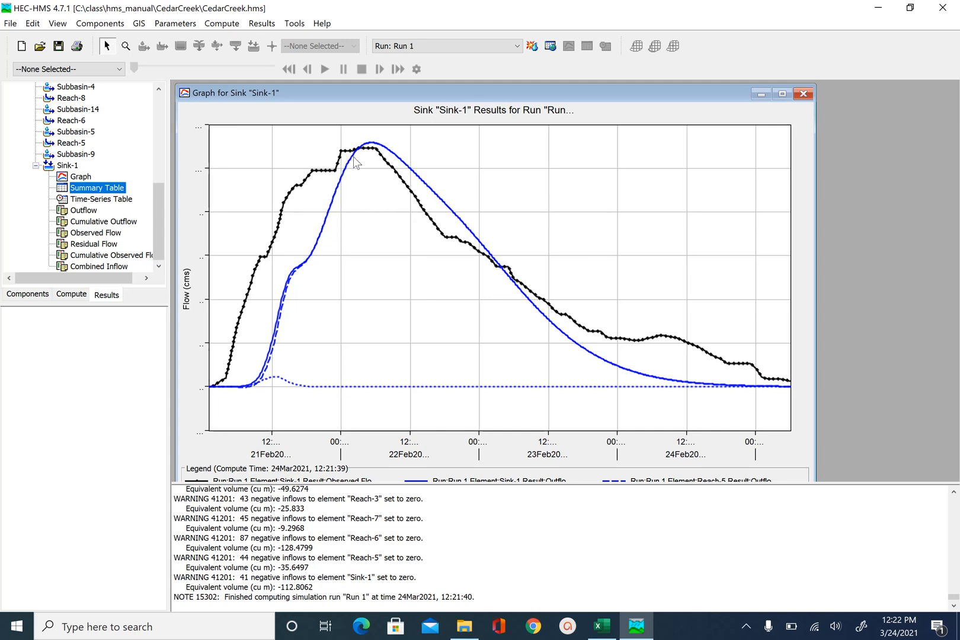
pyautogui.moveTo(373, 177)
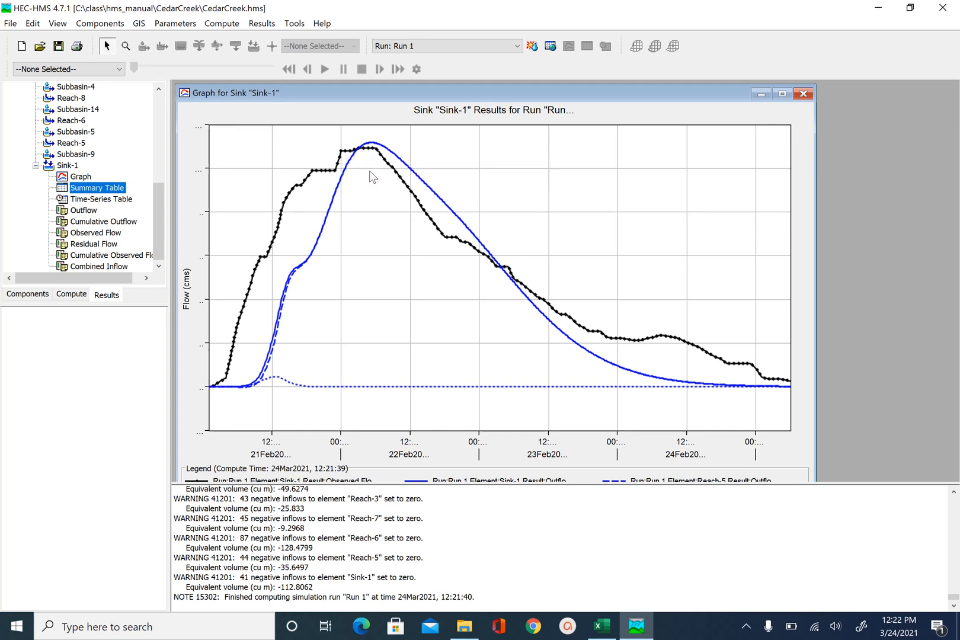
pyautogui.moveTo(251, 324)
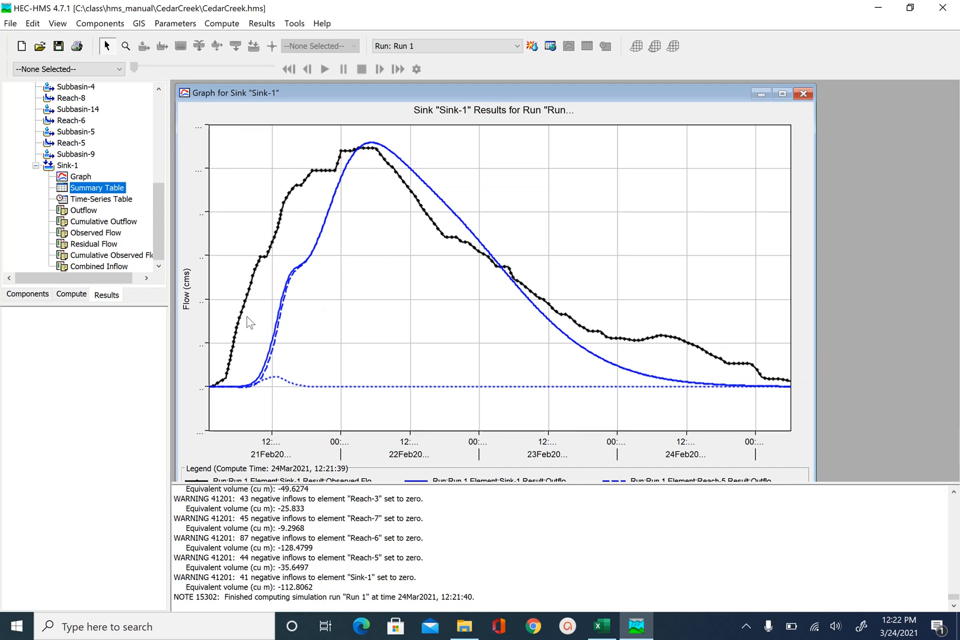
pyautogui.moveTo(318, 225)
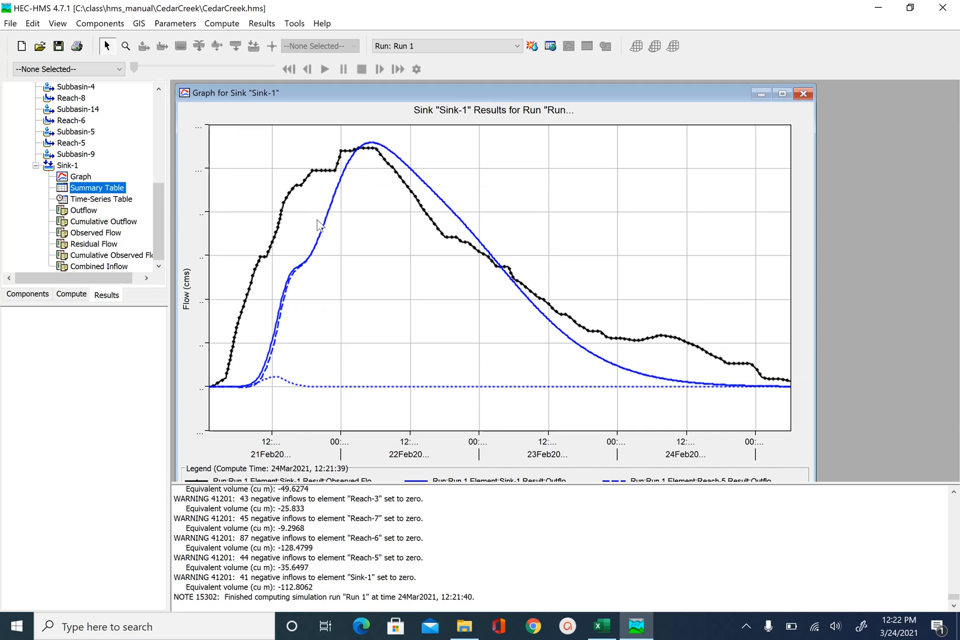
pyautogui.moveTo(274, 231)
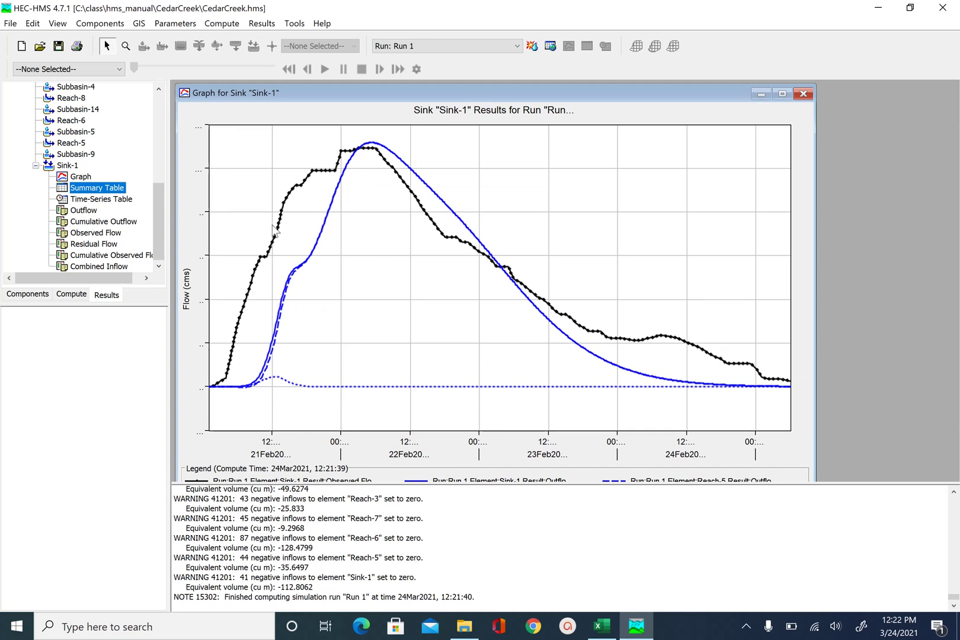
pyautogui.moveTo(306, 231)
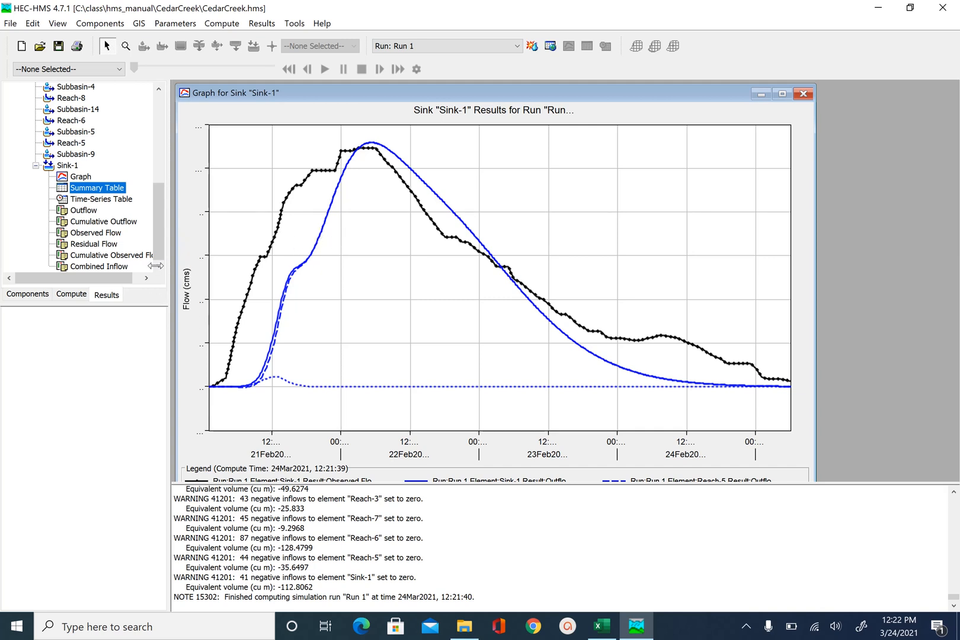
pyautogui.moveTo(502, 454)
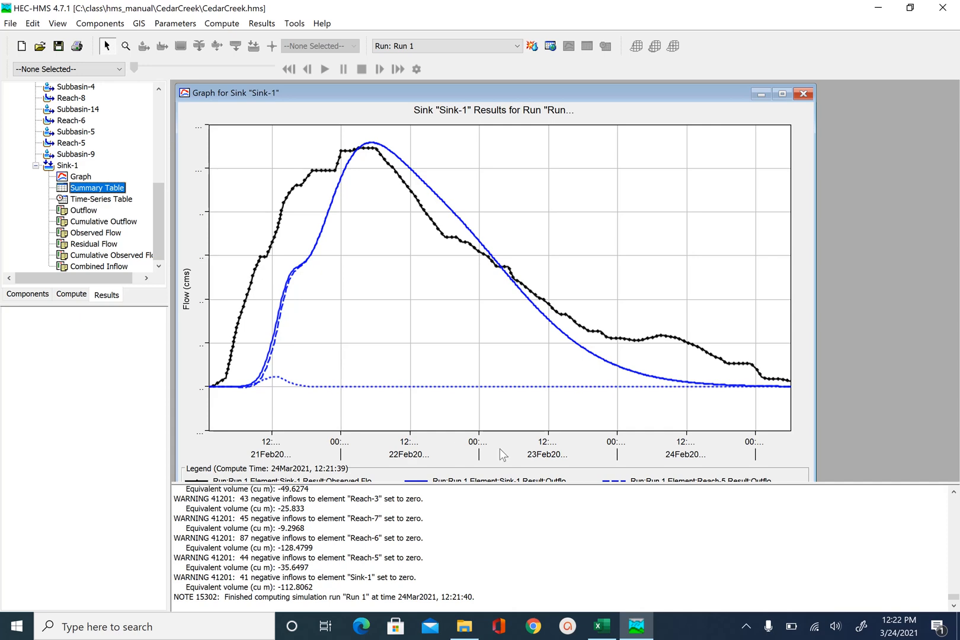
# Step: Show the Sink-1 summary table with Nash-Sutcliffe 0.706 and bias -20.87%
pyautogui.click(97, 188)
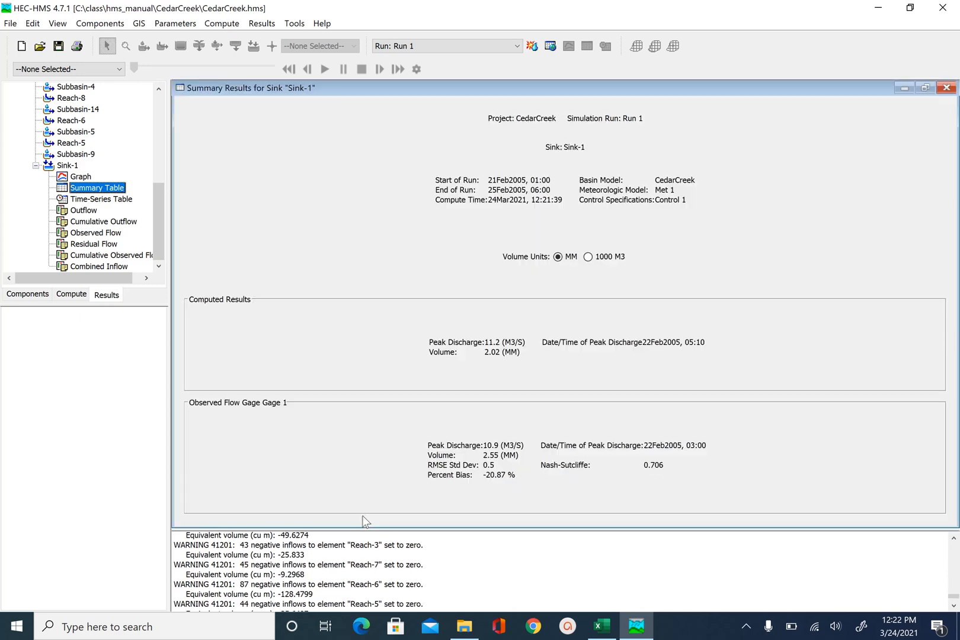
pyautogui.moveTo(564, 489)
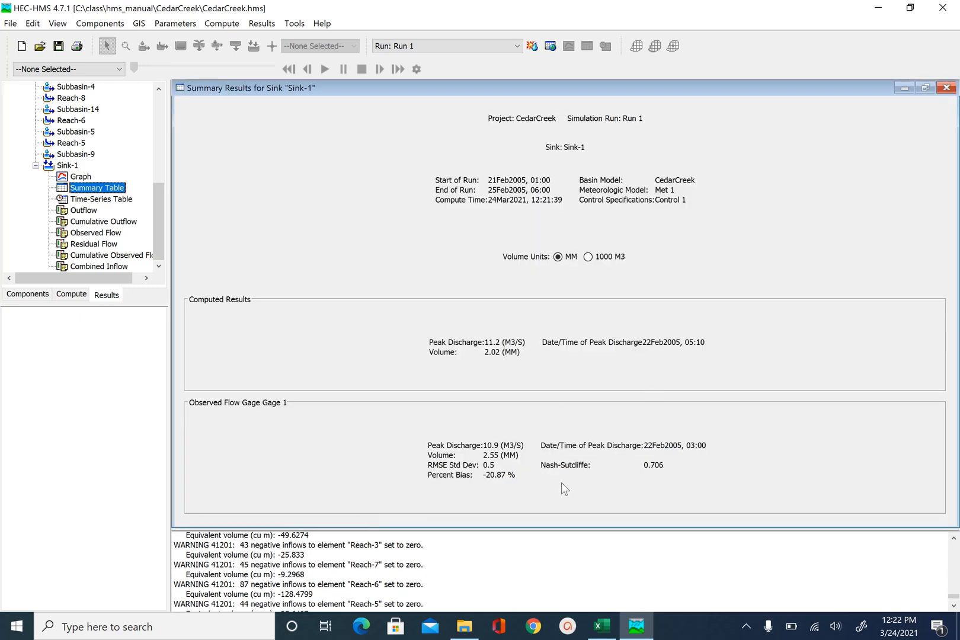
pyautogui.moveTo(654, 476)
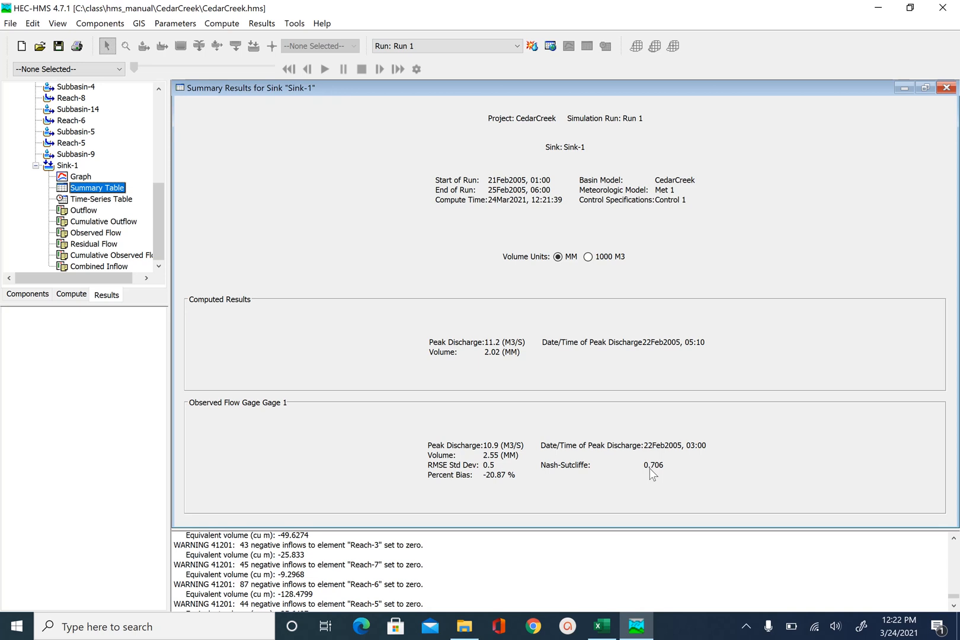
pyautogui.moveTo(675, 470)
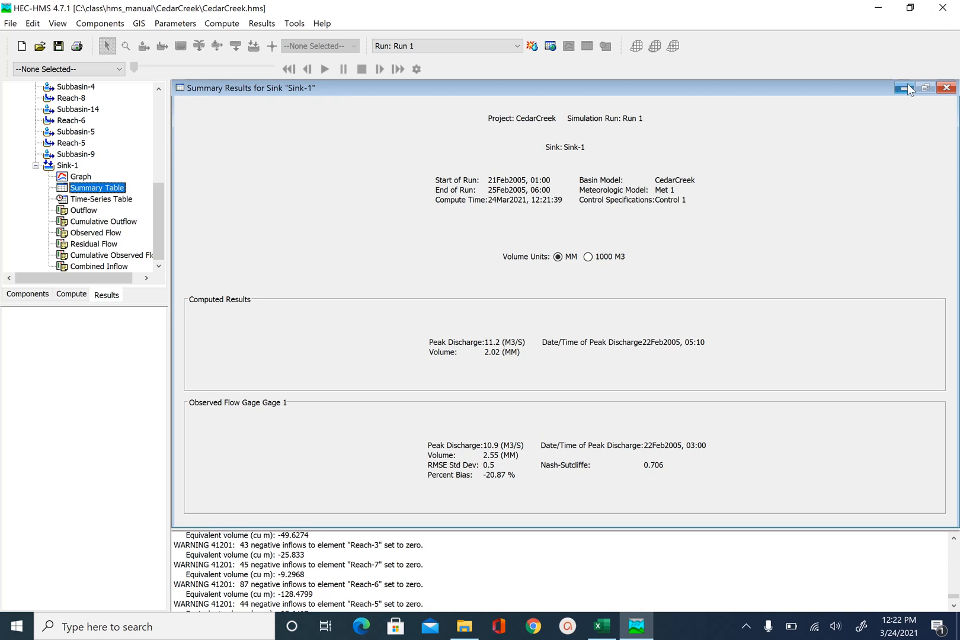
pyautogui.moveTo(905, 88)
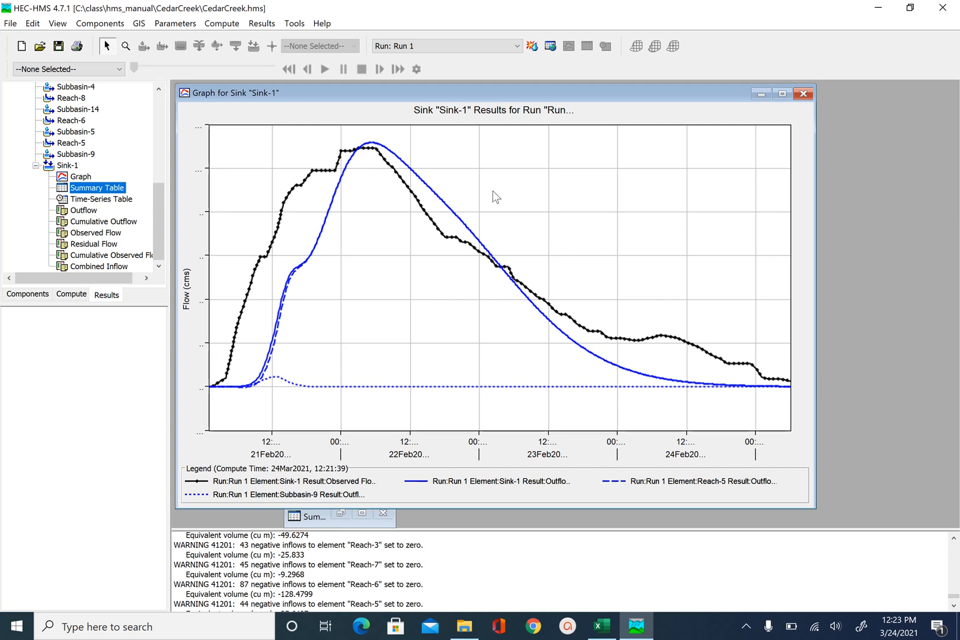
pyautogui.moveTo(338, 193)
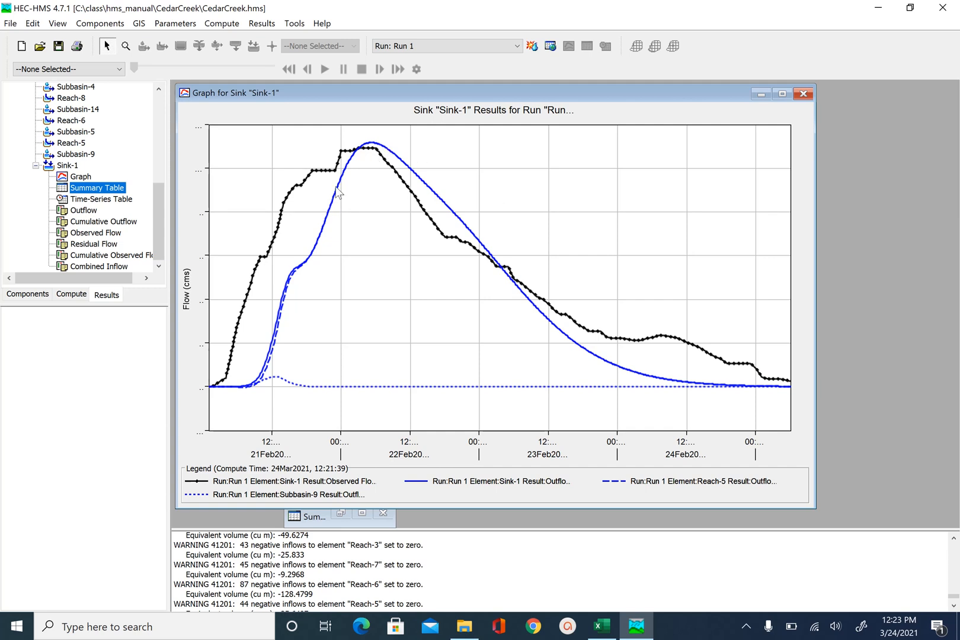
pyautogui.moveTo(293, 274)
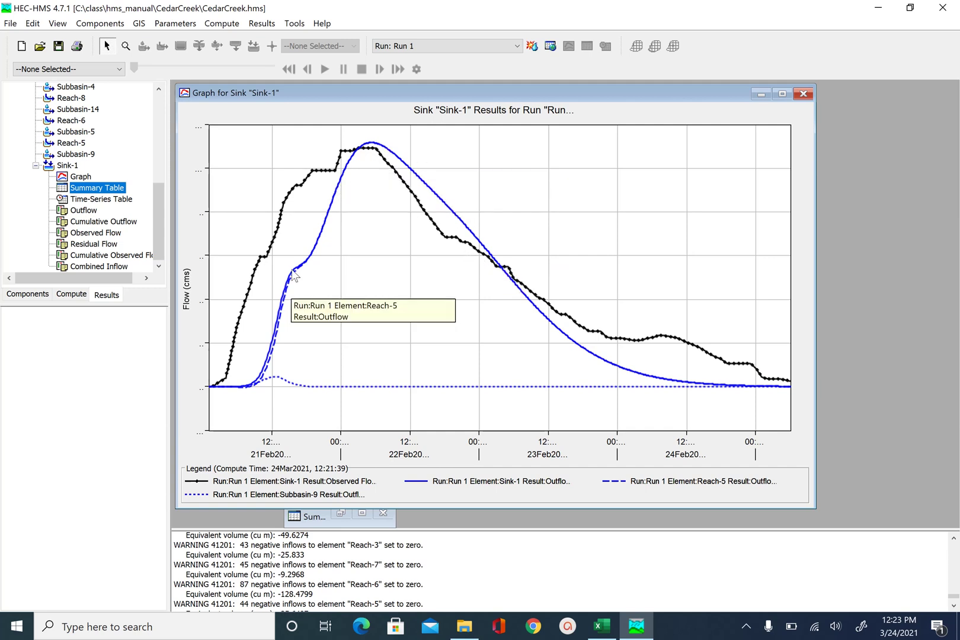
pyautogui.moveTo(306, 297)
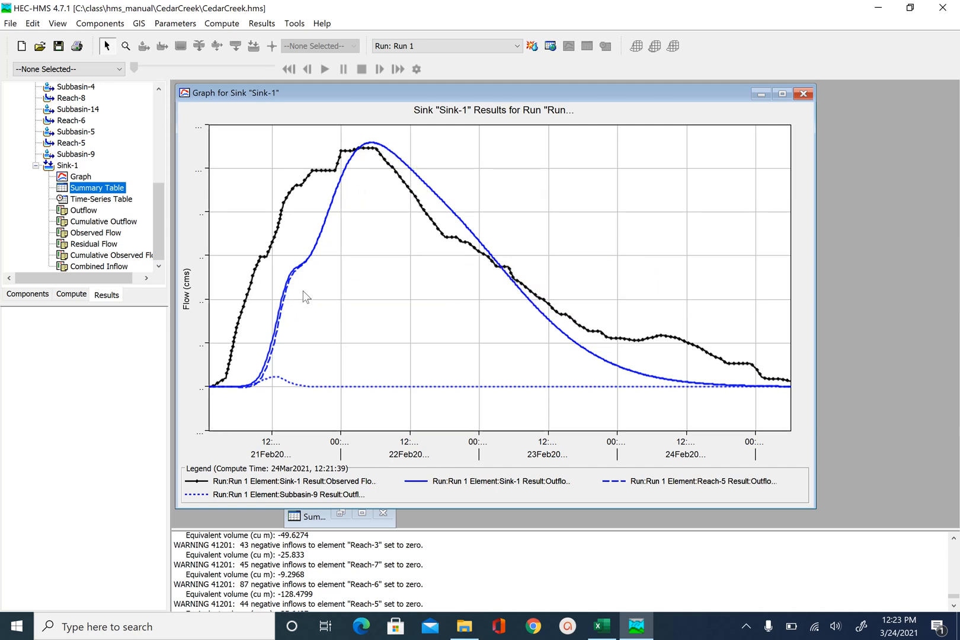
pyautogui.moveTo(372, 181)
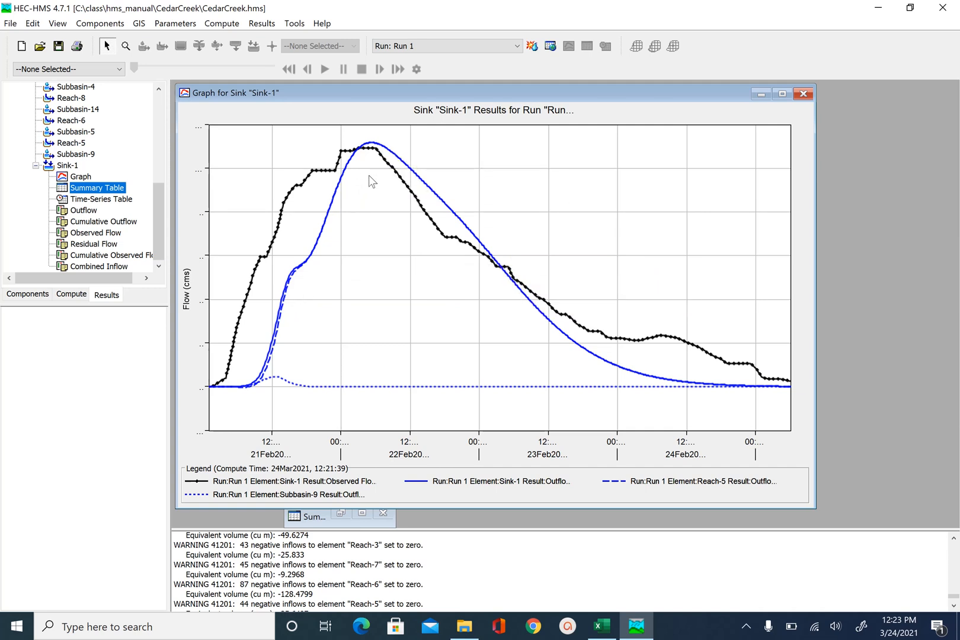